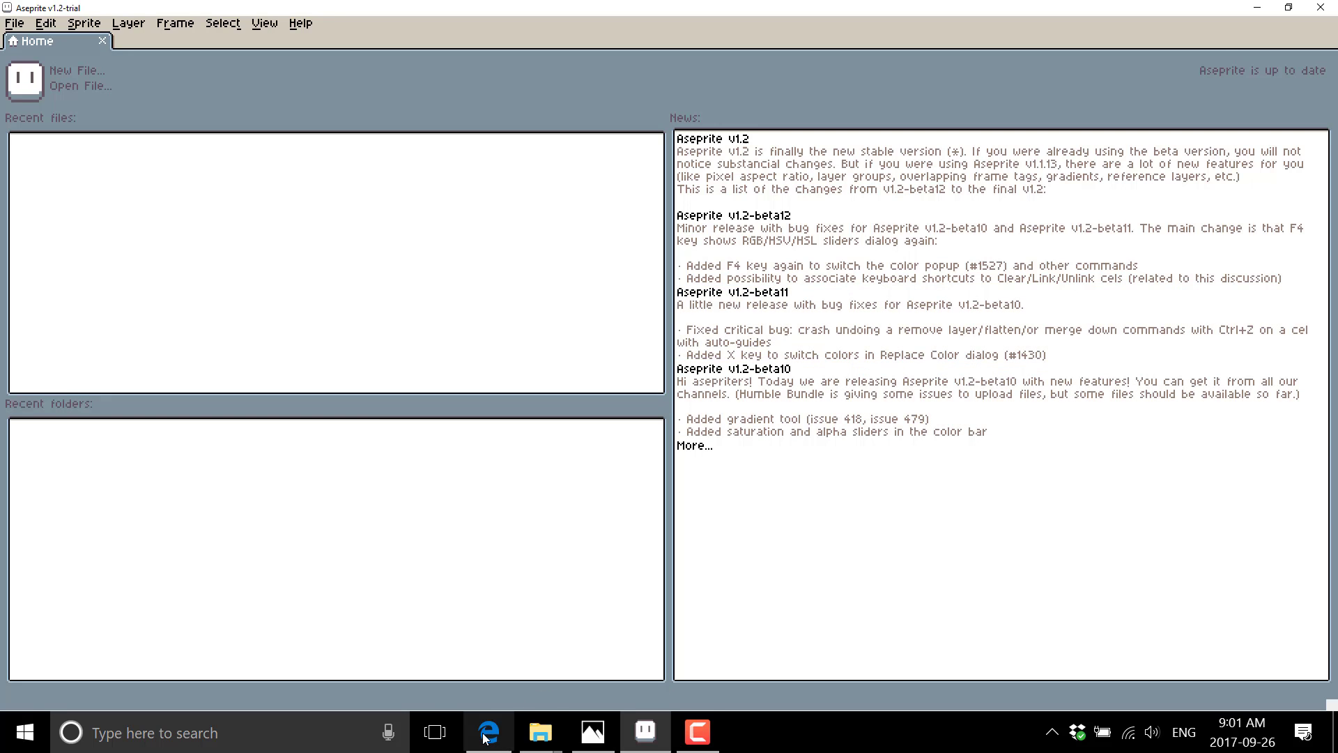
Switch to Microsoft Edge to show the aseprite.org homepage.
click(488, 733)
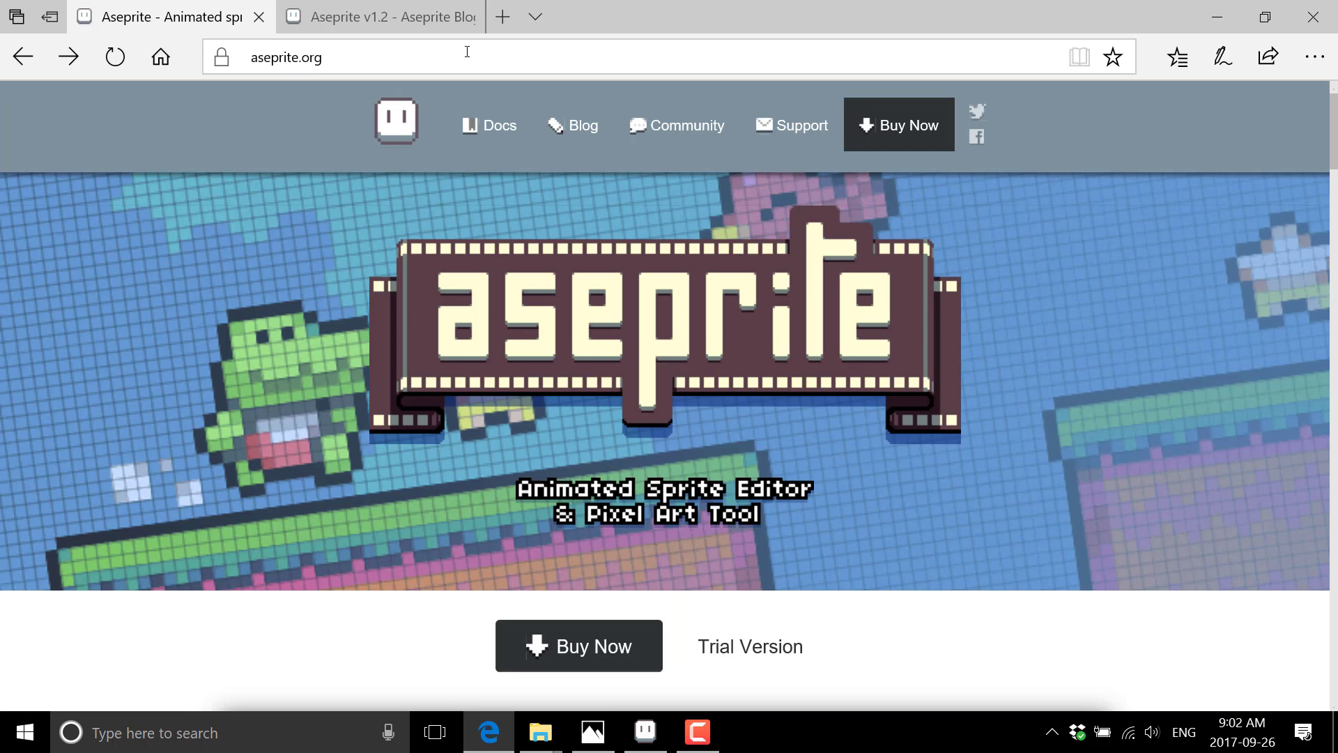
Review the $14.99 Buy Now section on aseprite.org, then return to Aseprite's start screen.
click(579, 646)
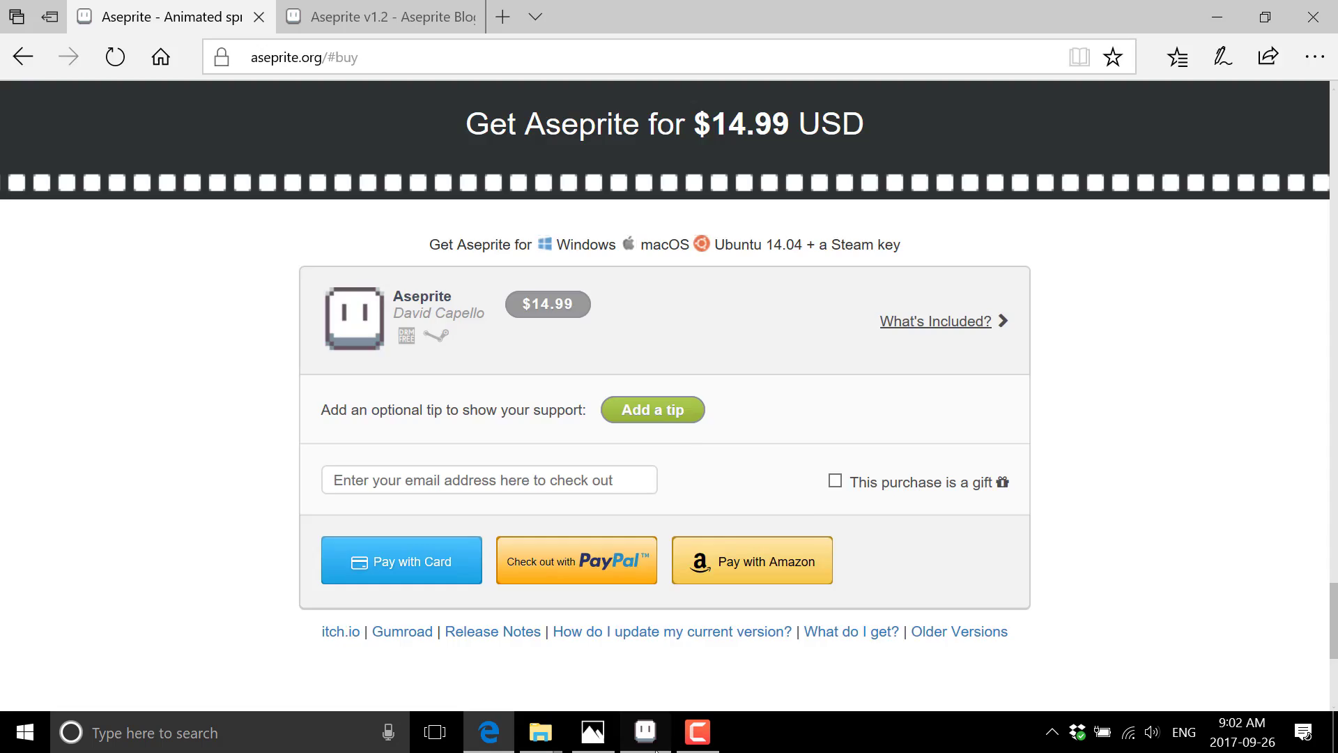
click(643, 731)
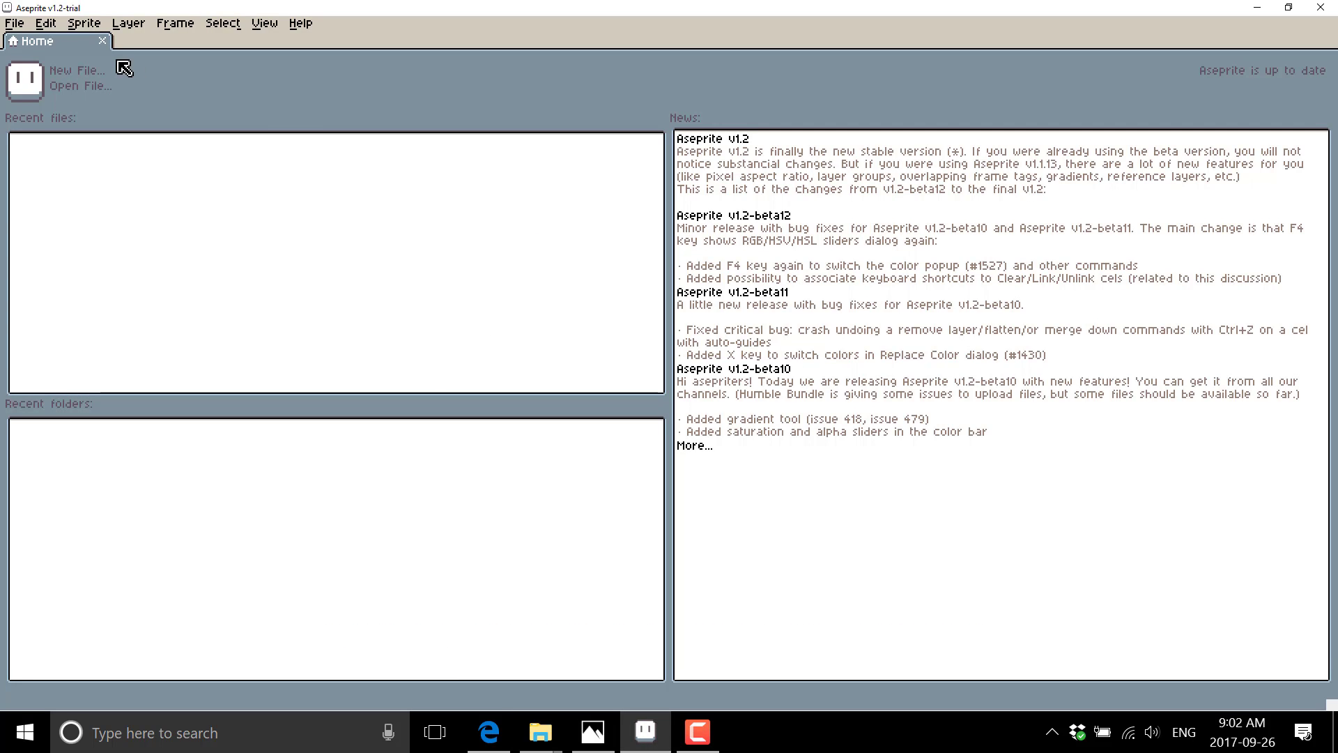
click(77, 69)
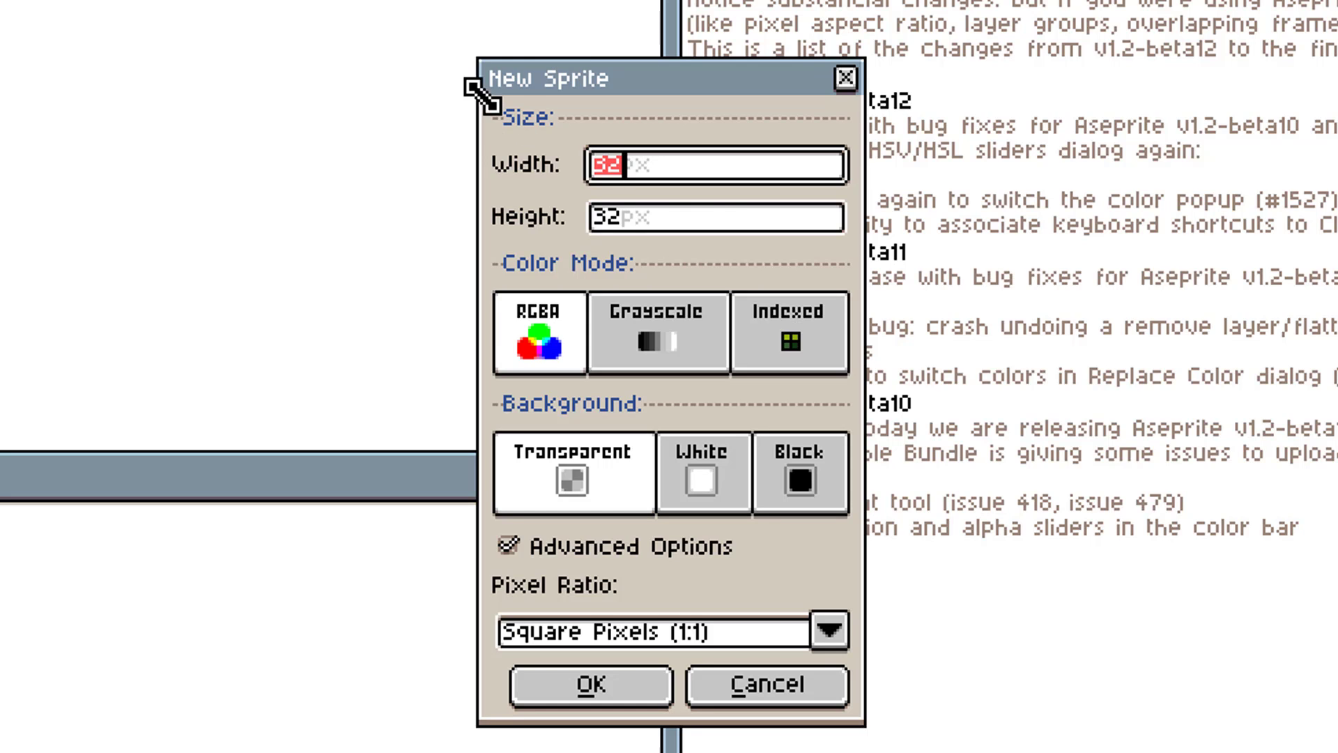
mouse_move(721, 274)
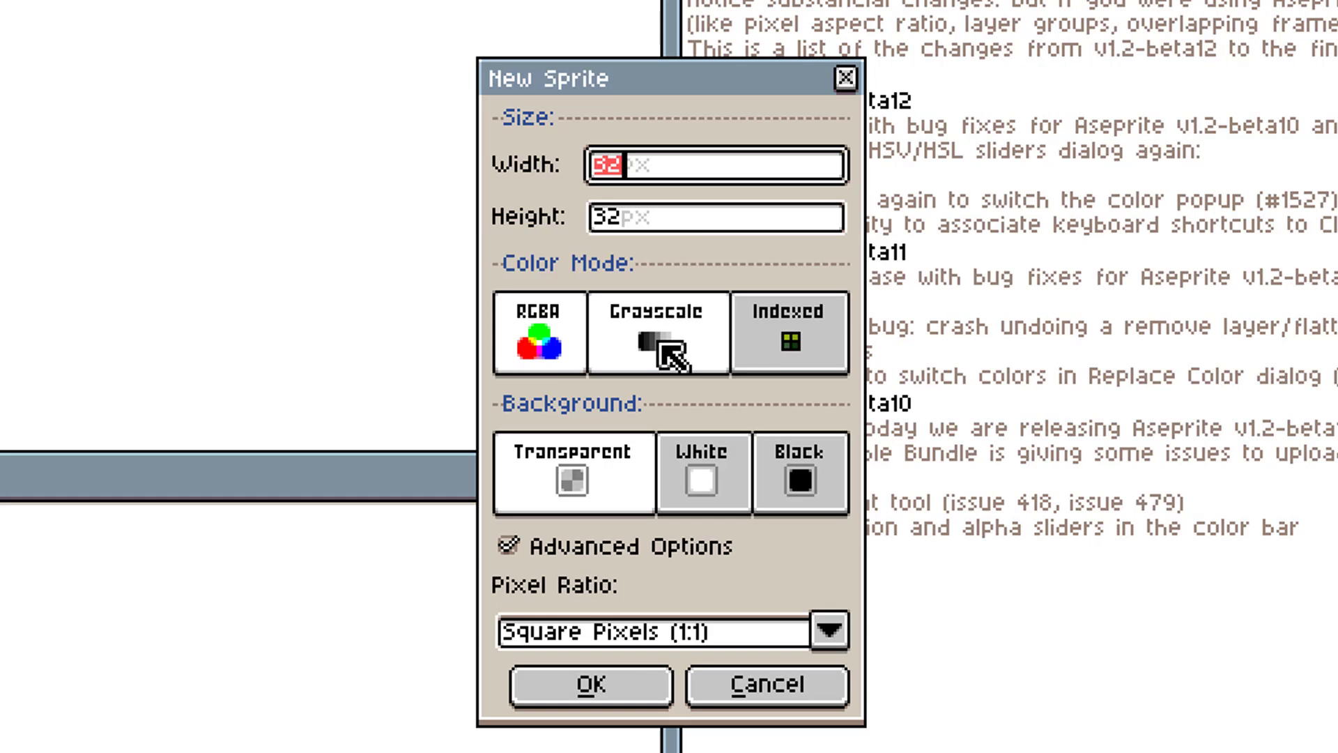
mouse_move(787, 333)
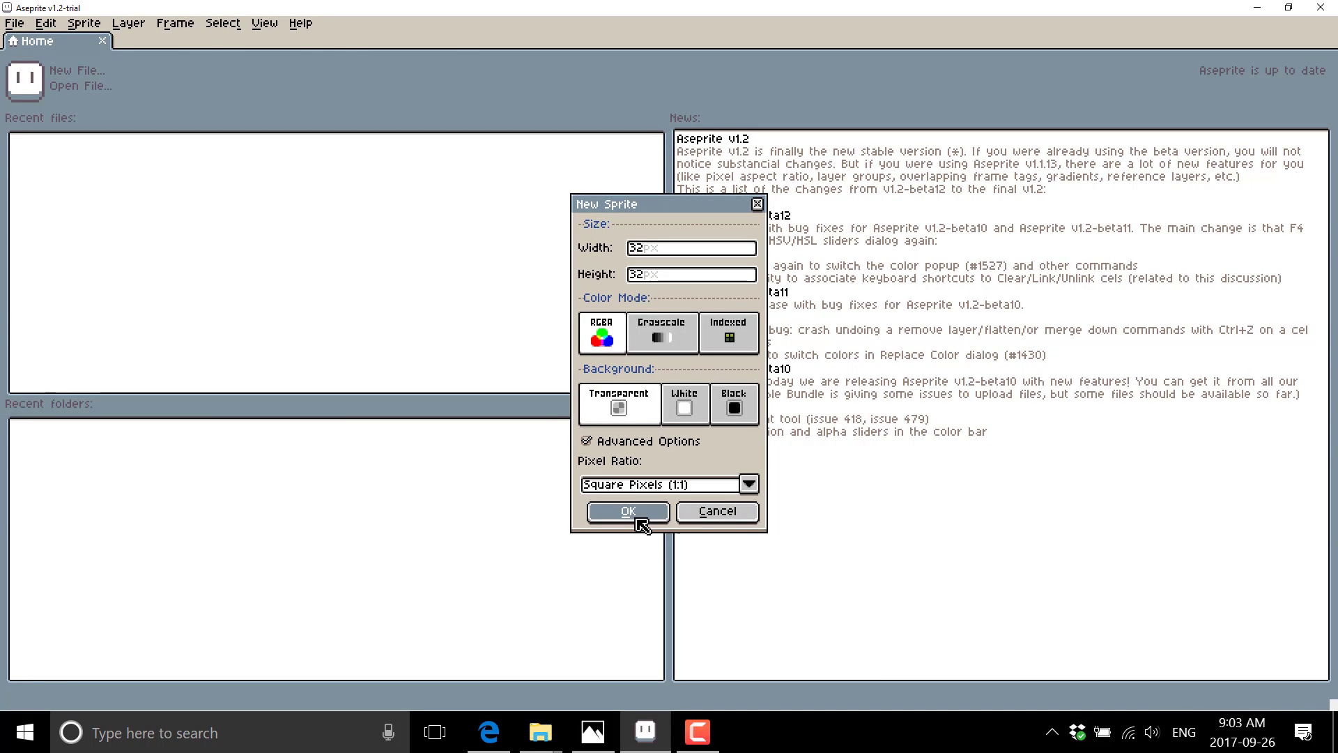
Confirm the New Sprite dialog with 32×32, RGBA and transparent background to create Sprite-0002.
click(628, 511)
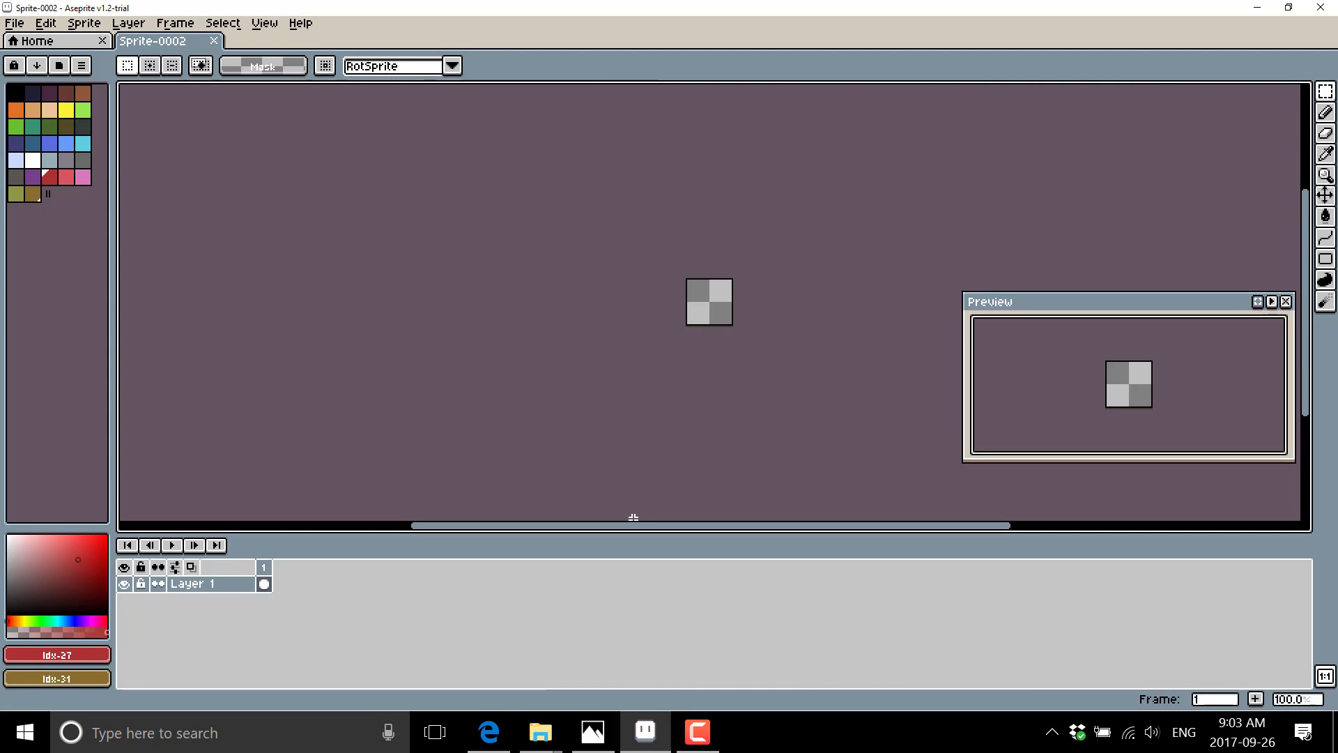
mouse_move(855, 211)
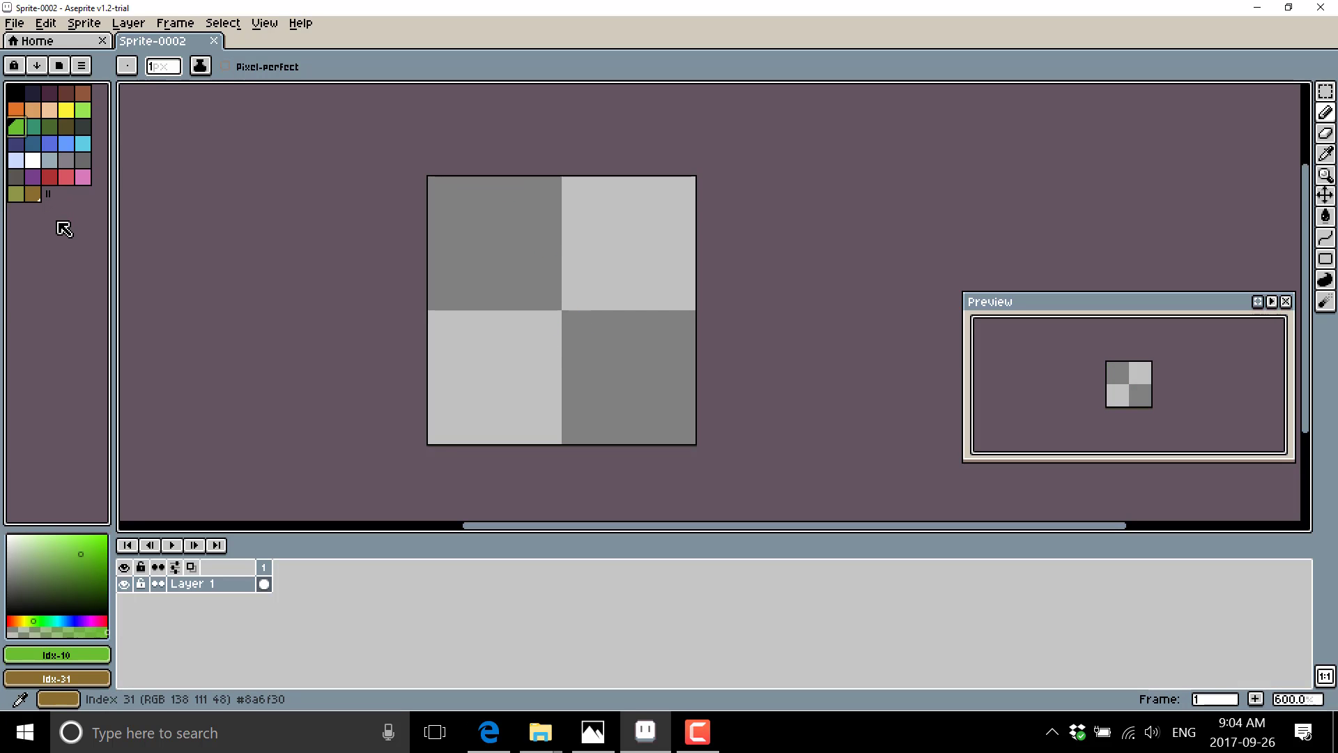
mouse_move(1325, 280)
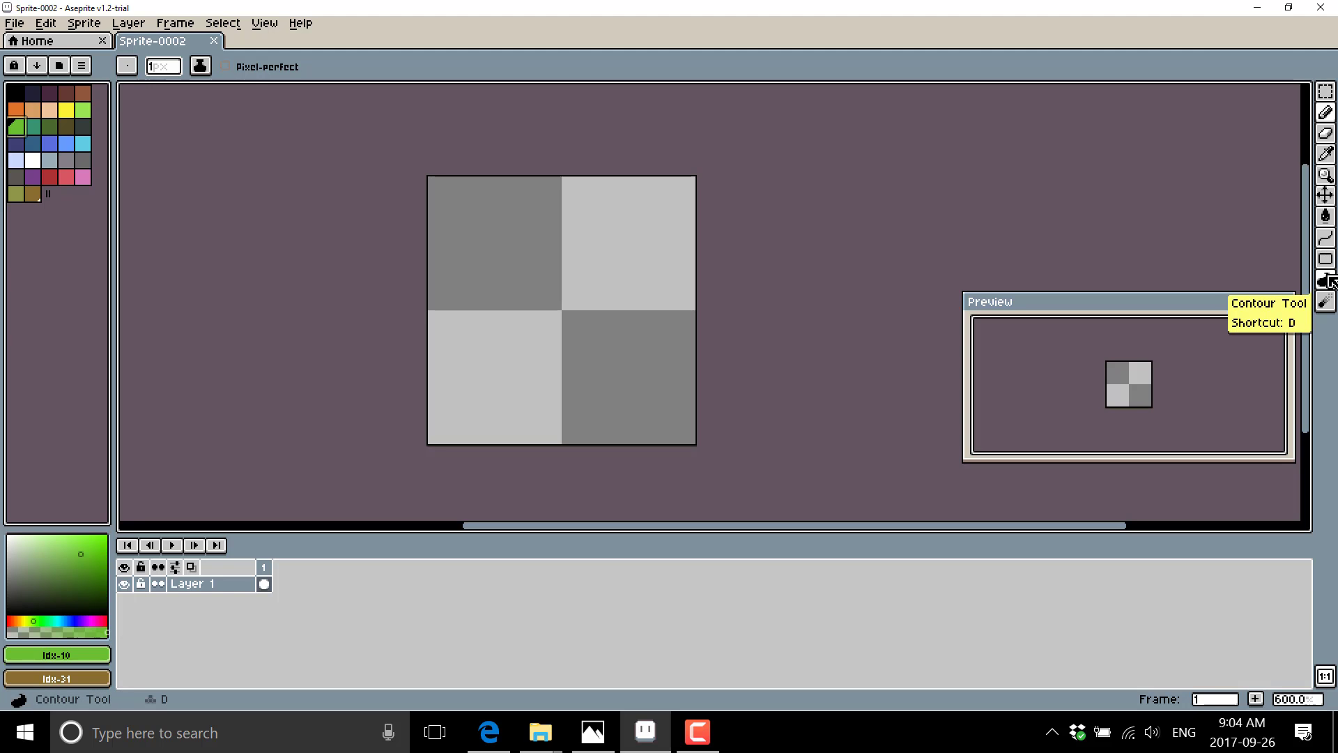
mouse_move(1088, 182)
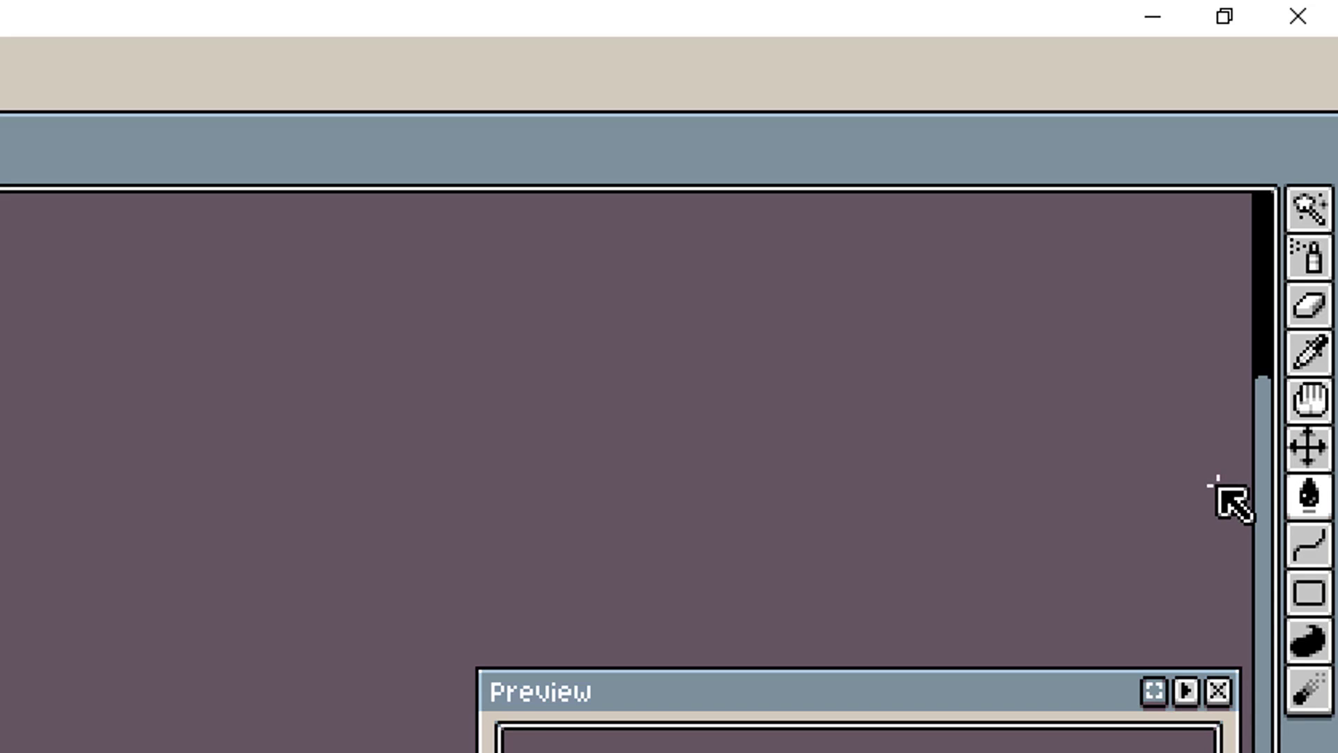
mouse_move(1311, 503)
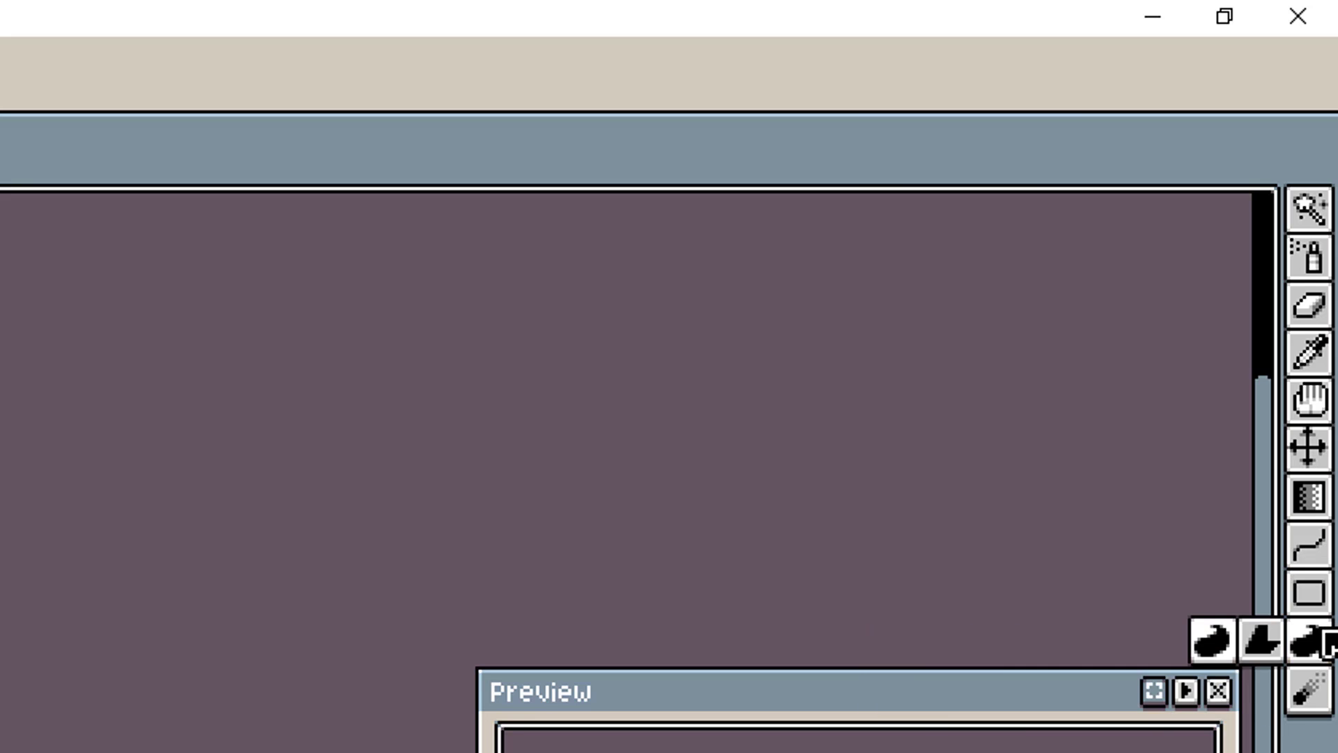
mouse_move(1271, 638)
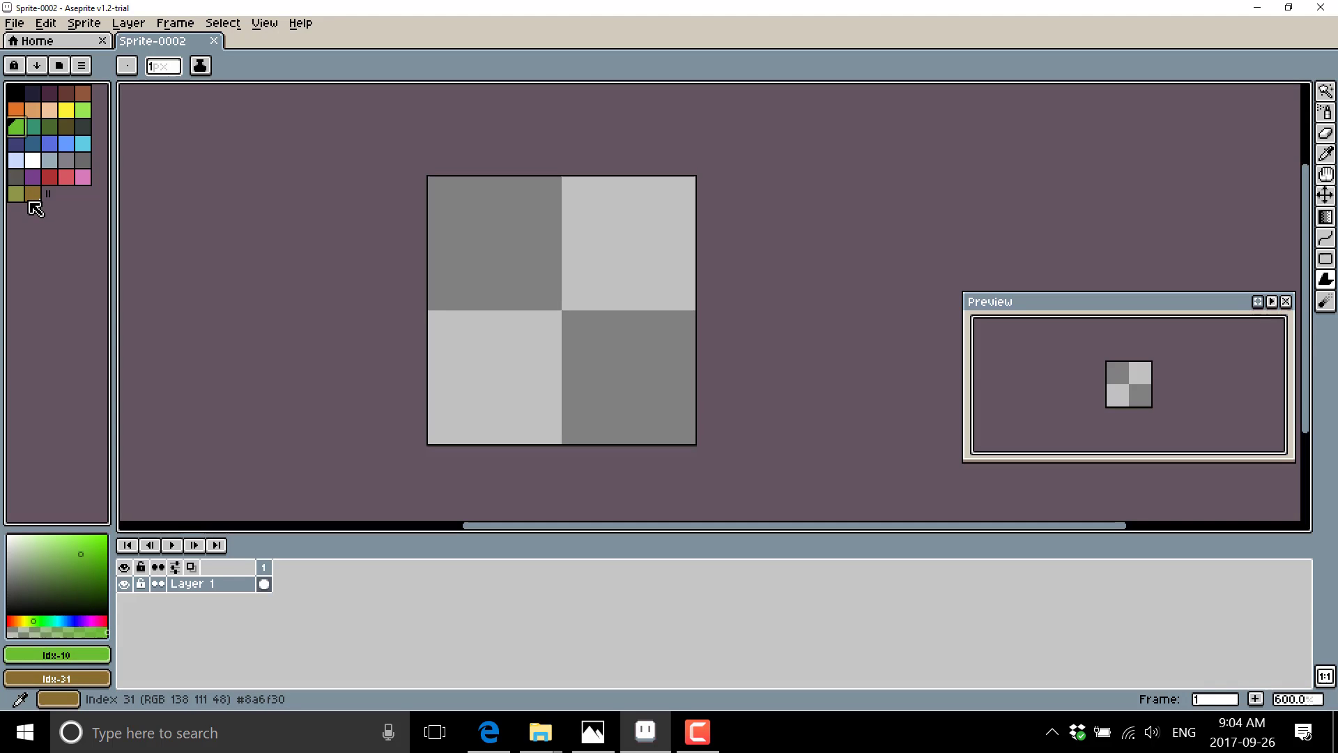
Pick the brown palette swatch as foreground colour and open the palette options menu.
click(83, 92)
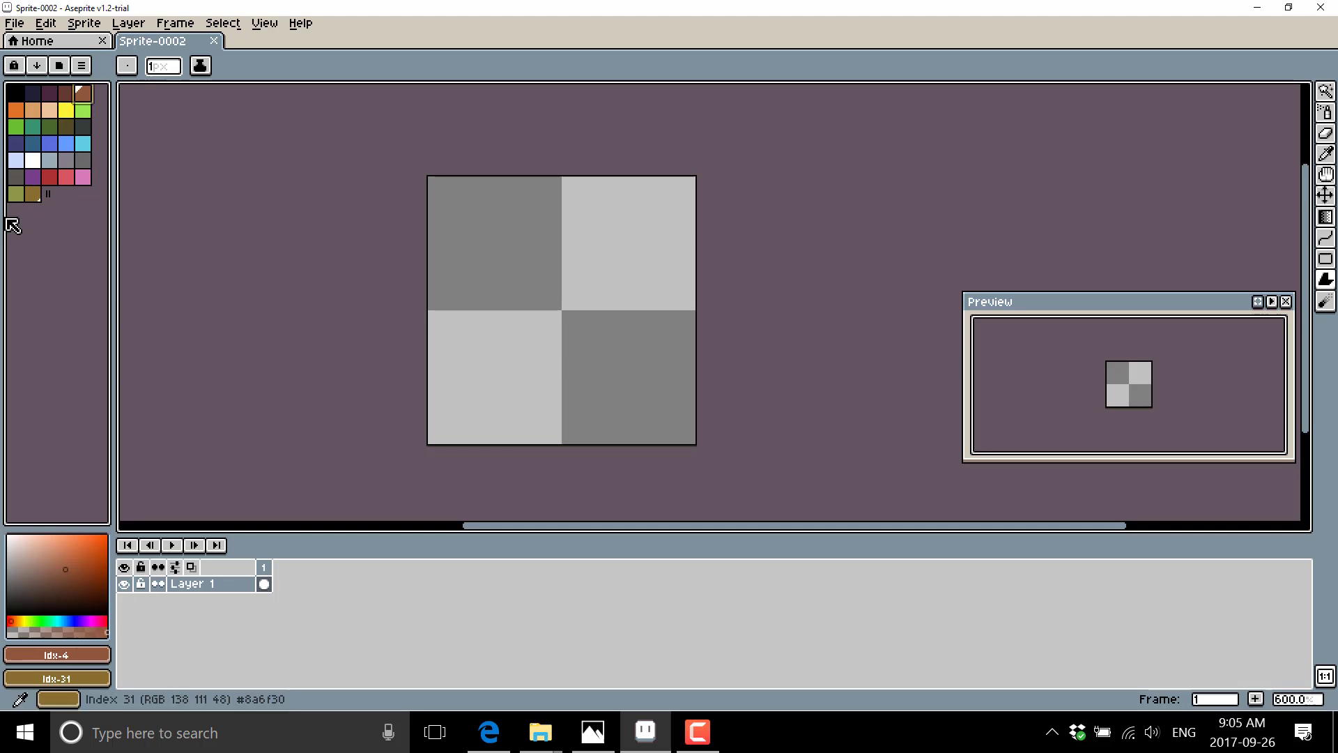
click(81, 66)
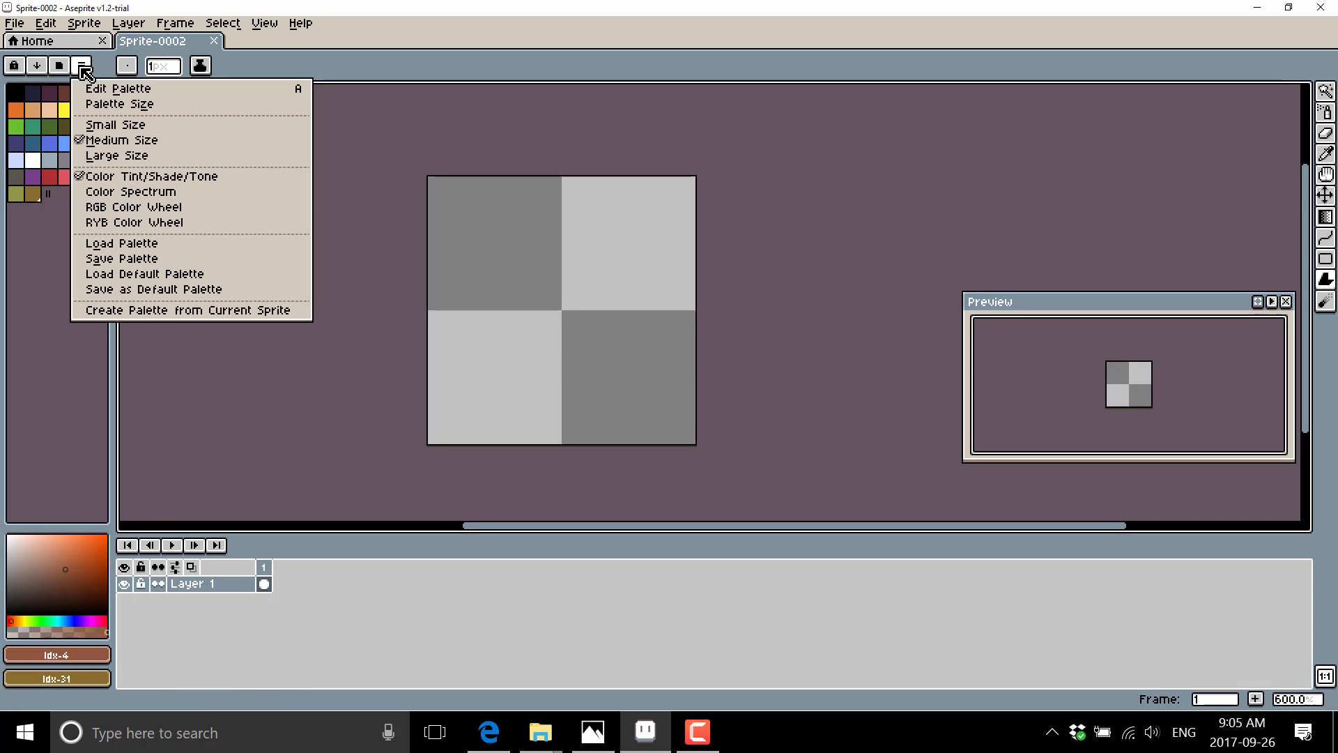
mouse_move(119, 103)
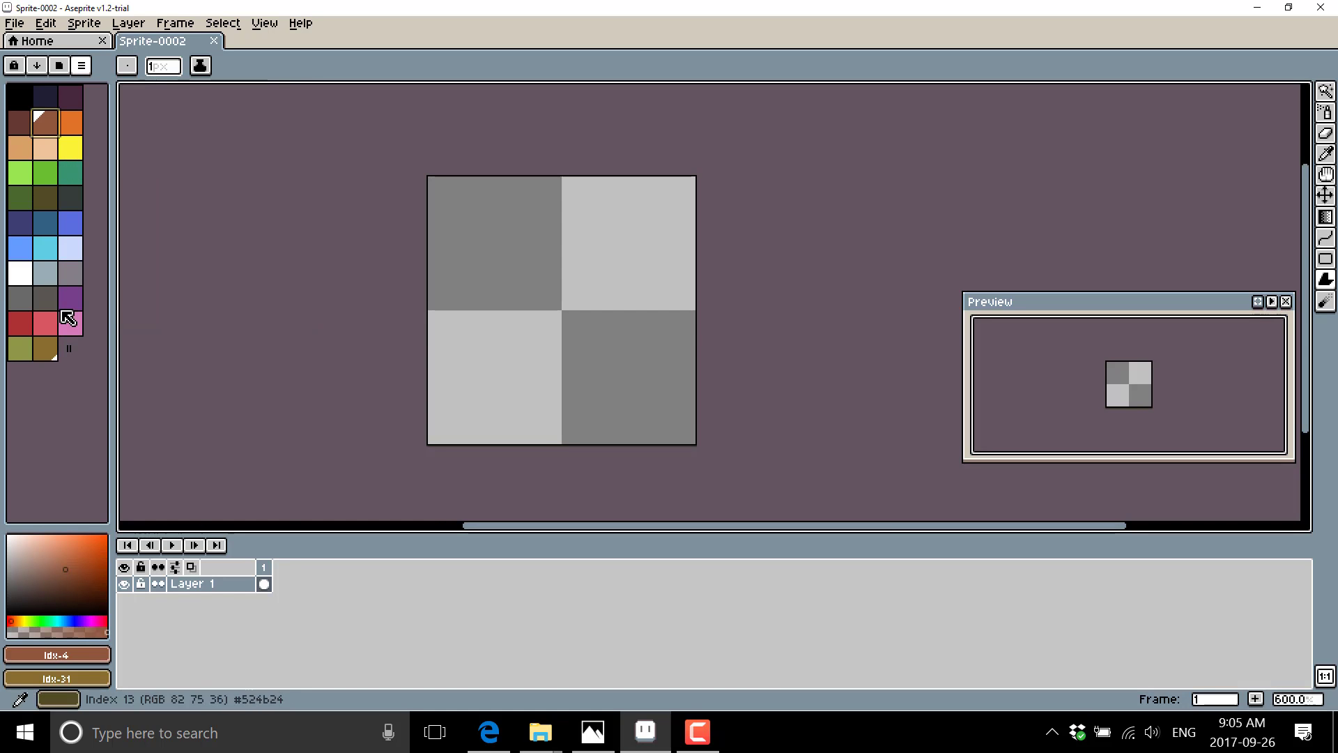
mouse_move(92, 155)
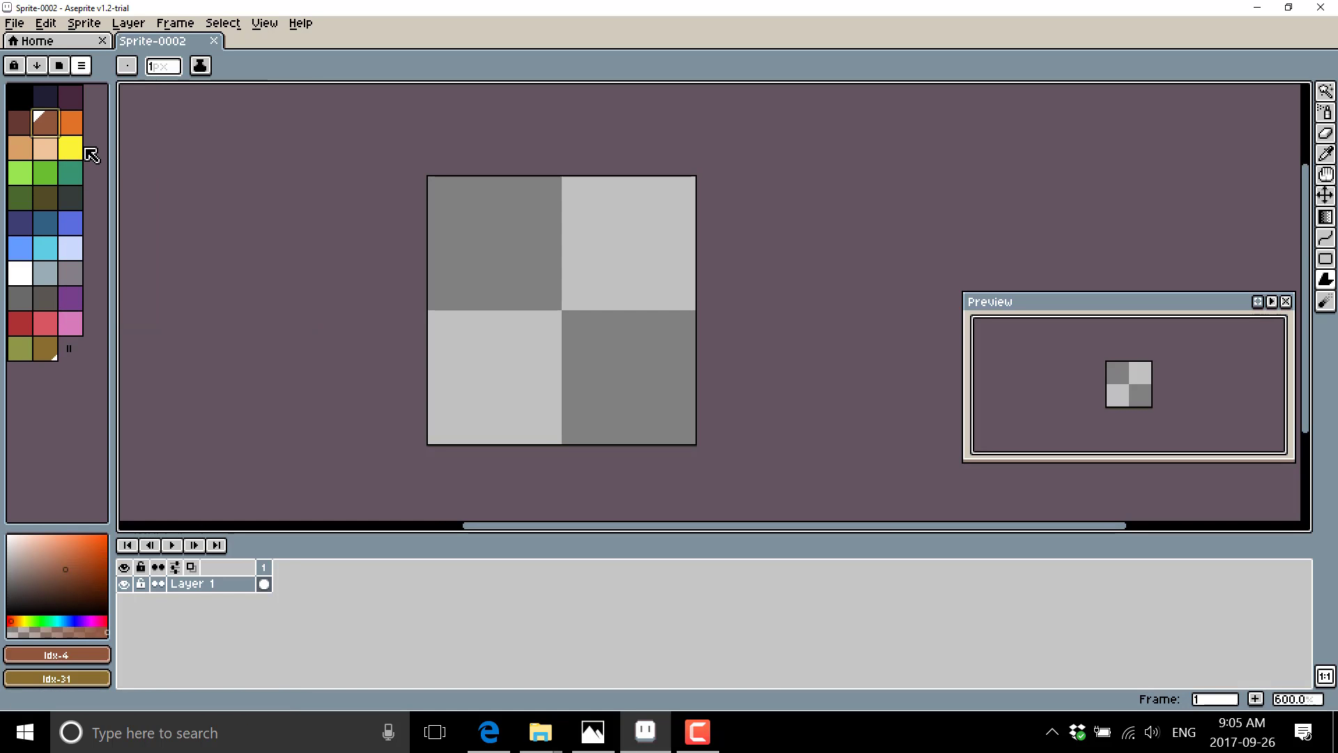
mouse_move(56, 133)
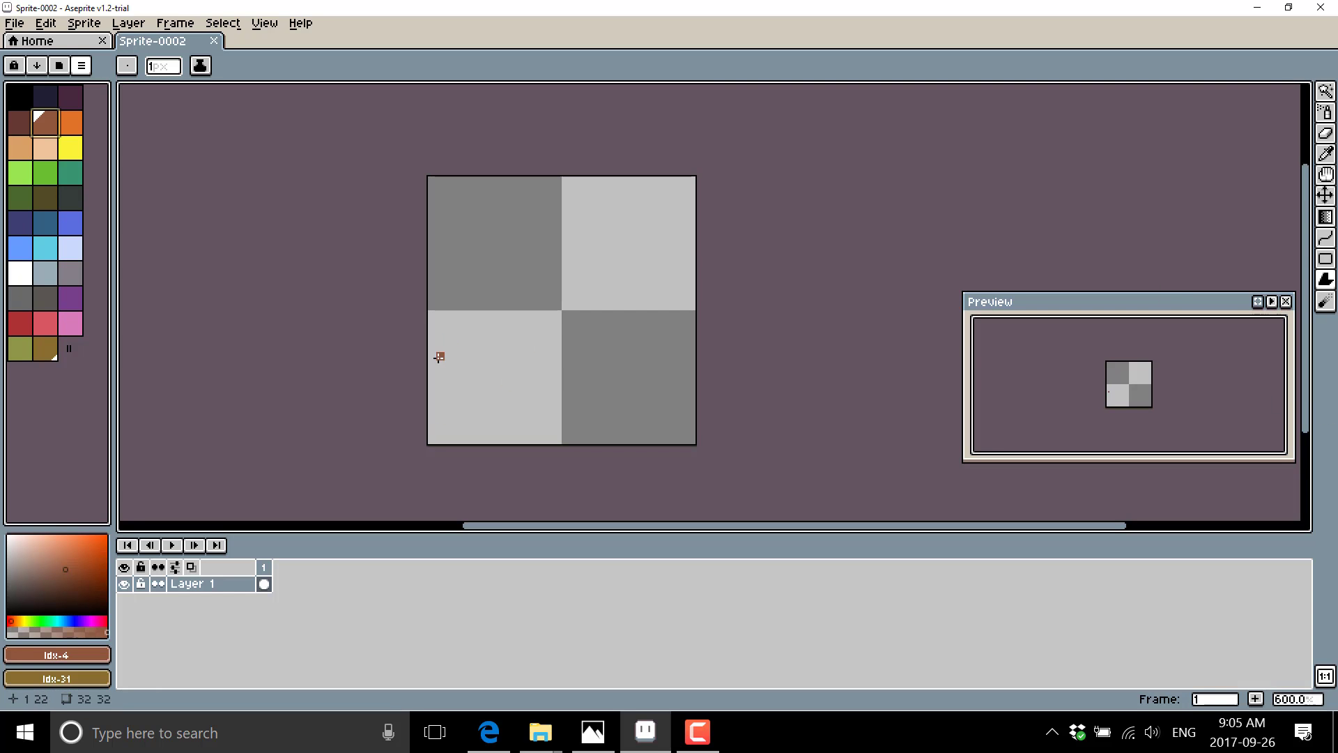
mouse_move(529, 290)
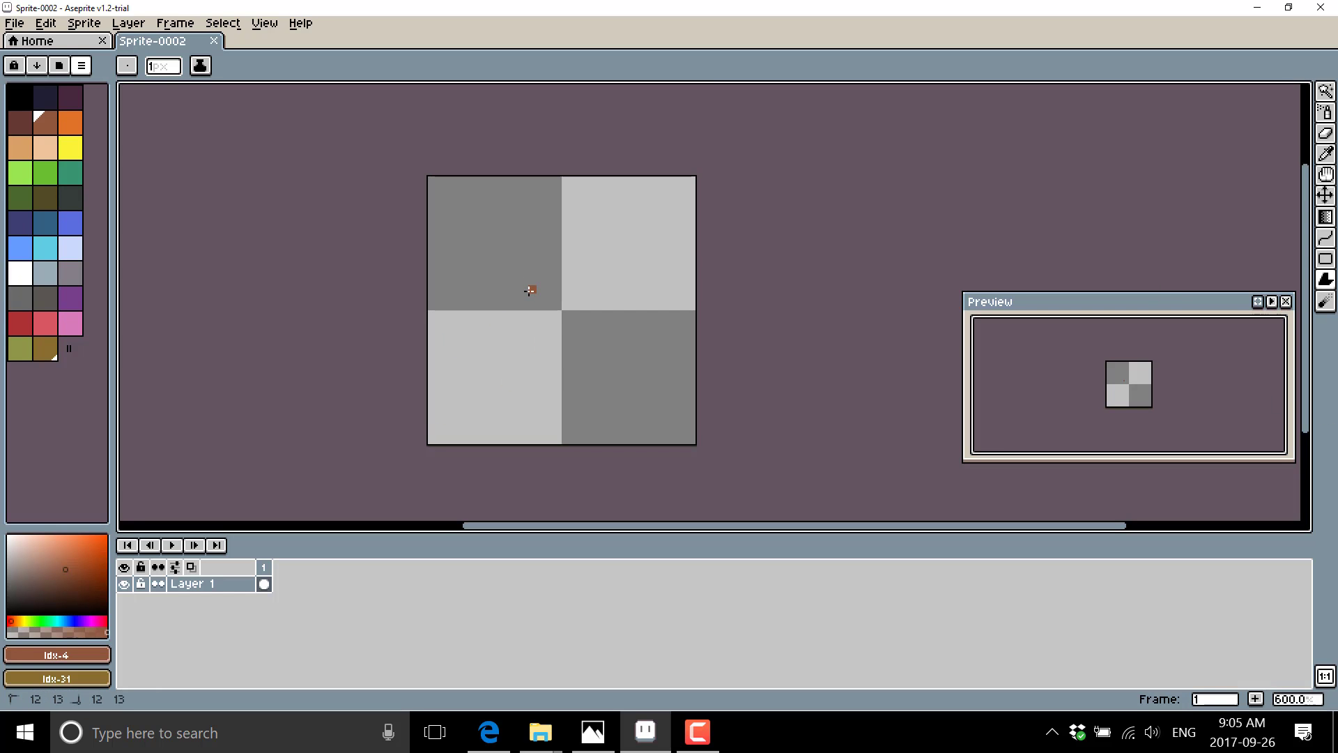
Paint a brown trunk shape mid-canvas, then add darker brown bark lines with the Pencil.
drag(529, 289, 586, 289)
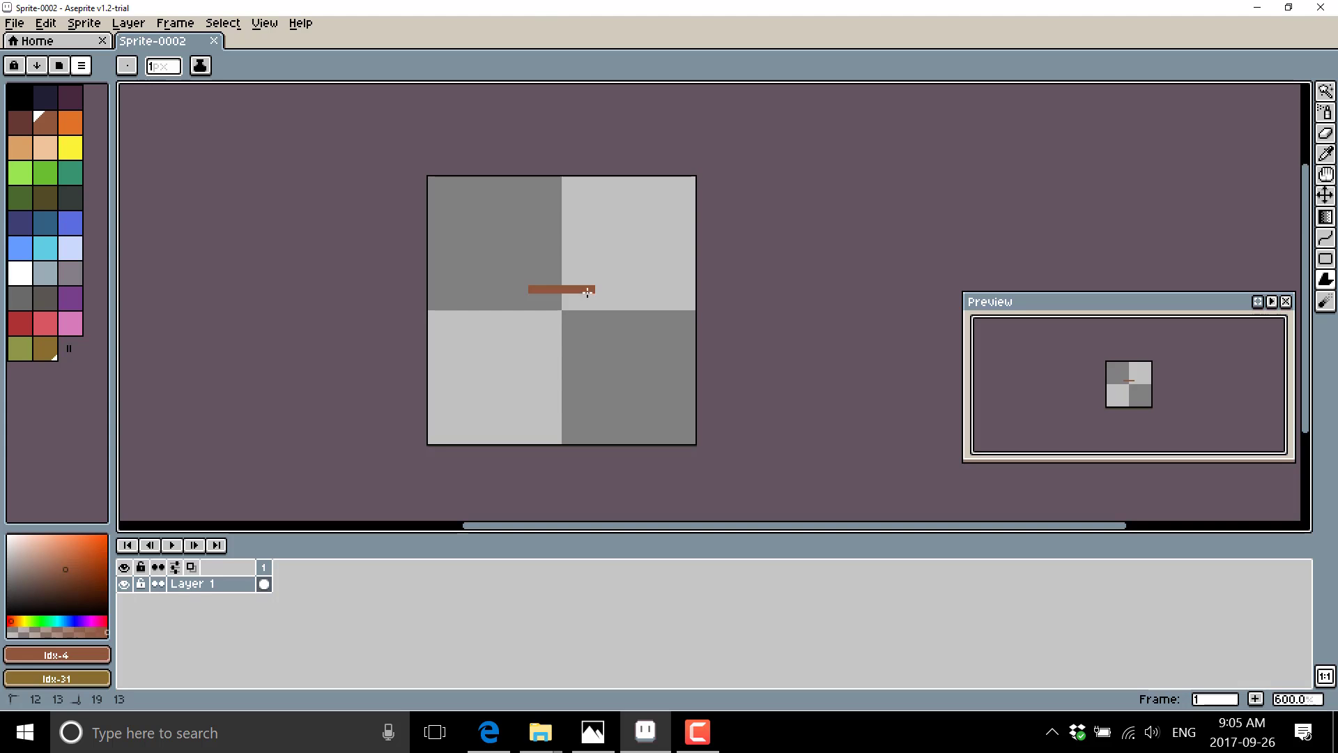
drag(587, 292, 582, 438)
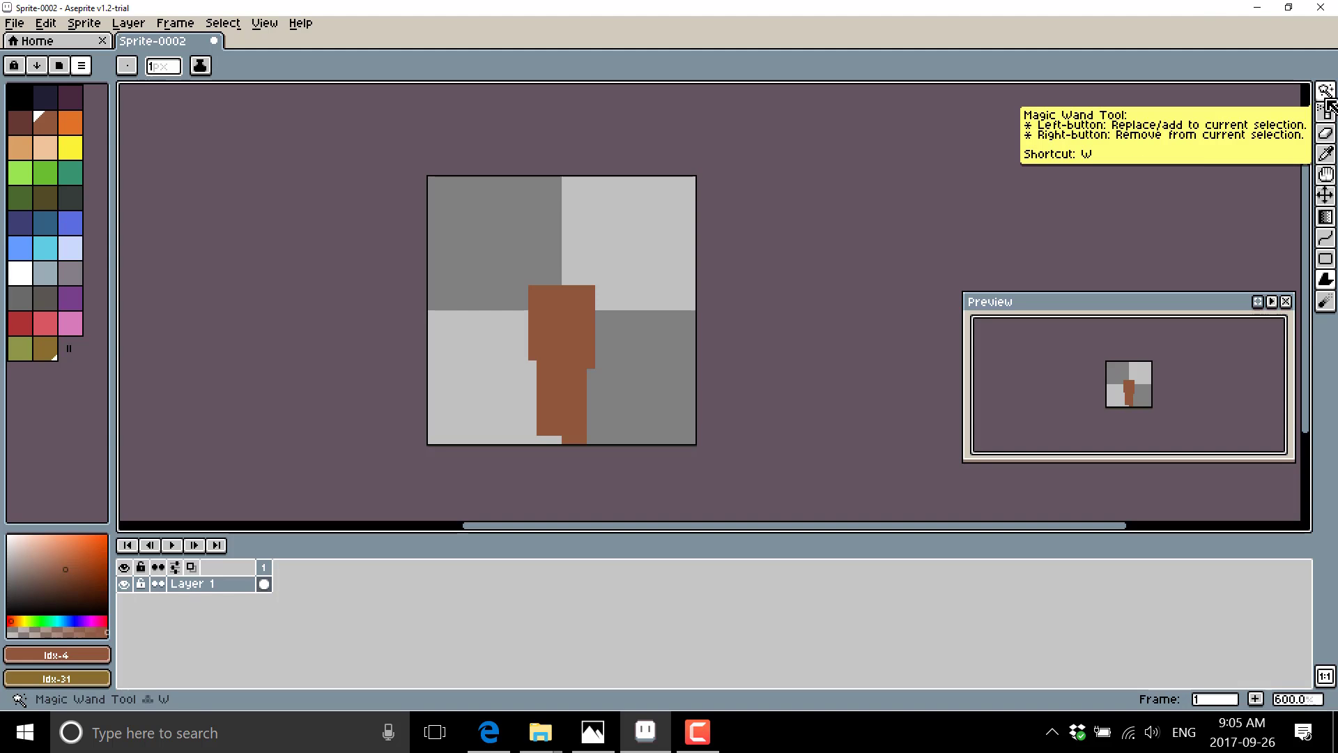
click(1326, 111)
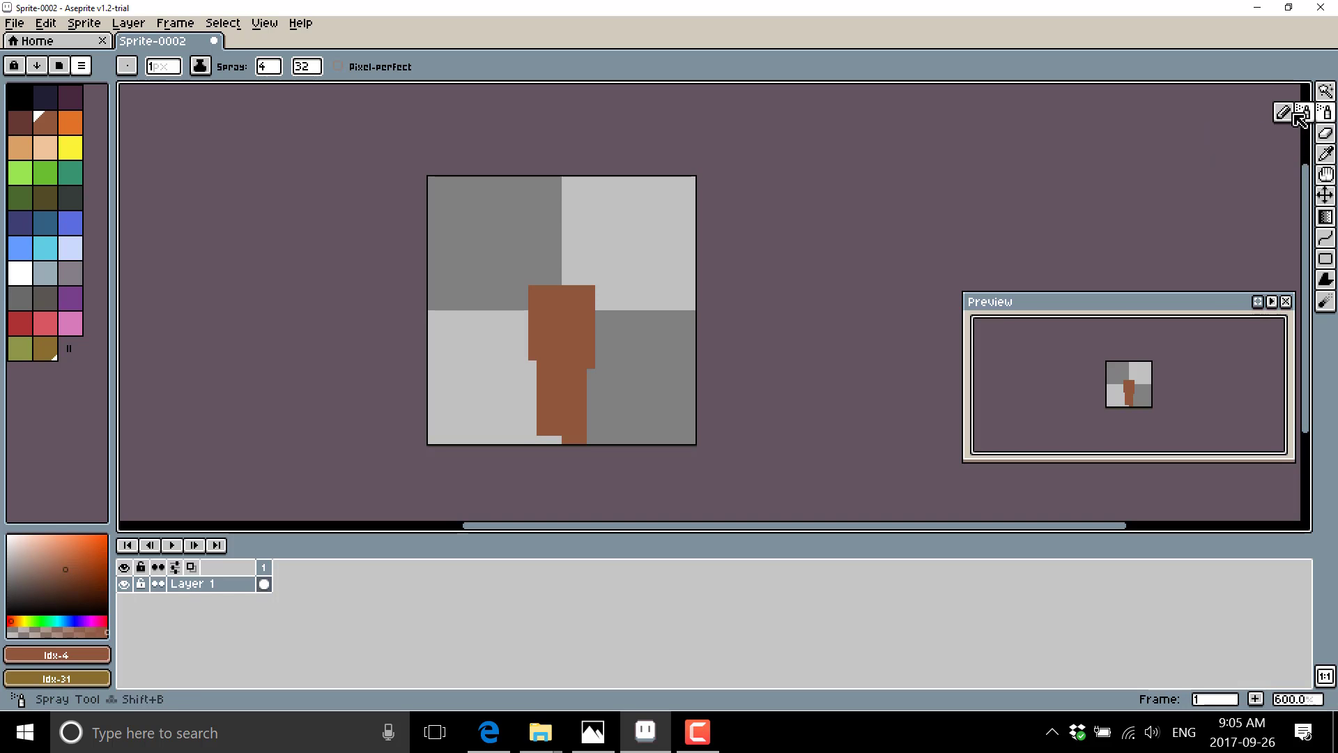
click(35, 148)
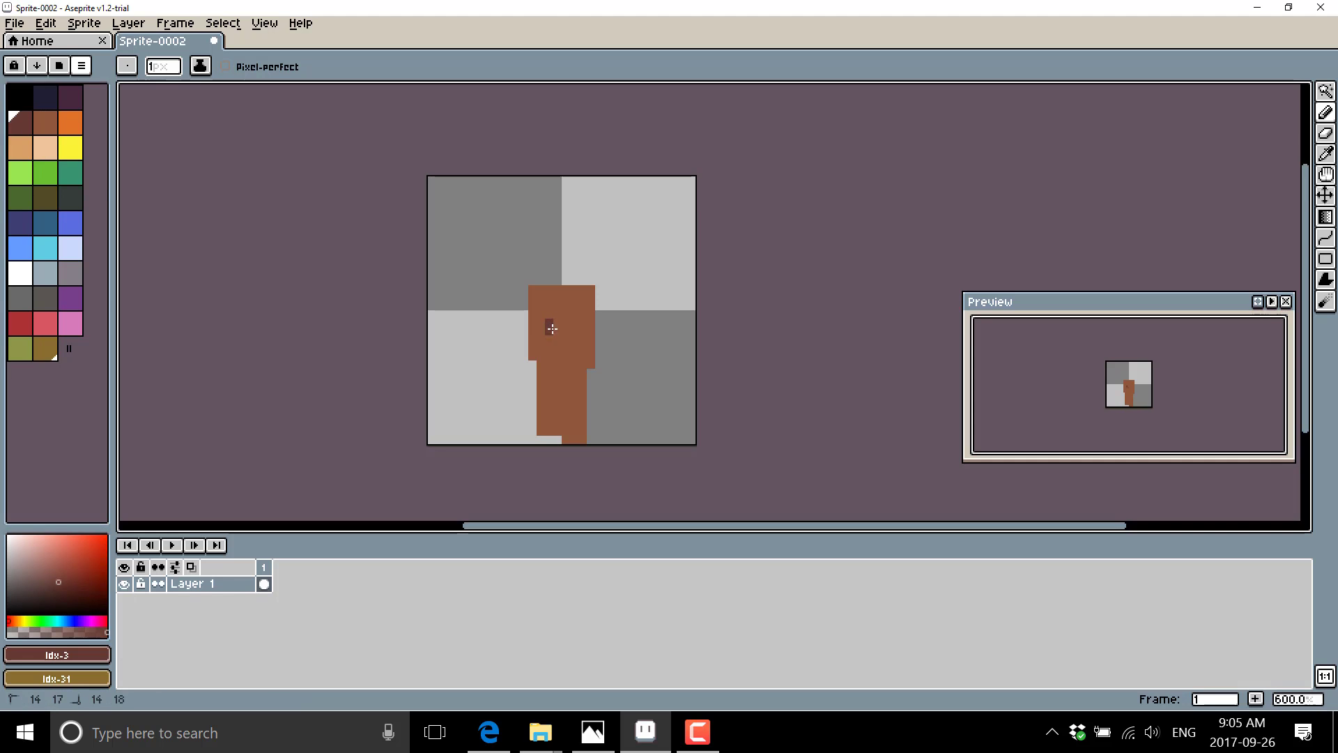
drag(552, 329, 561, 388)
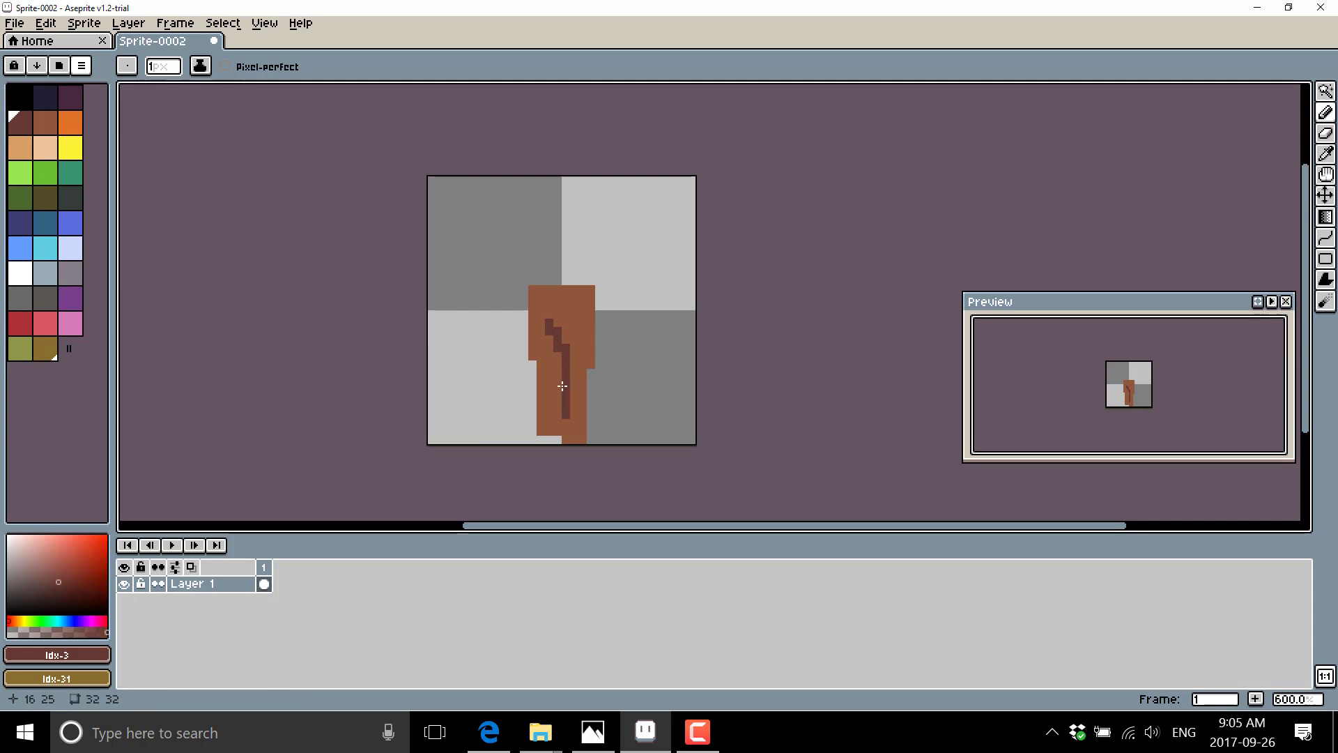
click(571, 333)
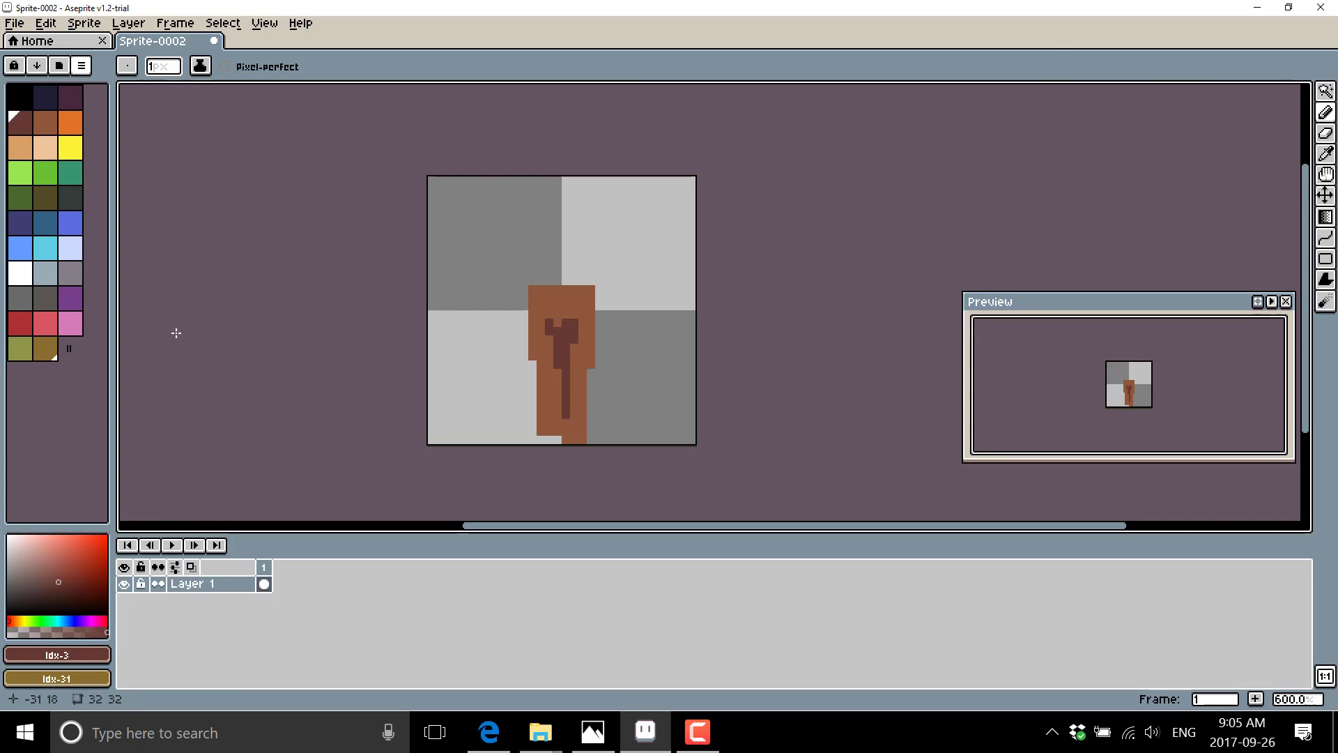
mouse_move(1091, 438)
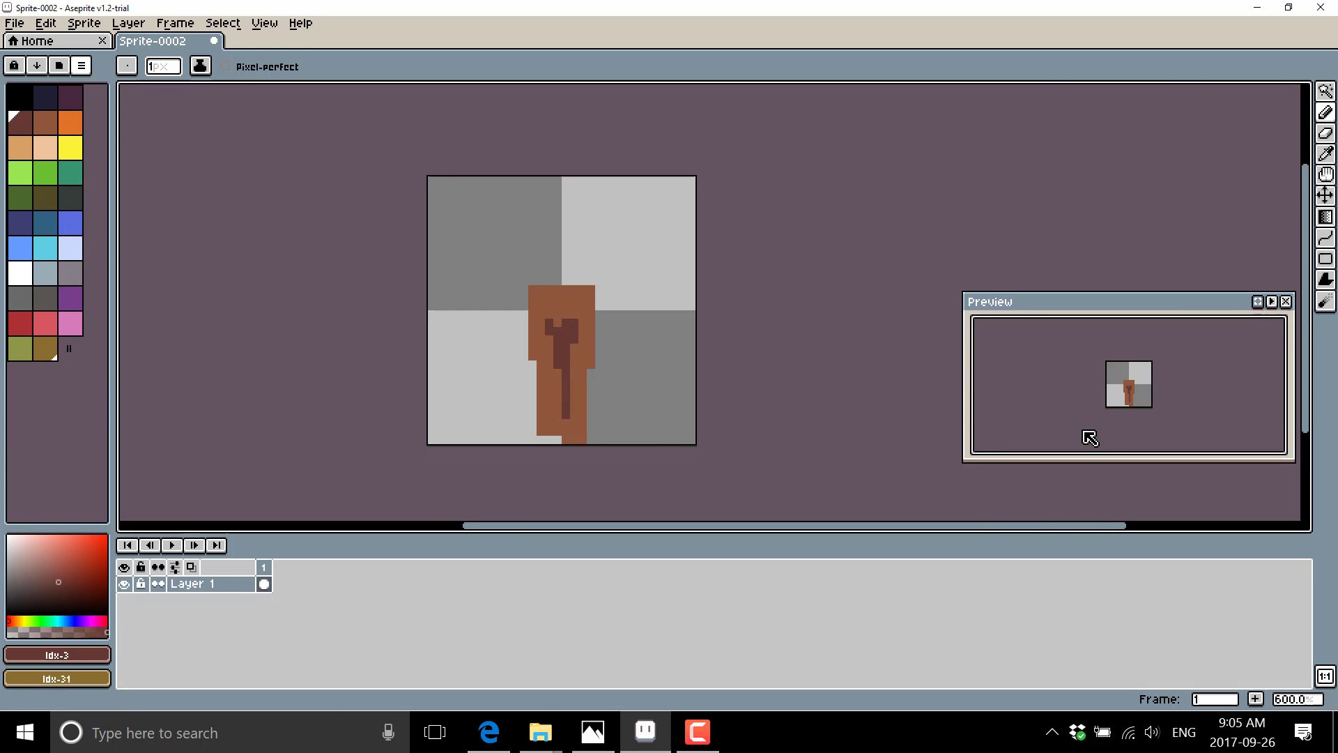
With the Spray tool and bright red, spray a flame blob above the brown stick.
click(1326, 90)
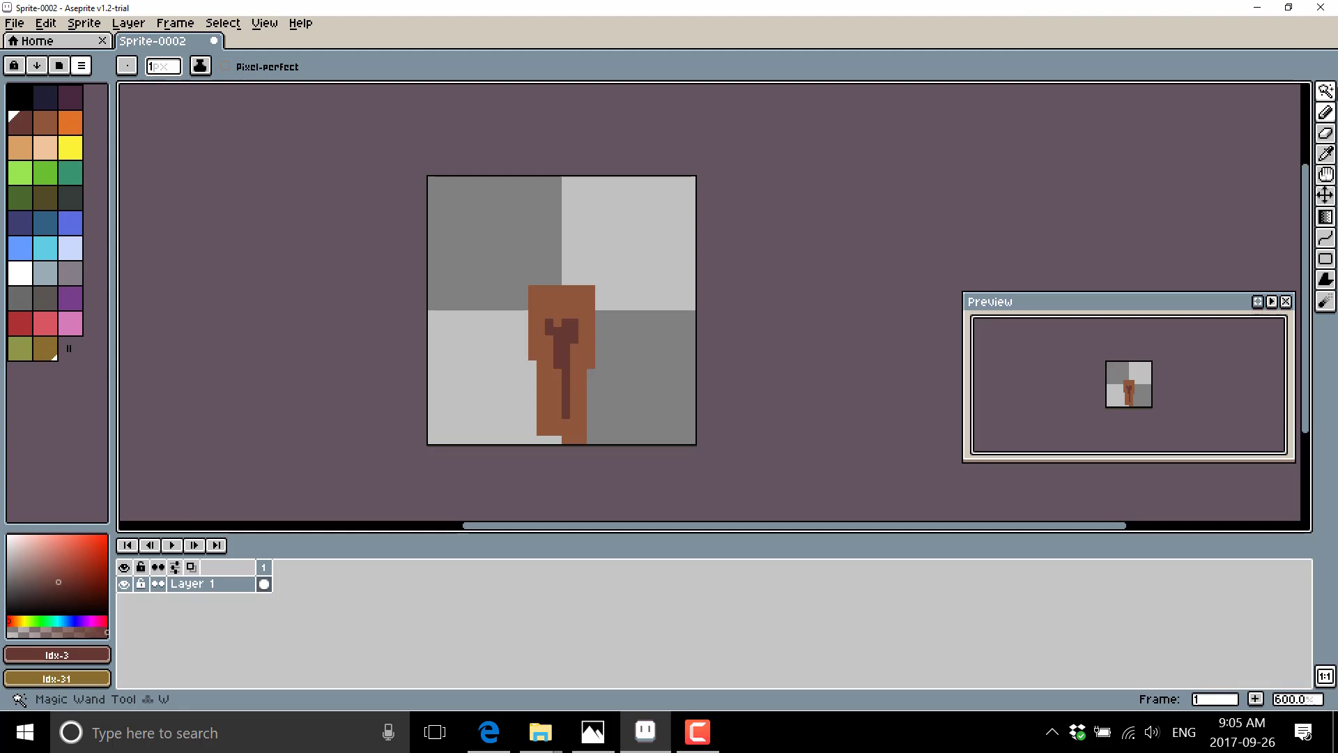
mouse_move(1325, 112)
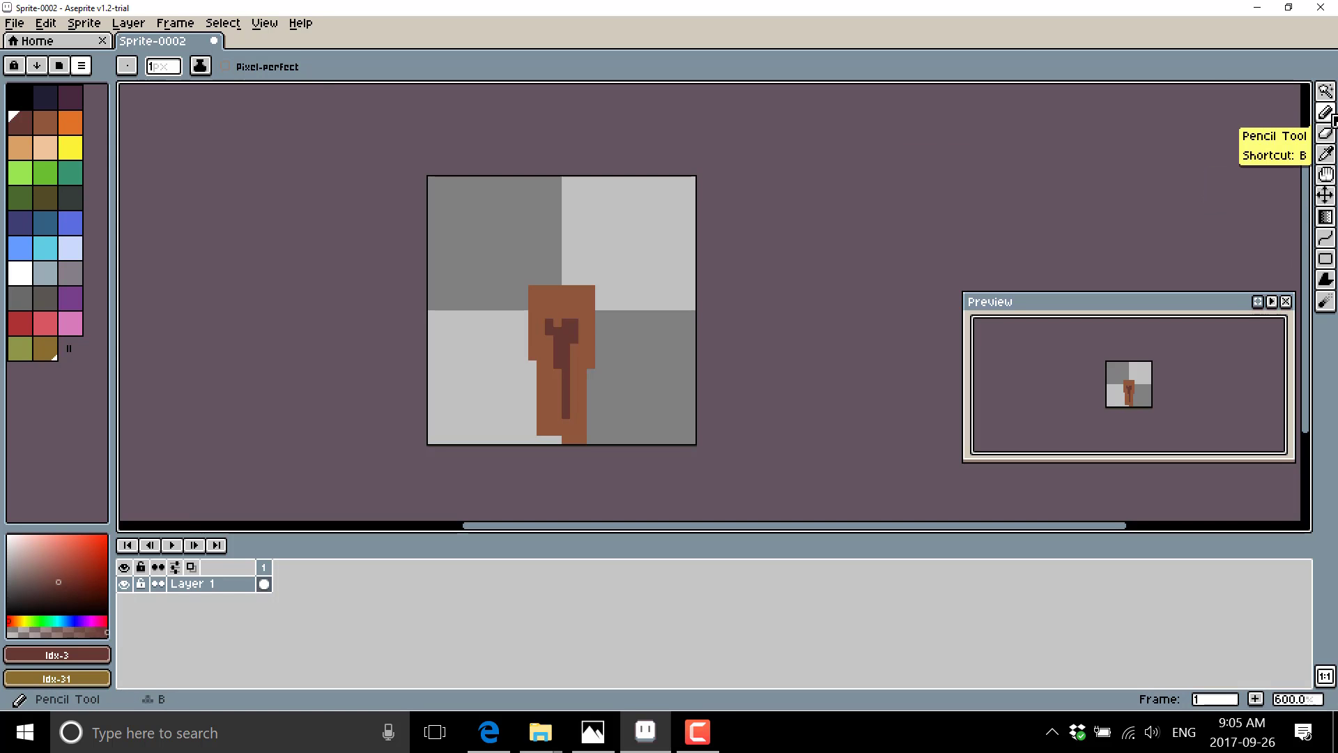
click(1325, 117)
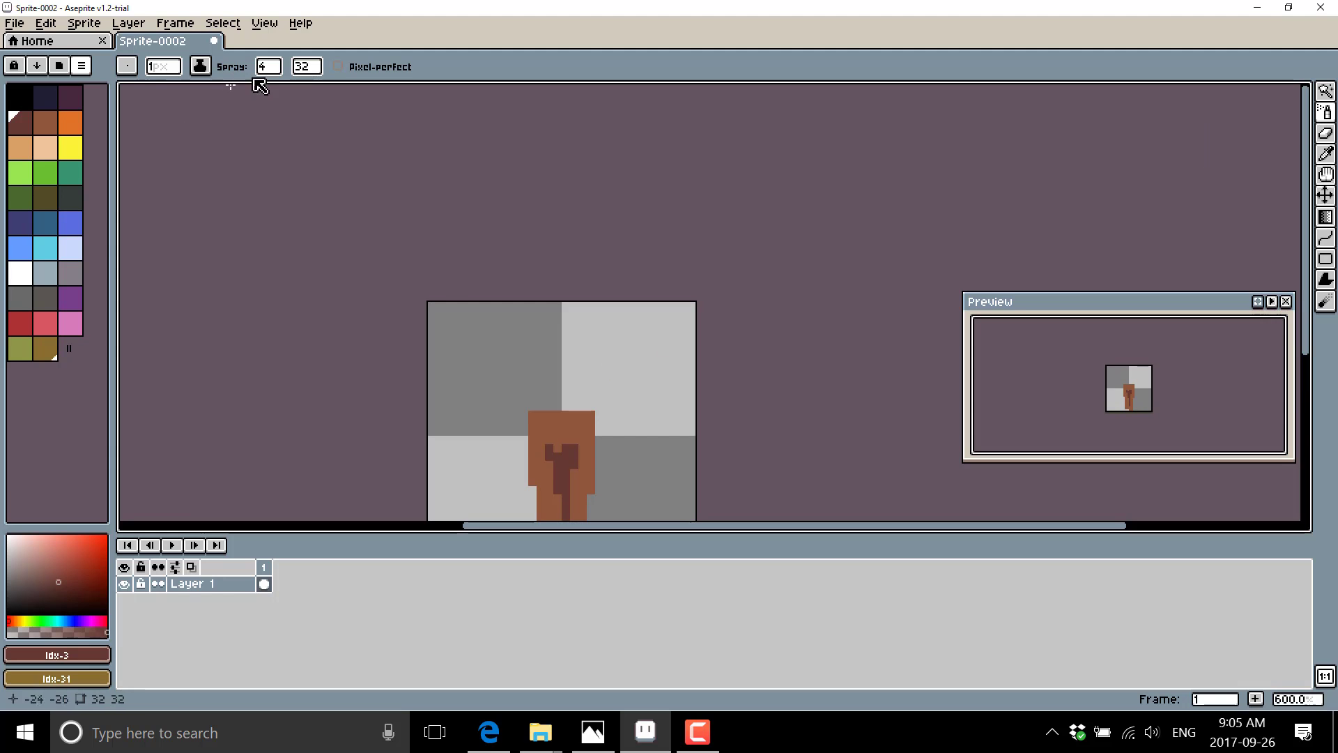
mouse_move(228, 263)
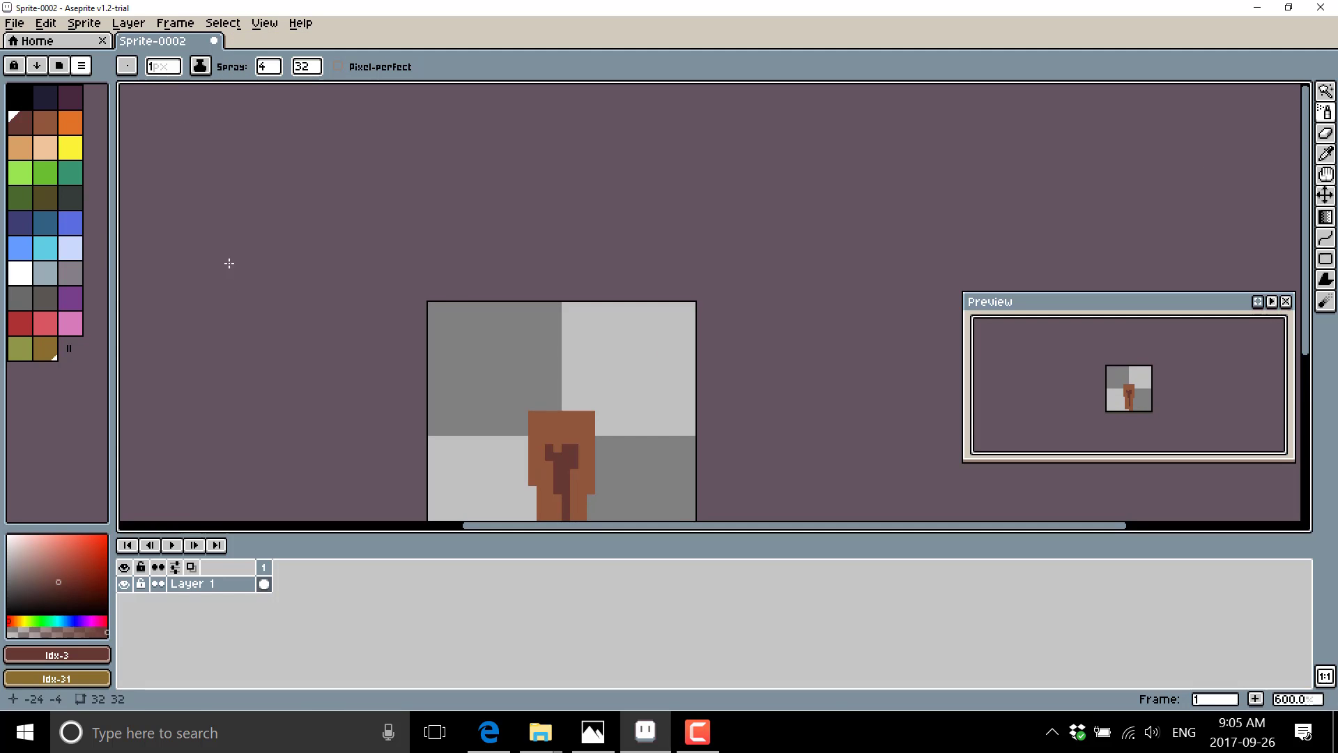
click(46, 322)
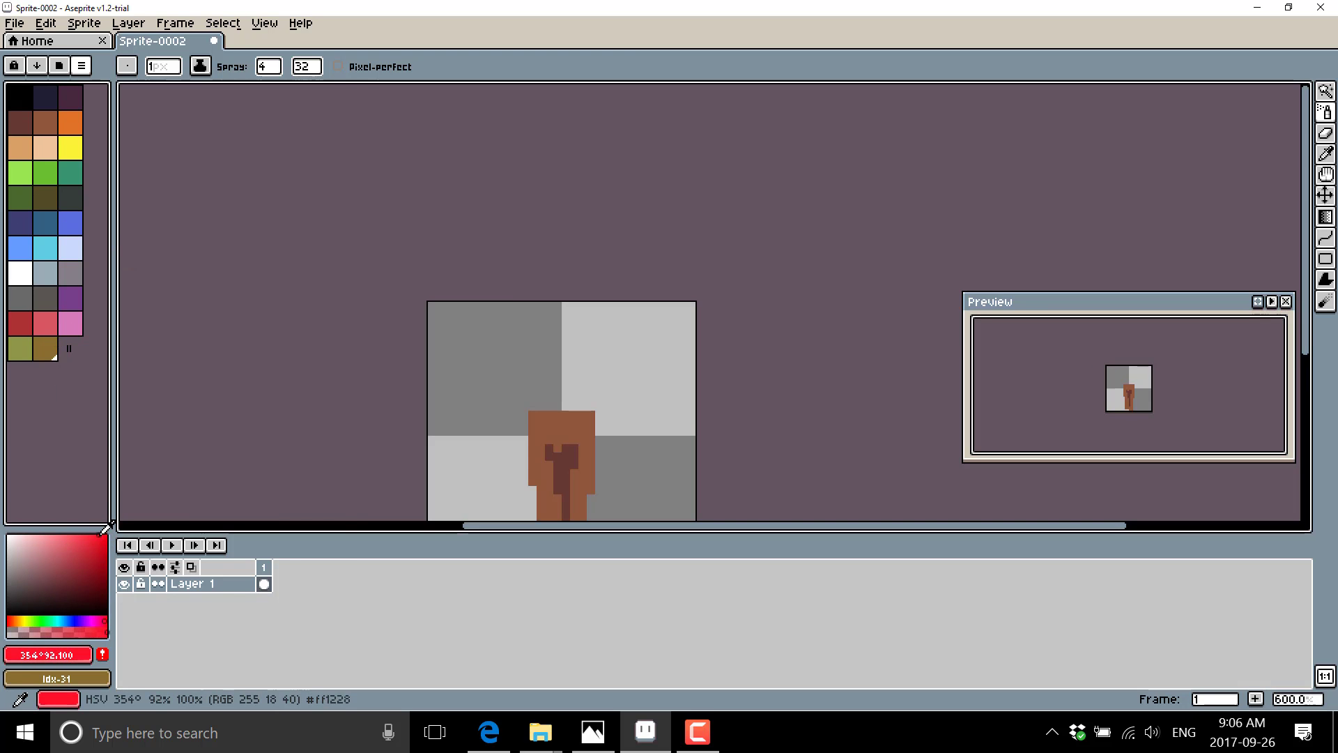
click(107, 526)
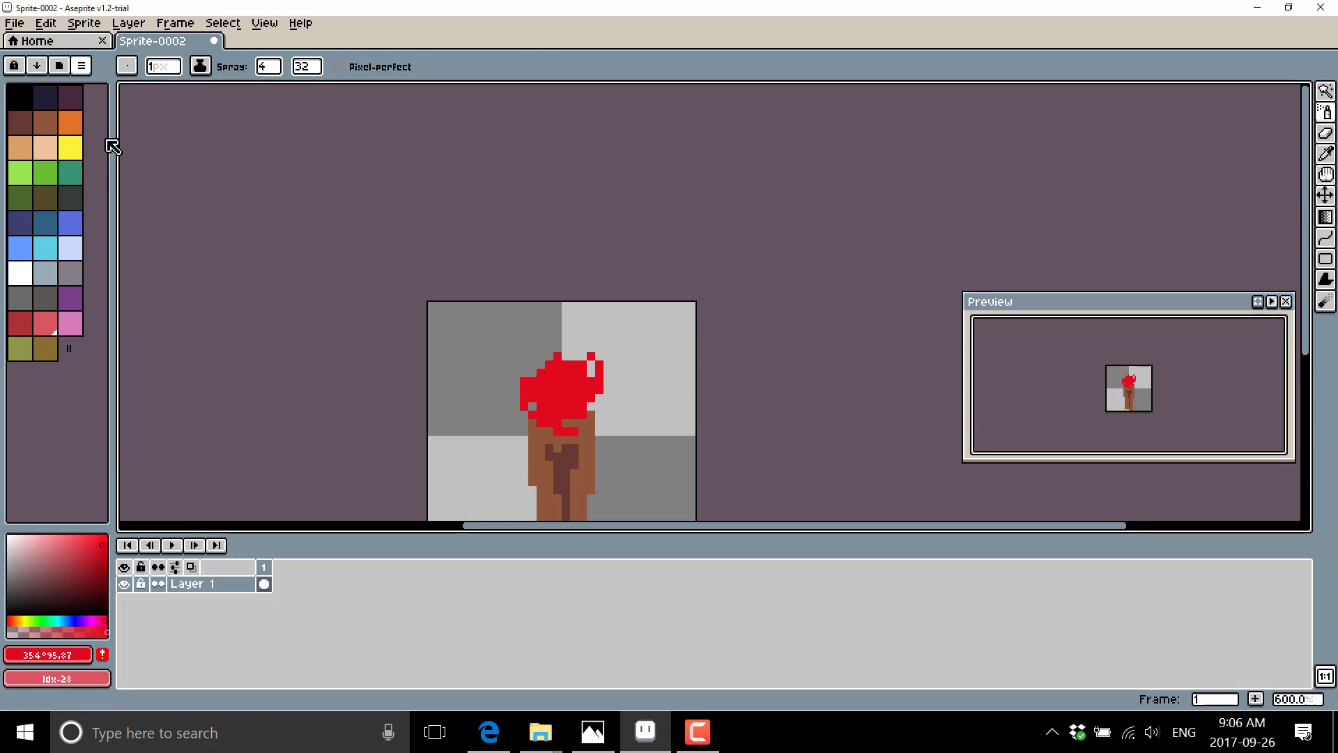
Spray an orange core into the flame, then spray red back over its centre.
click(552, 384)
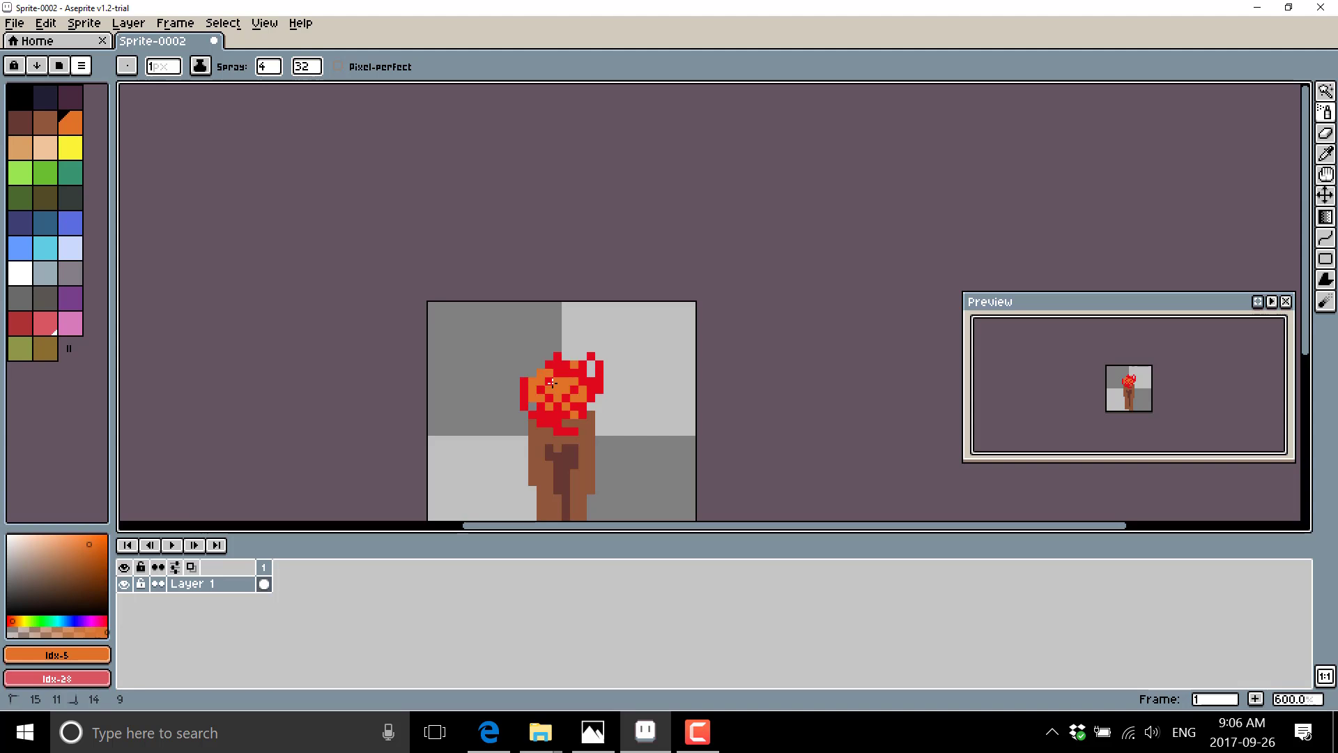
click(551, 379)
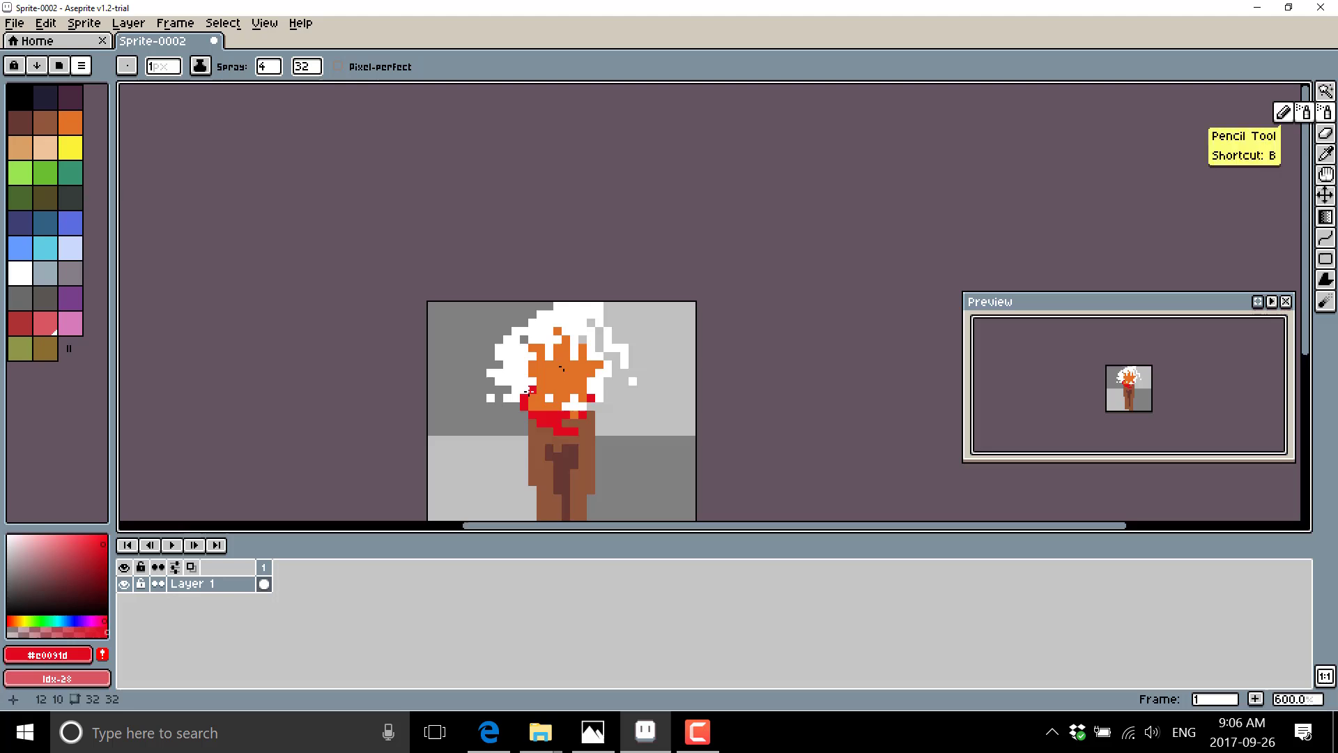
click(551, 354)
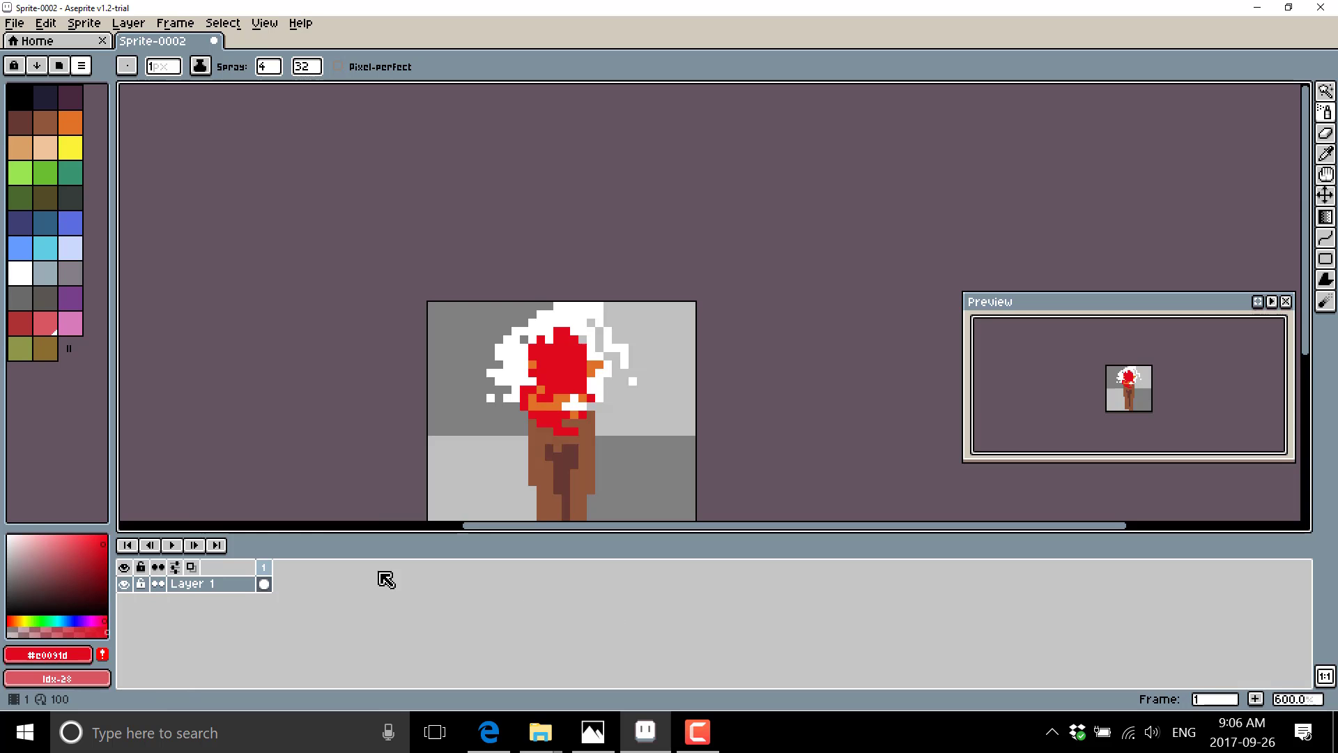
Add Layer 2 from the Layer menu for the speckled background.
click(129, 23)
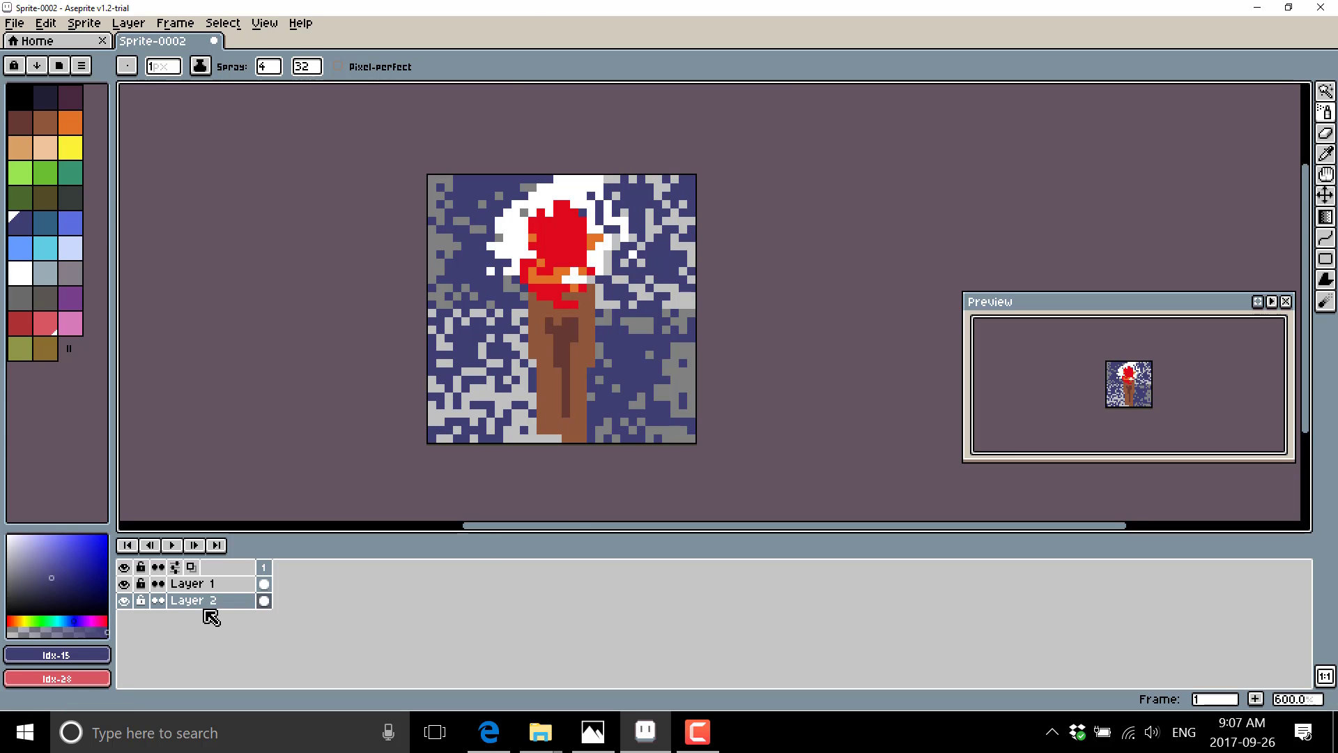
Open Layer 2's Properties from its context menu, then close the dialog.
right_click(196, 600)
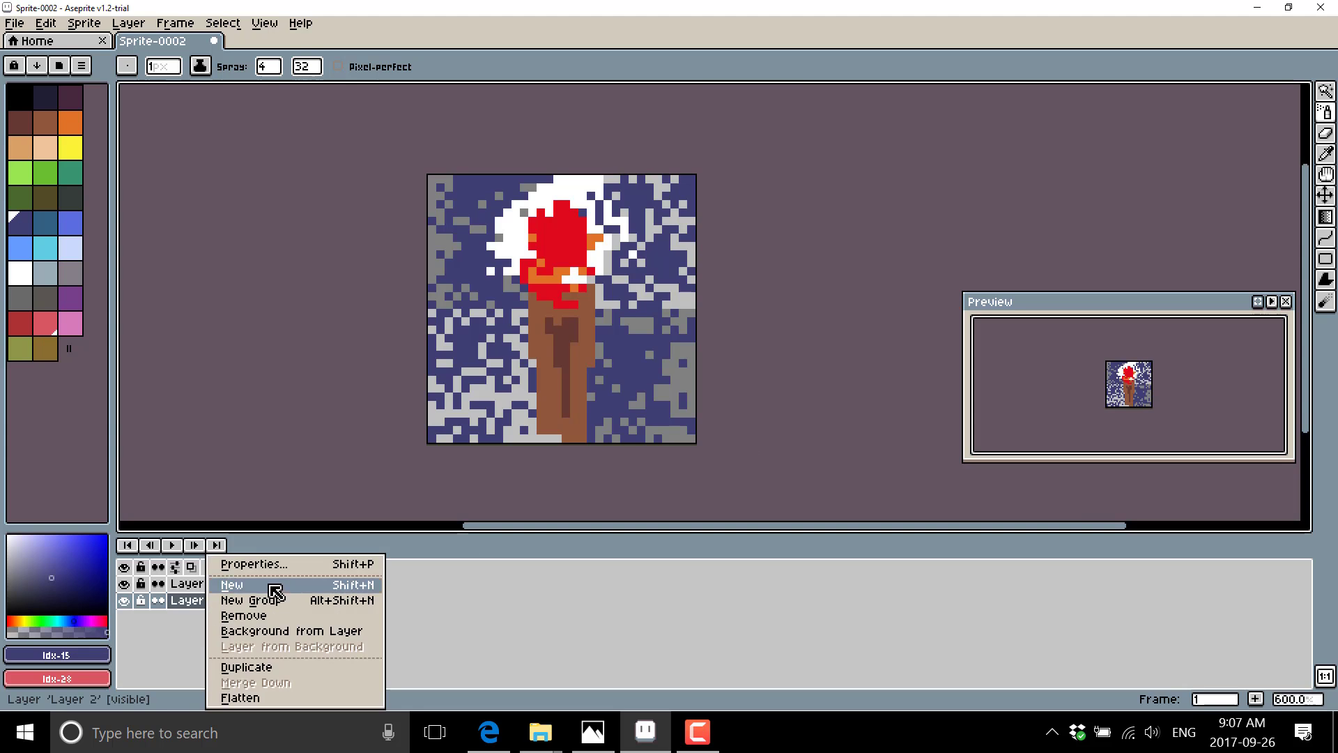
click(253, 564)
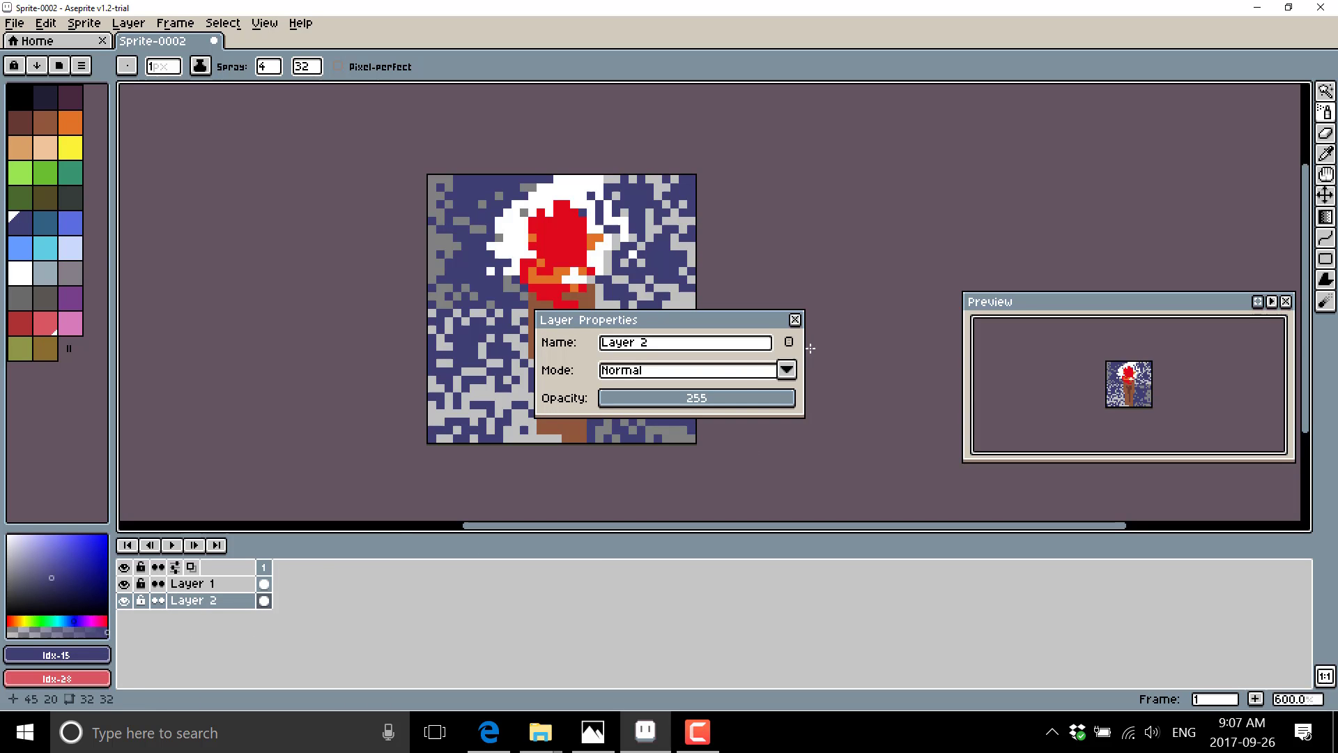
click(785, 369)
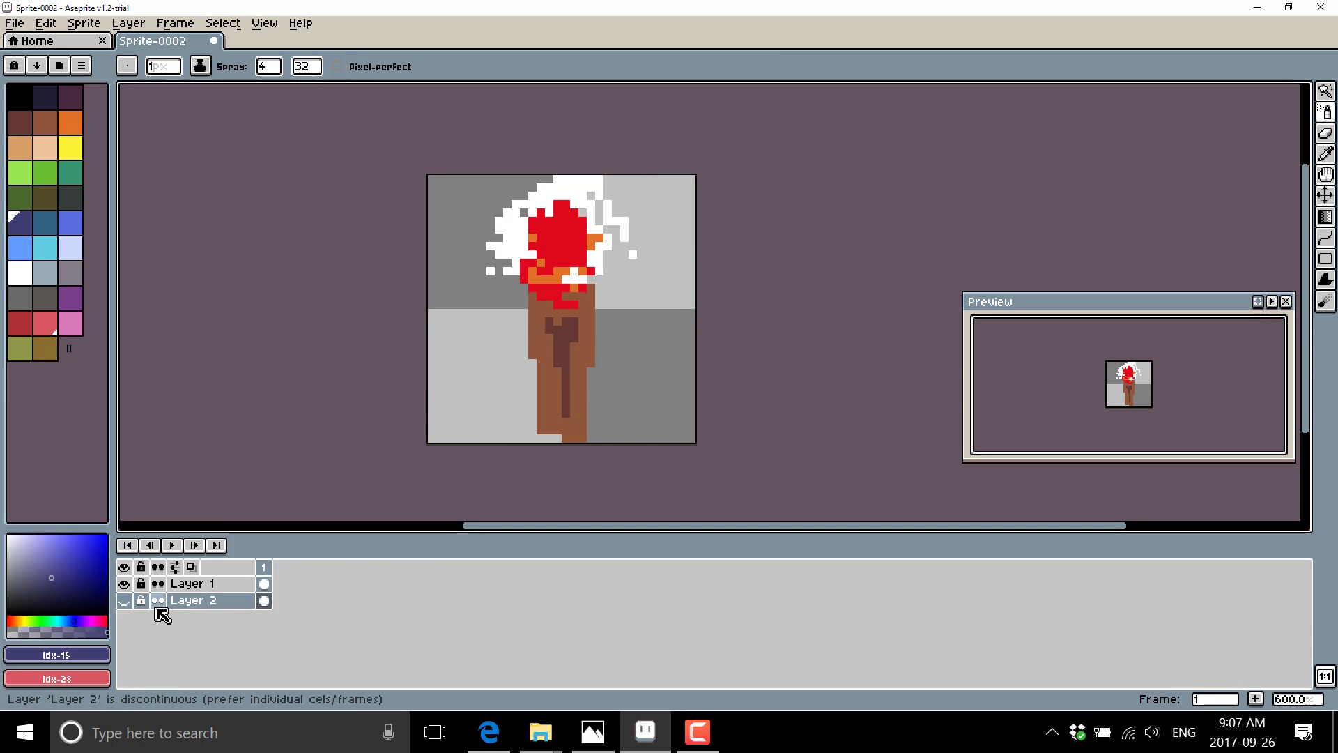
Select Layer 1, add frame 2, and repaint its flame with white flecks.
click(187, 585)
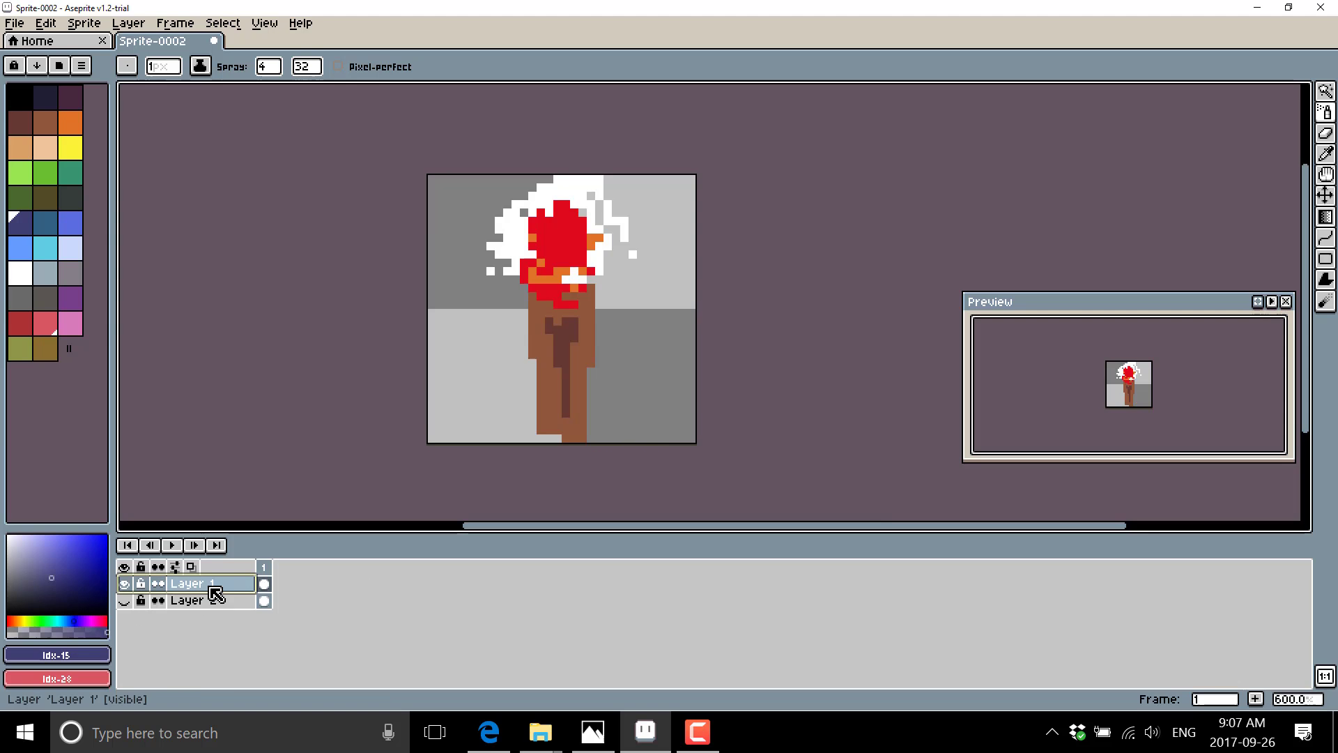
click(194, 545)
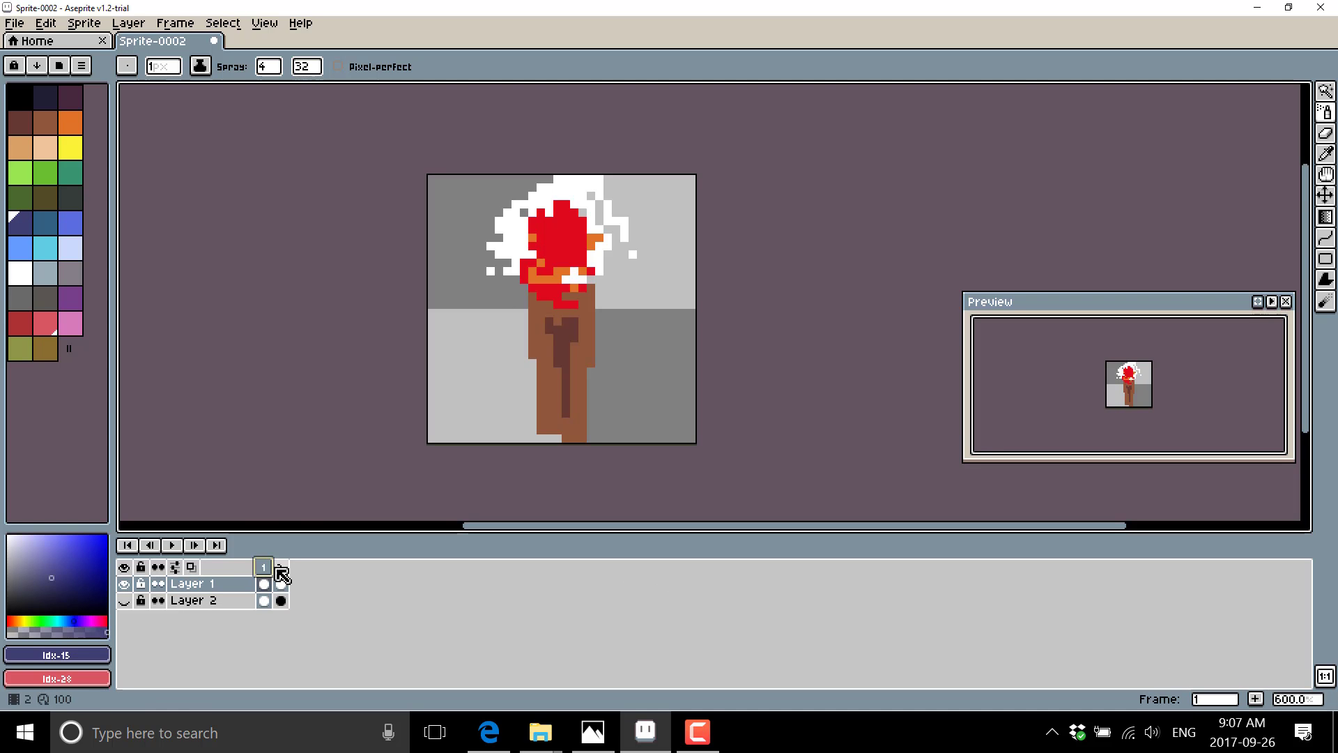
click(281, 567)
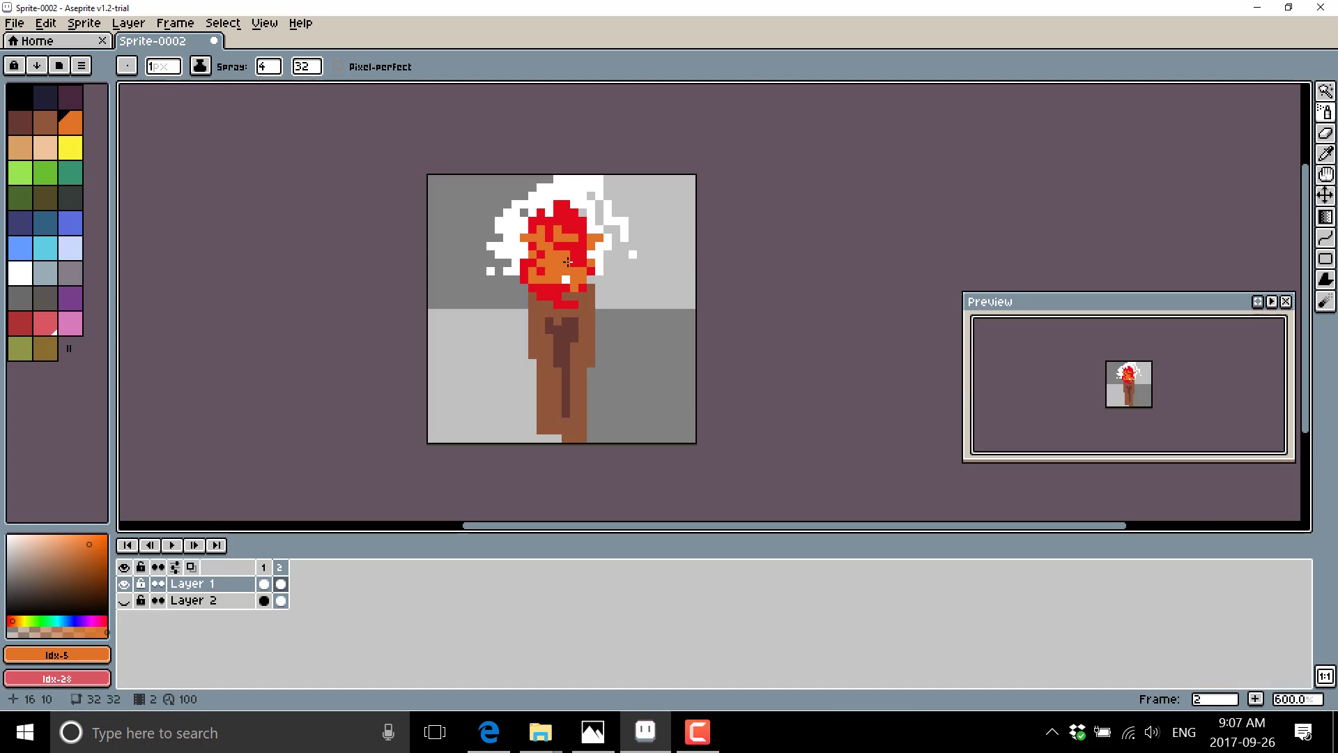
click(555, 217)
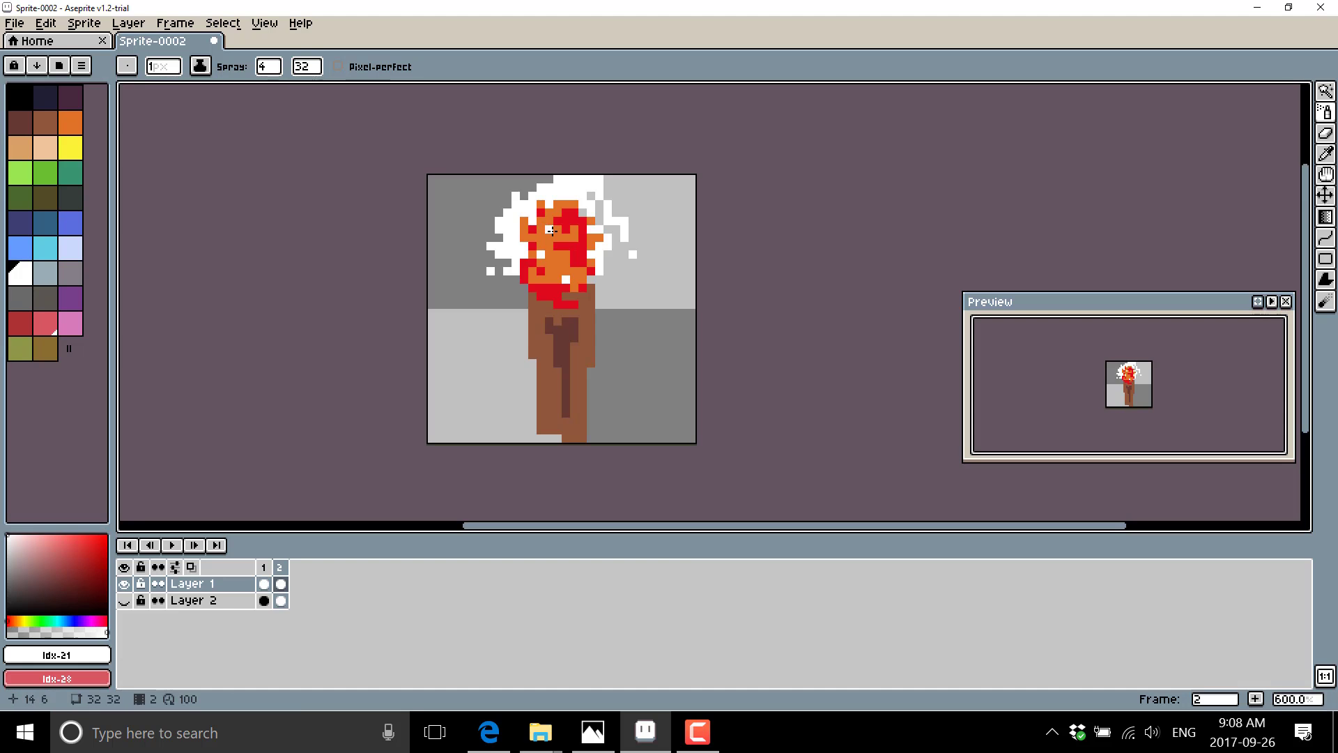
click(553, 230)
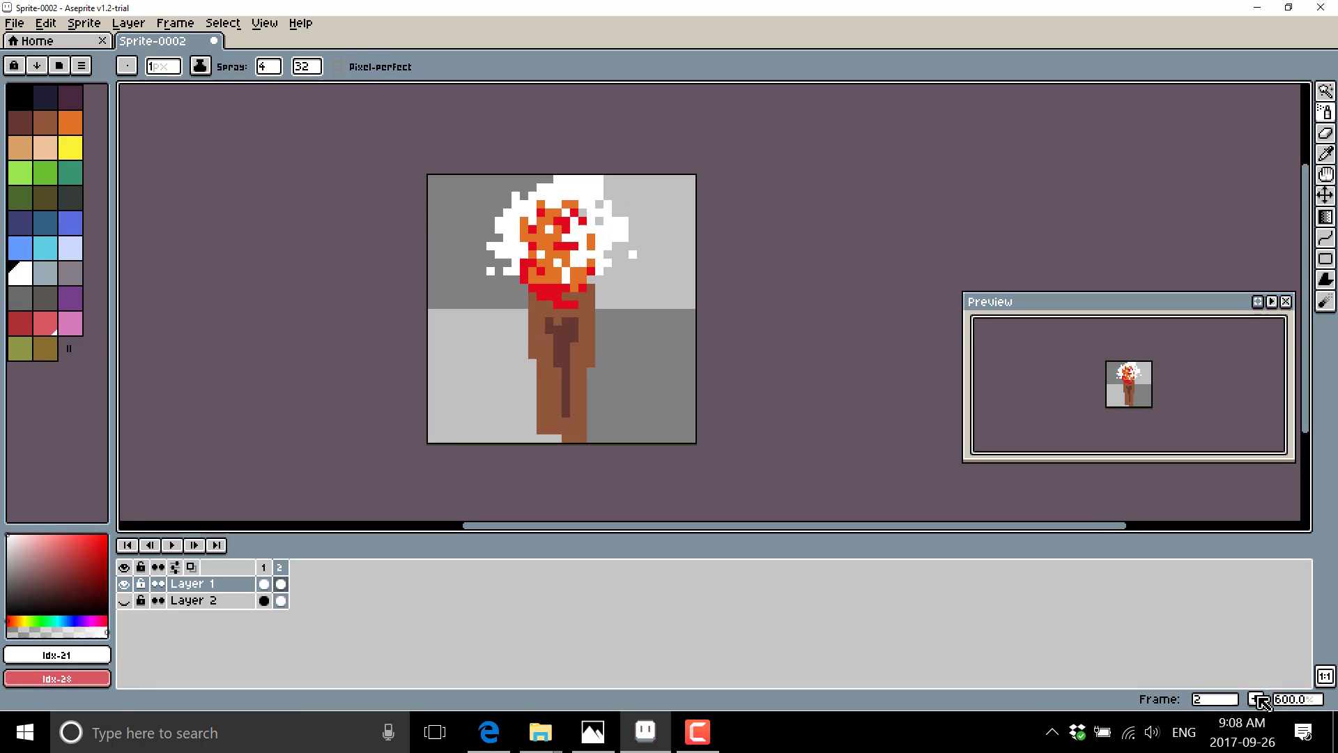
Add frame 3 and paint red into its flame.
click(217, 545)
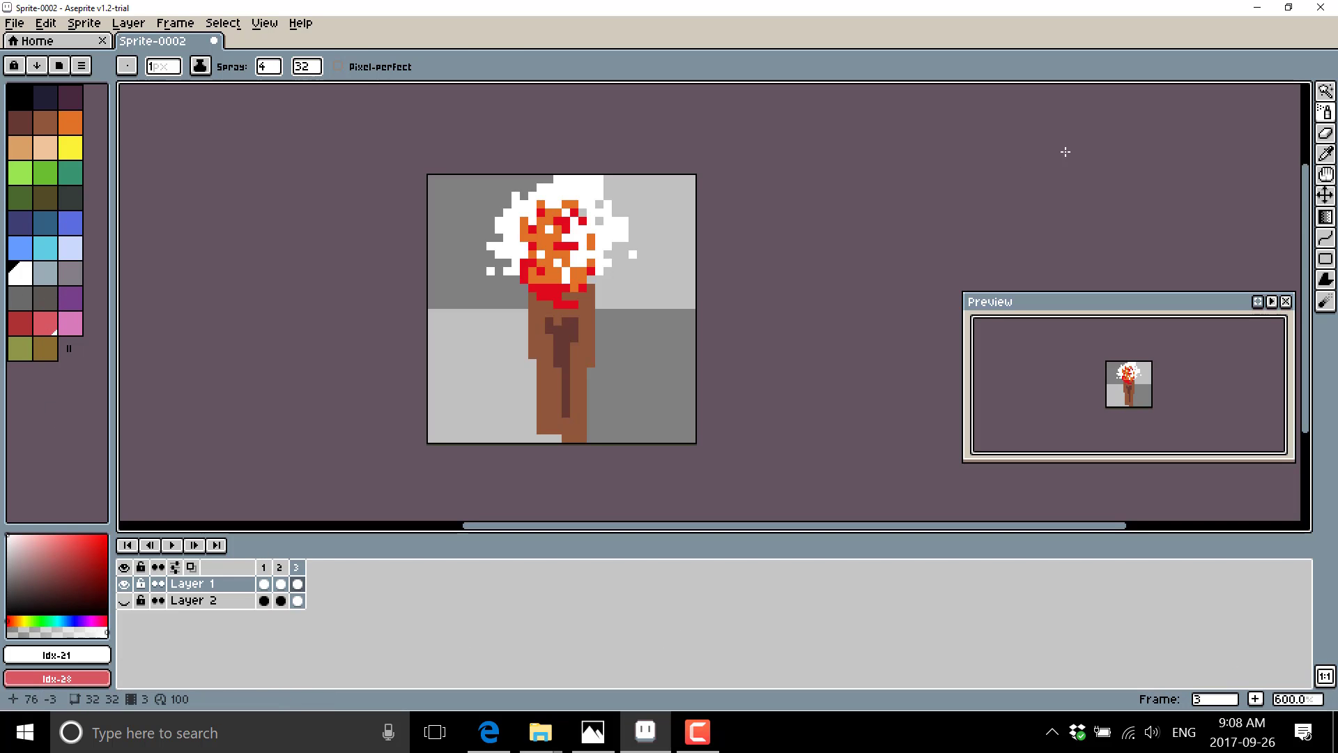
click(563, 282)
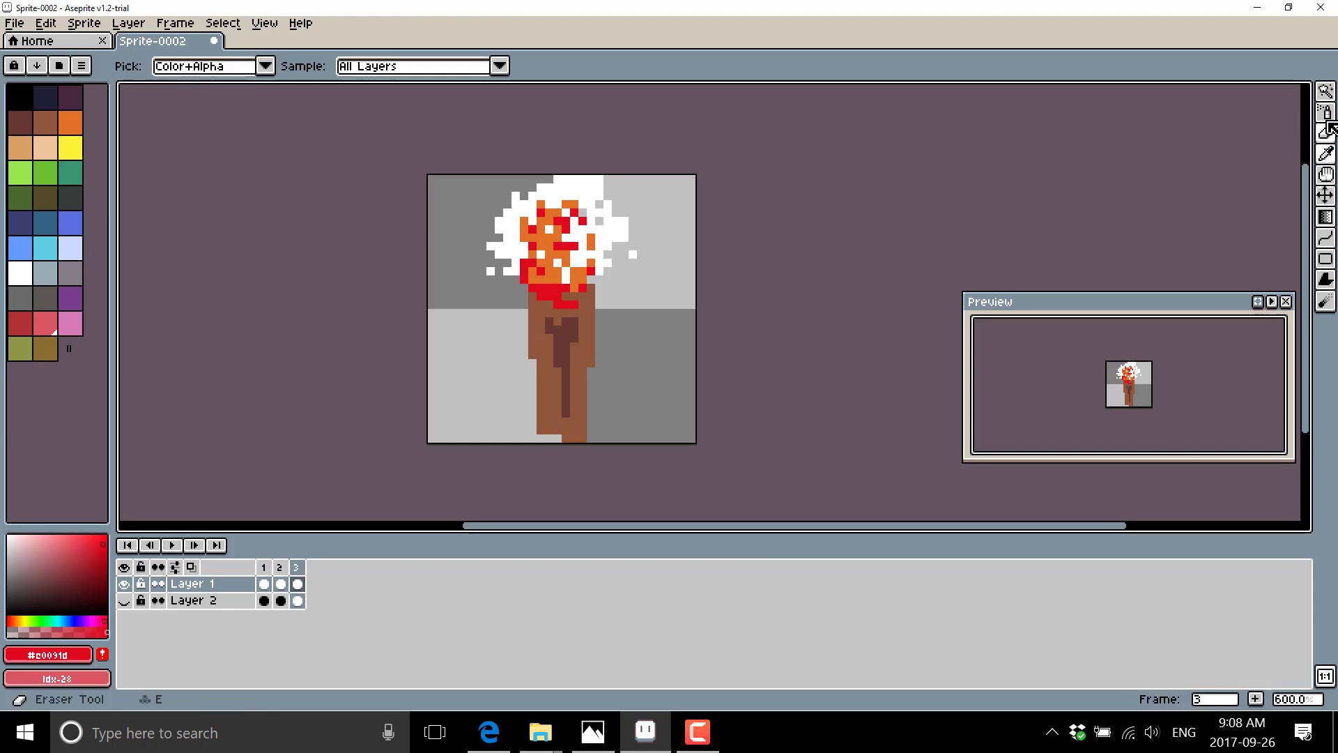
click(562, 251)
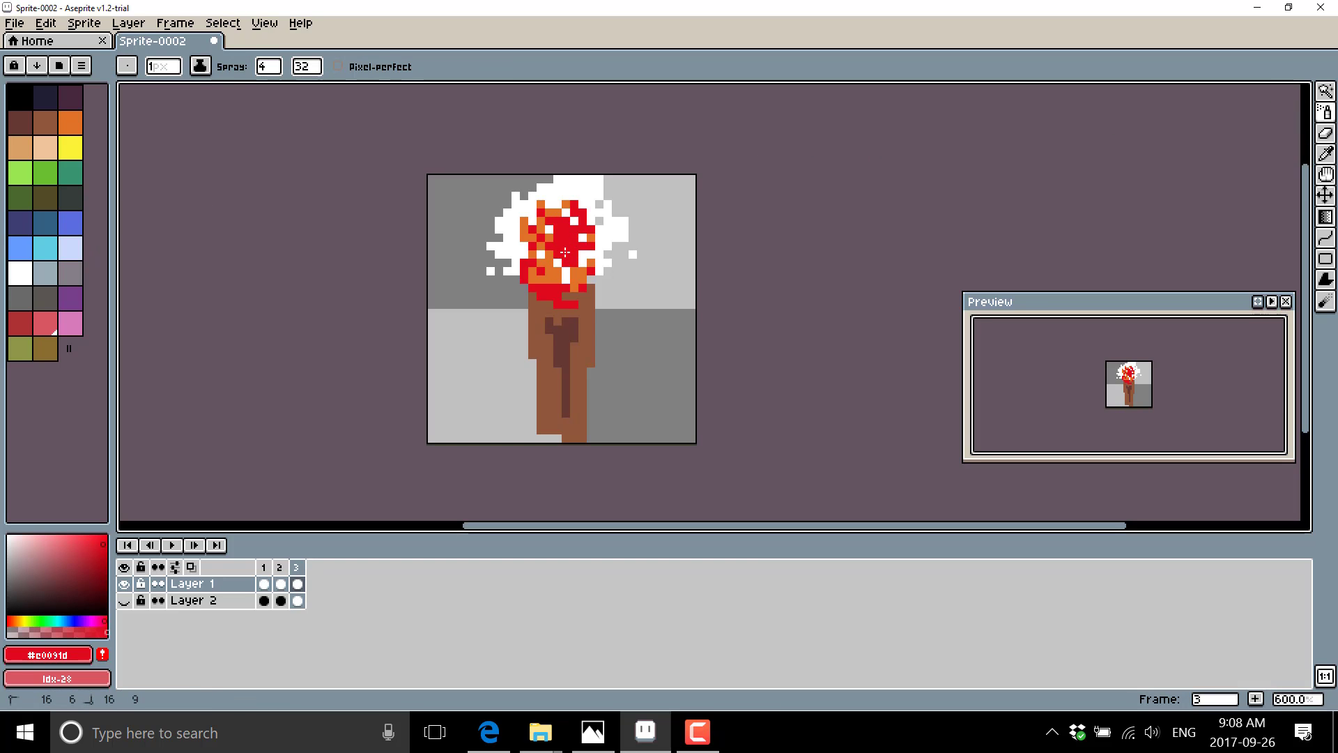
click(547, 255)
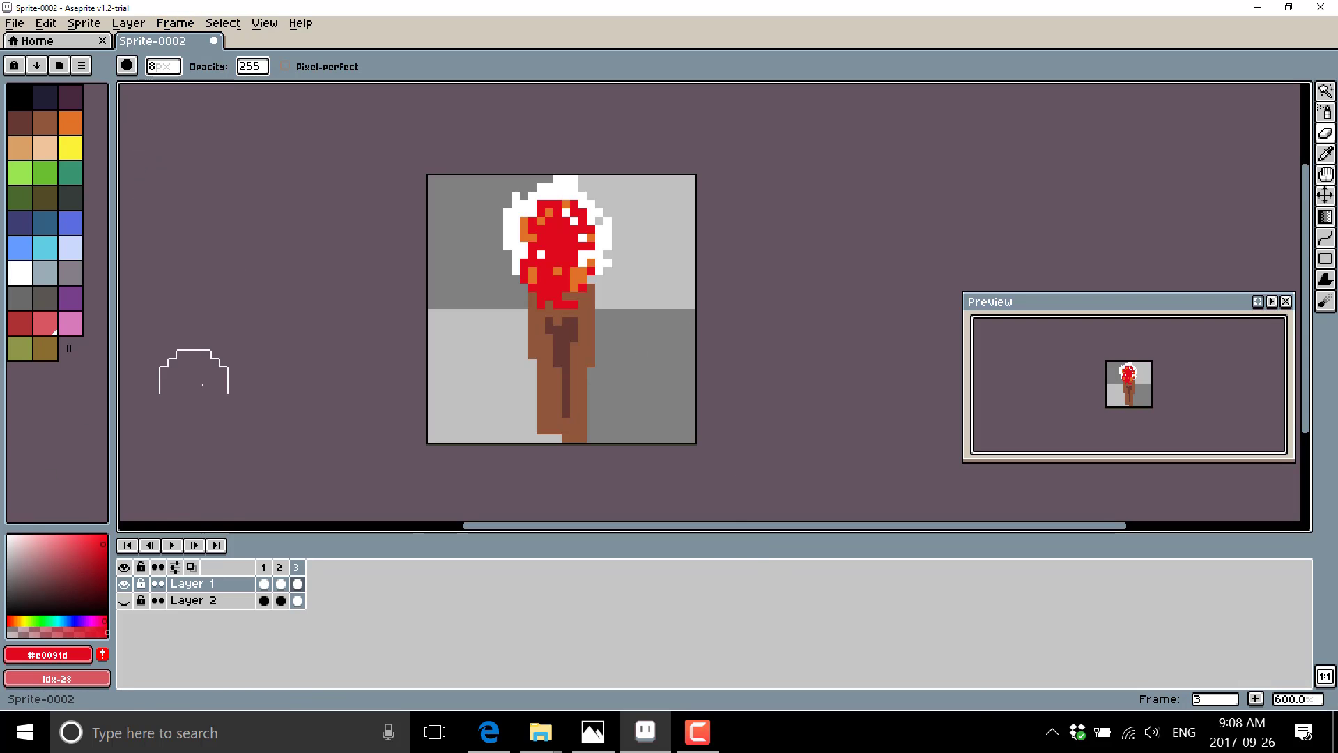
Play the three-frame torch animation, stop it, and bring up the Frame menu.
click(171, 545)
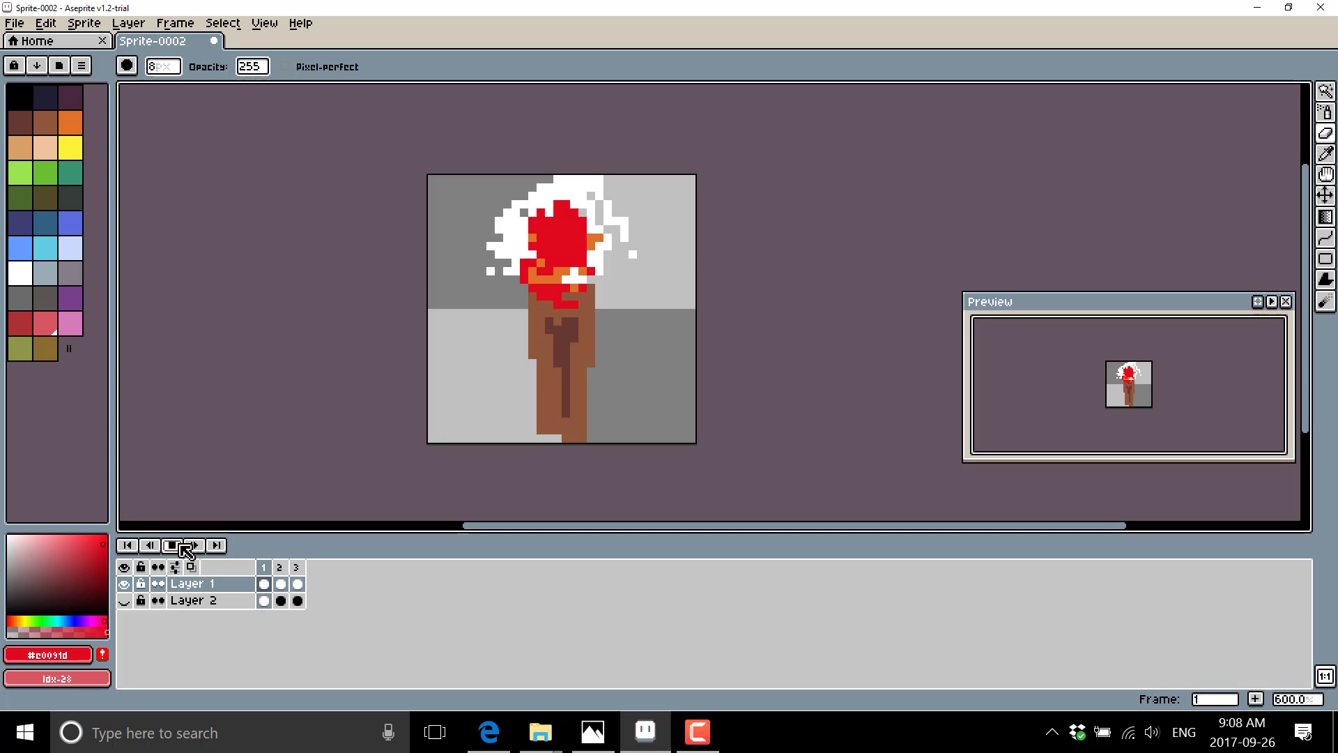
click(194, 545)
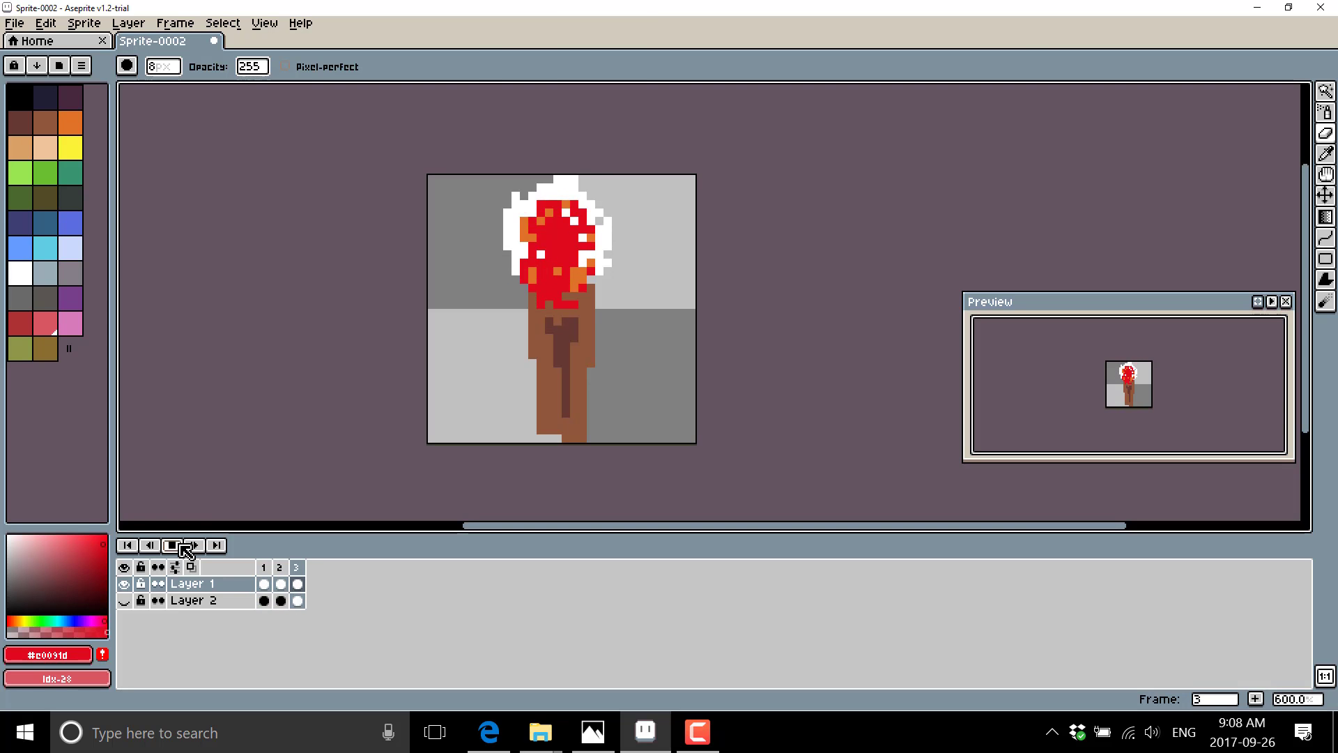
click(151, 545)
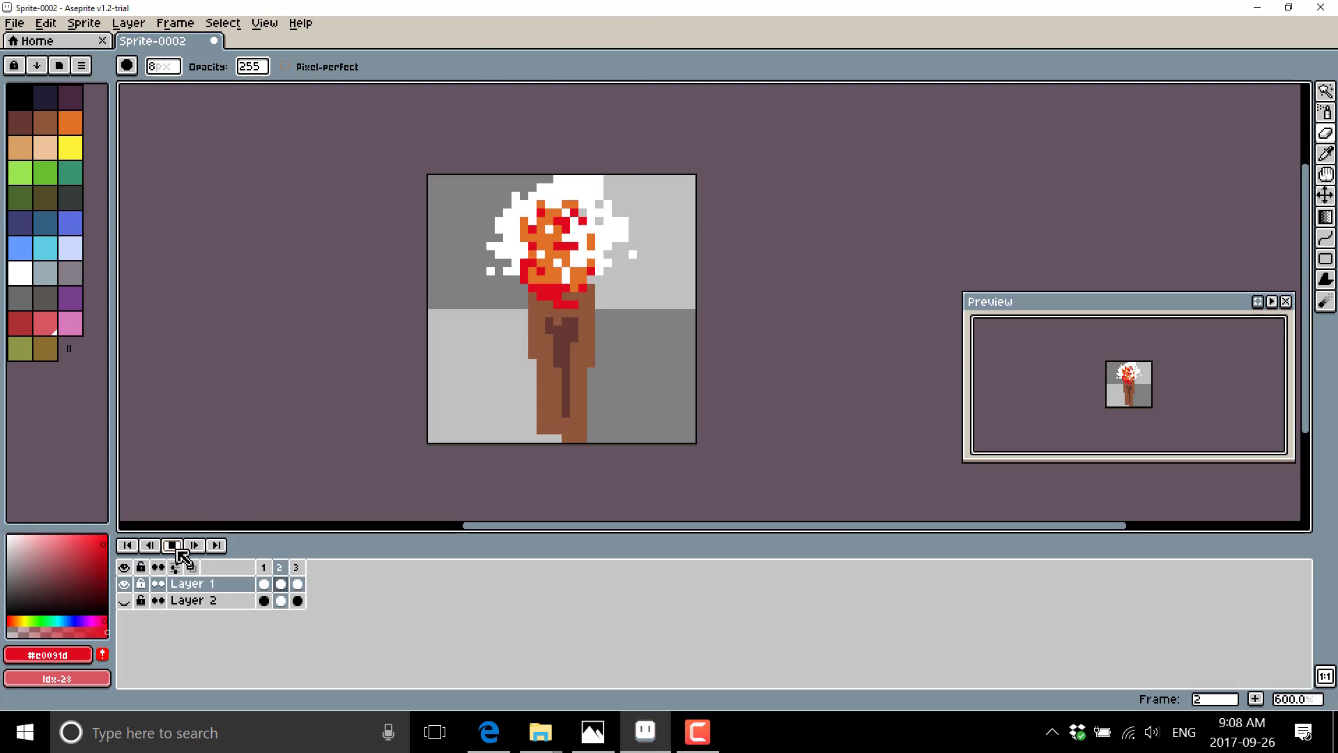
click(175, 23)
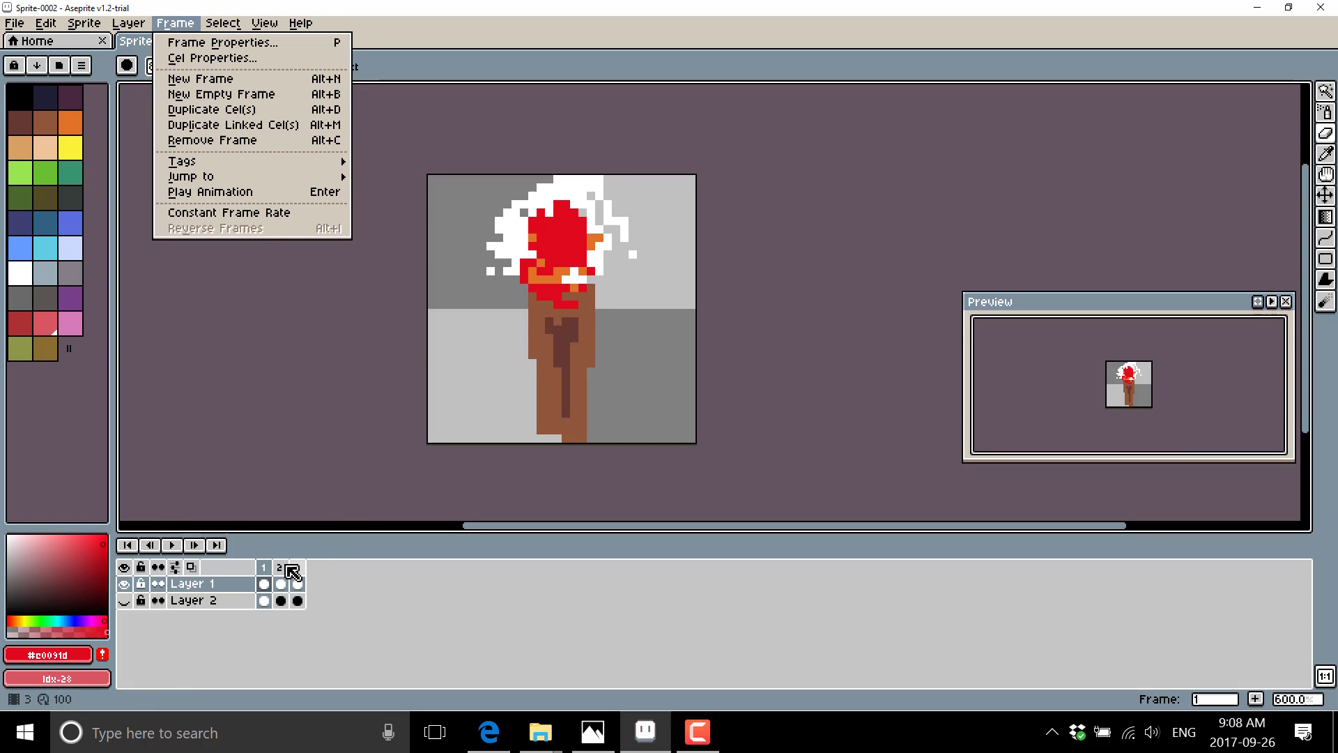
Dismiss the frame commands and briefly view the first cel's properties.
click(212, 57)
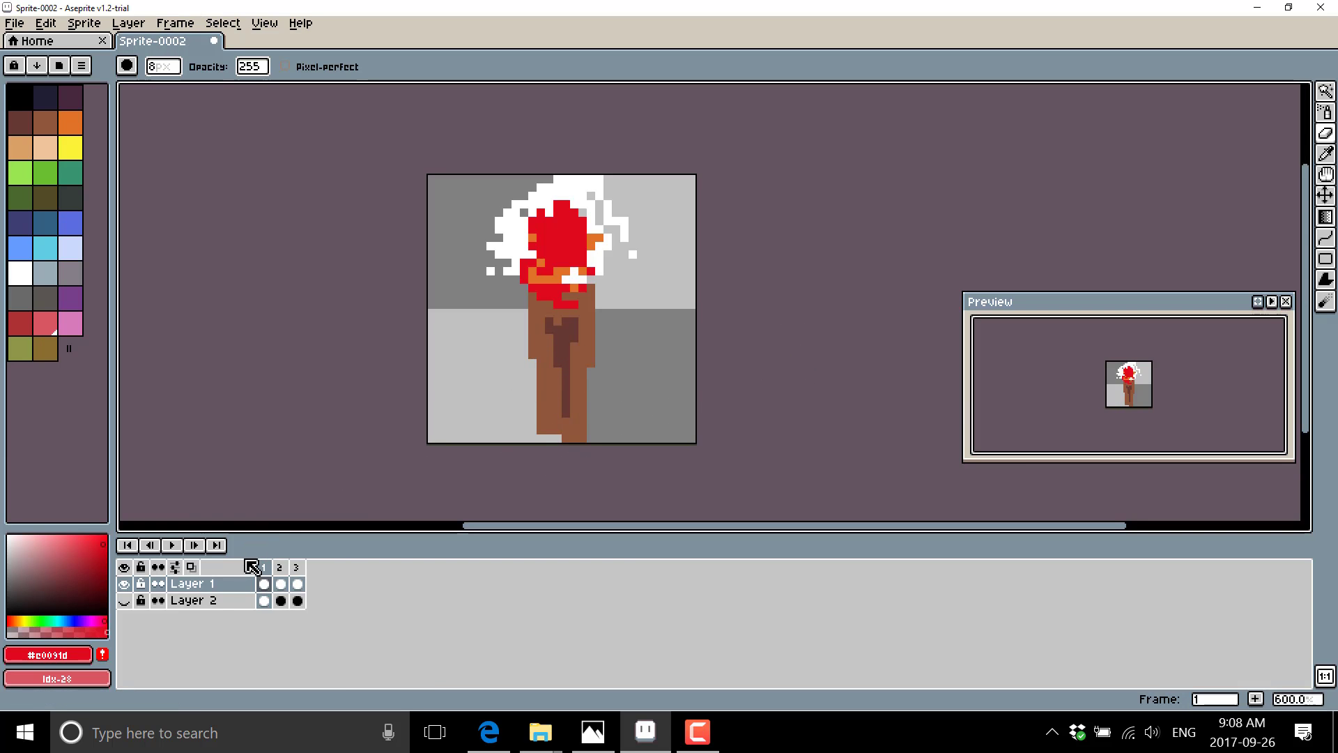
double_click(281, 592)
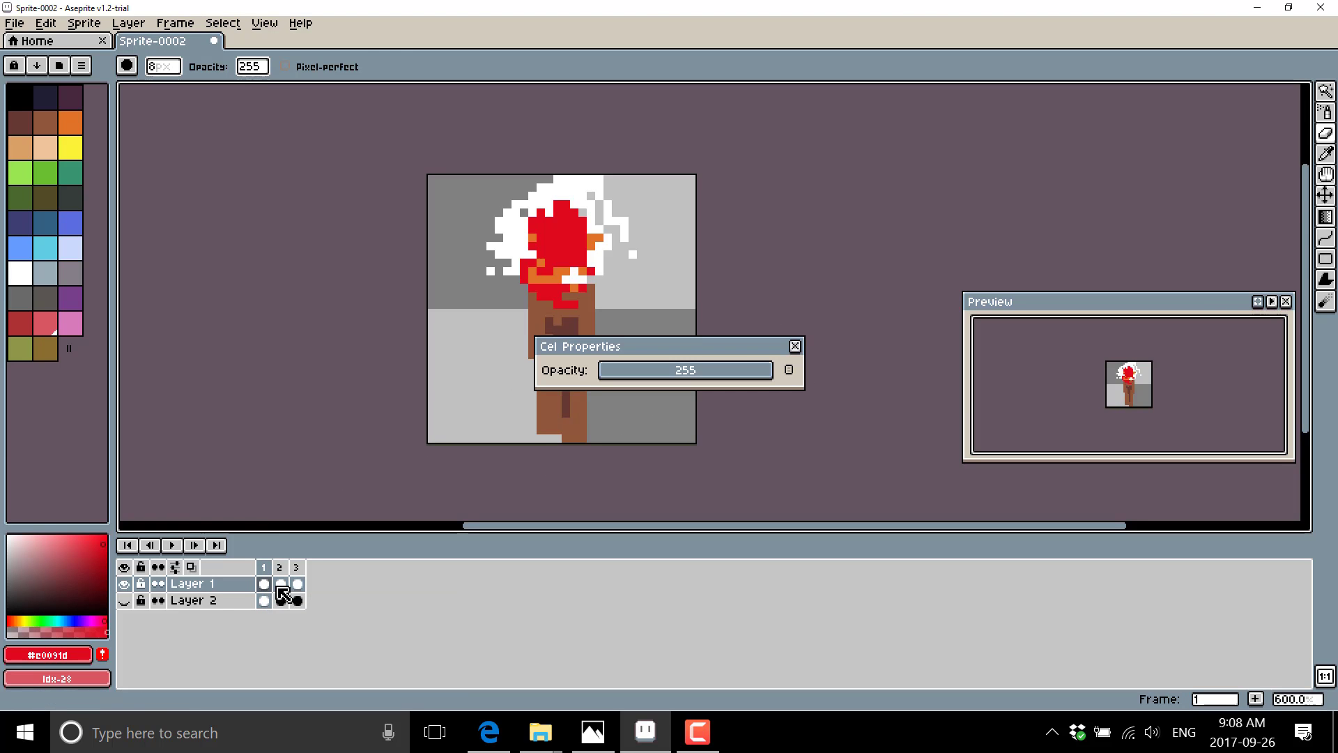
click(794, 346)
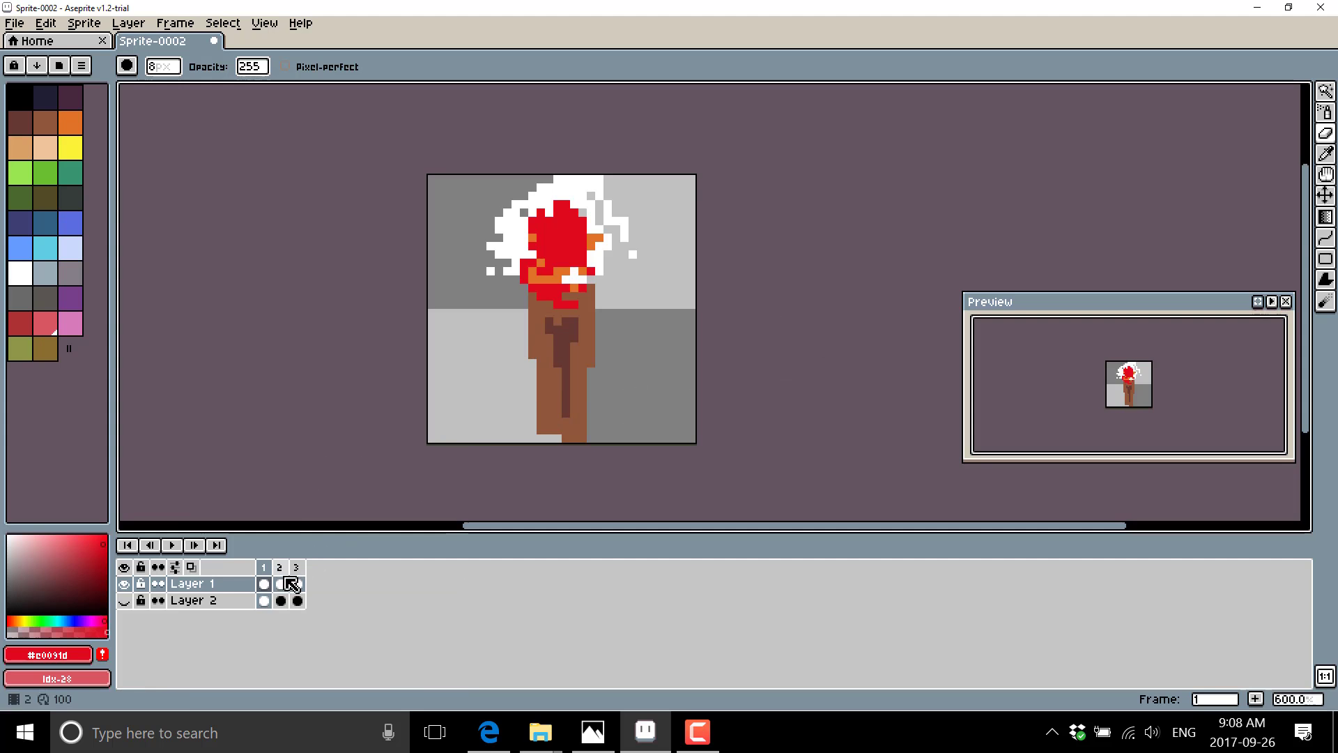
Open Frame Properties for frame 1 to check its 100 ms duration.
right_click(280, 584)
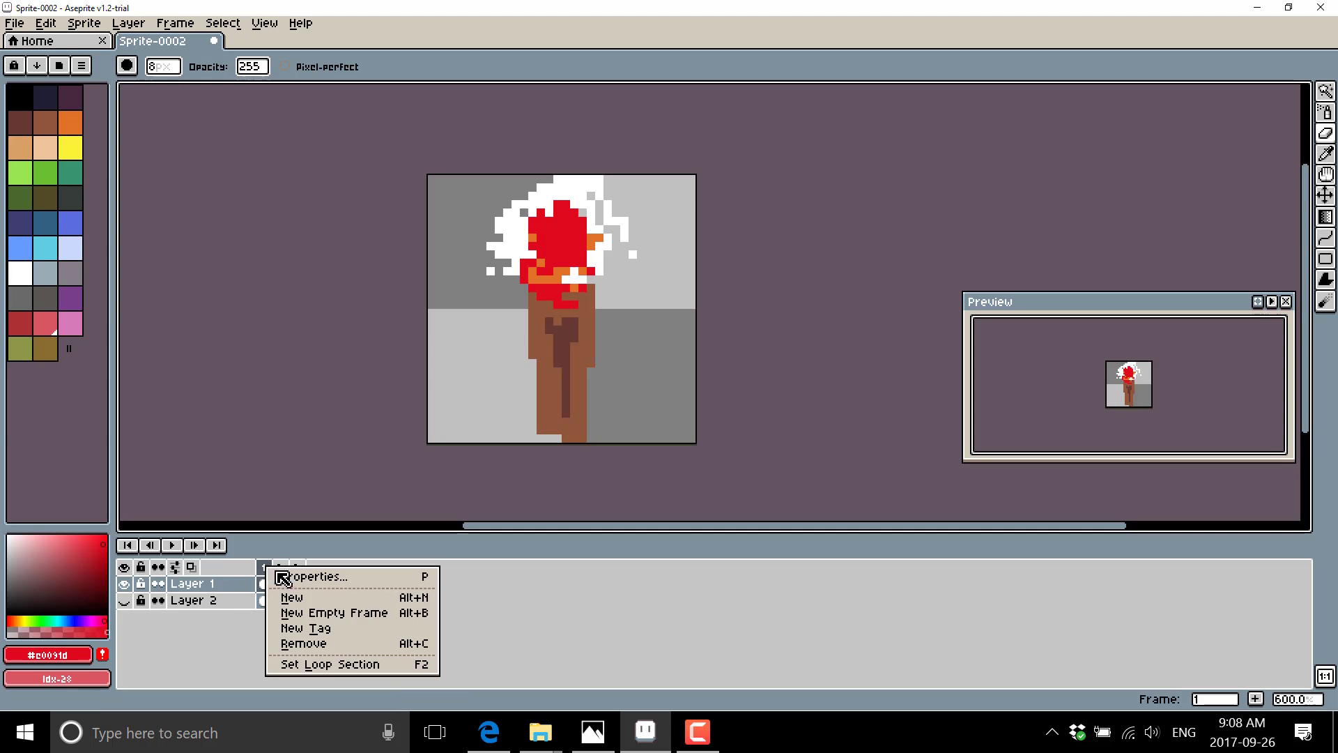
click(318, 576)
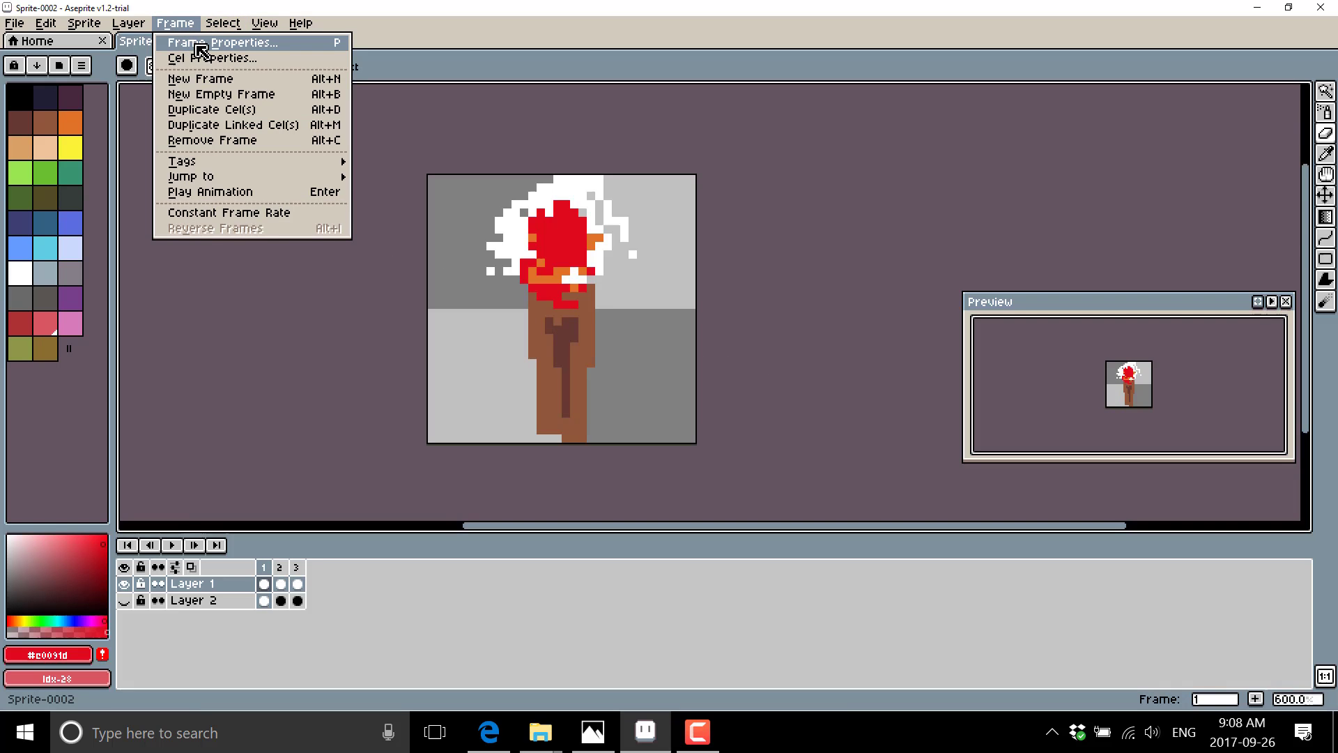
click(224, 43)
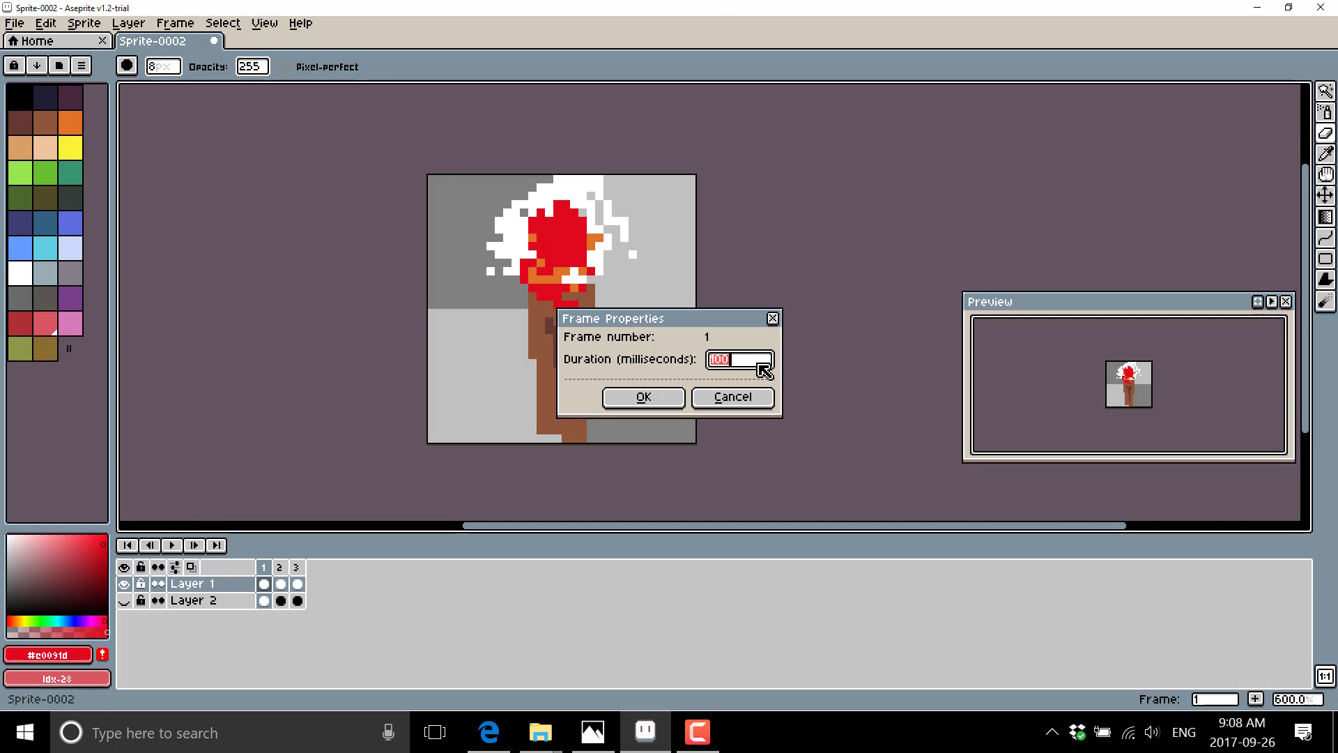
text(5)
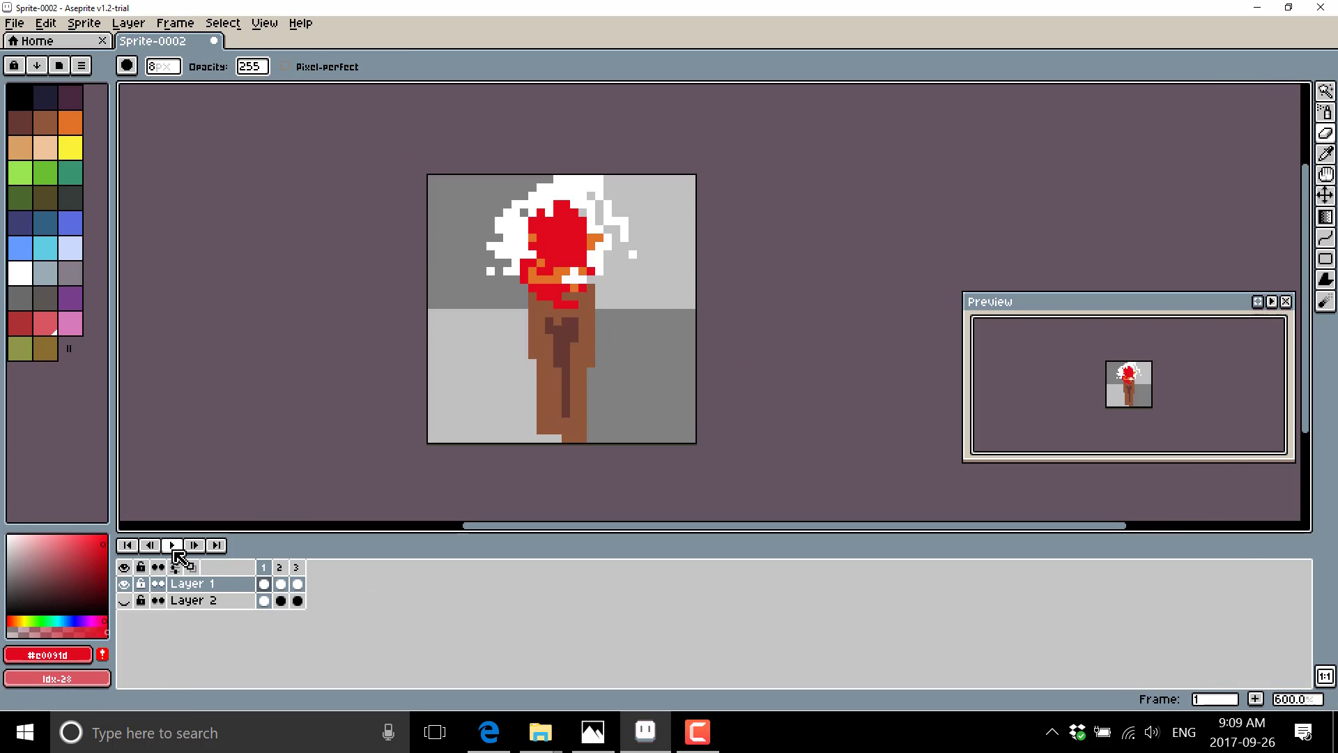
Play the torch animation, select all three frames, replay it, and open the File menu.
click(171, 545)
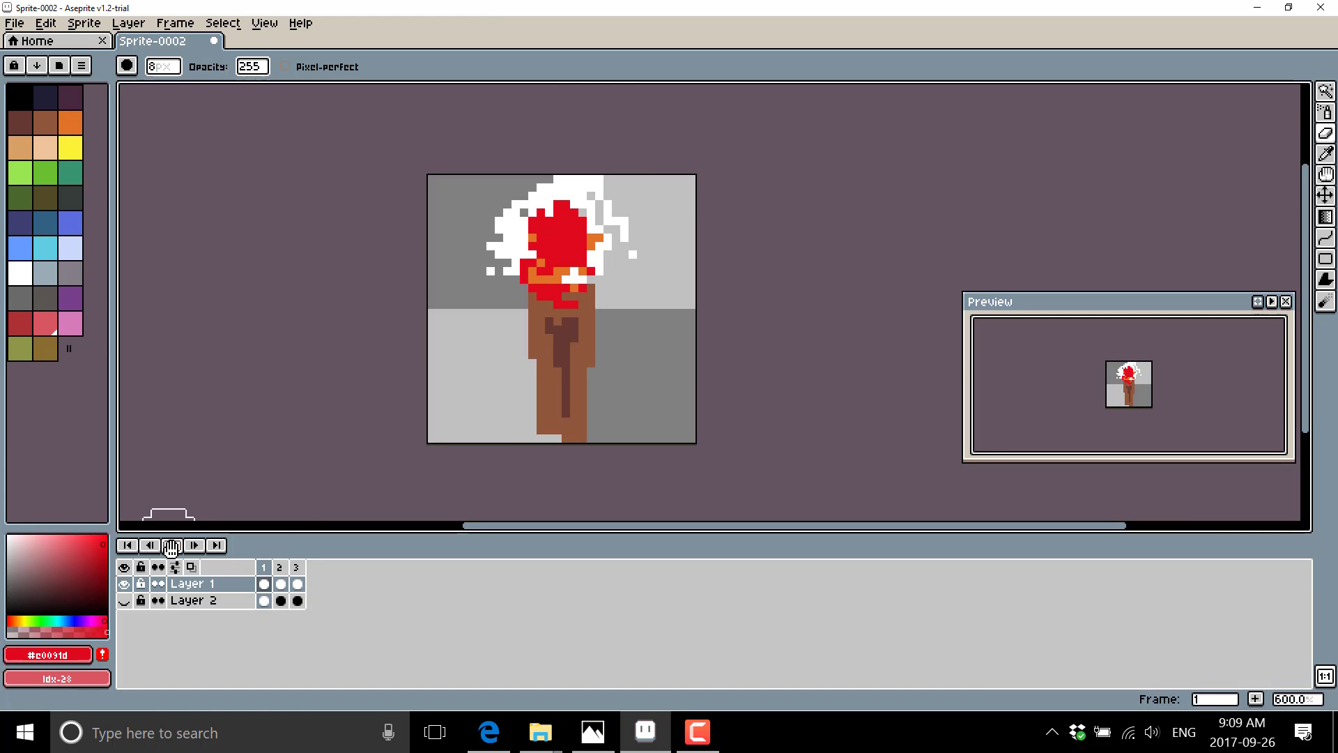
click(294, 567)
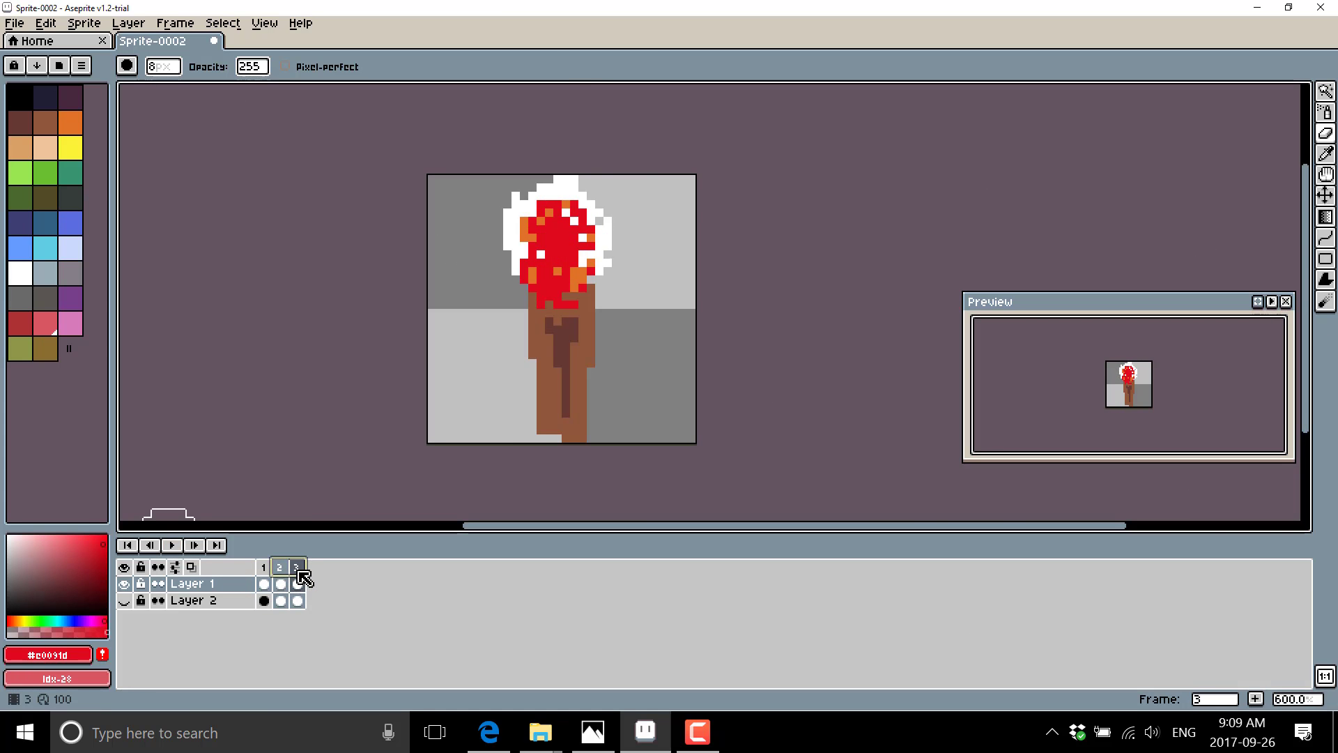
click(264, 566)
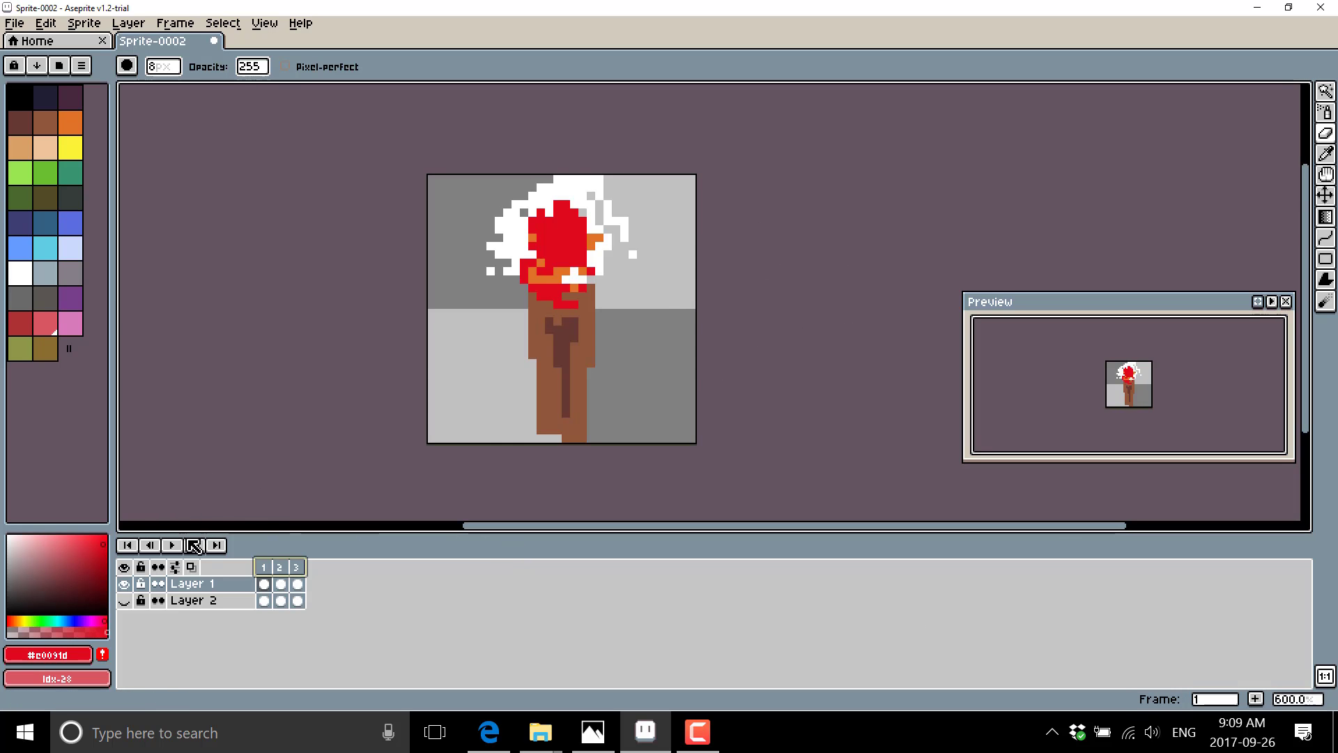
click(172, 545)
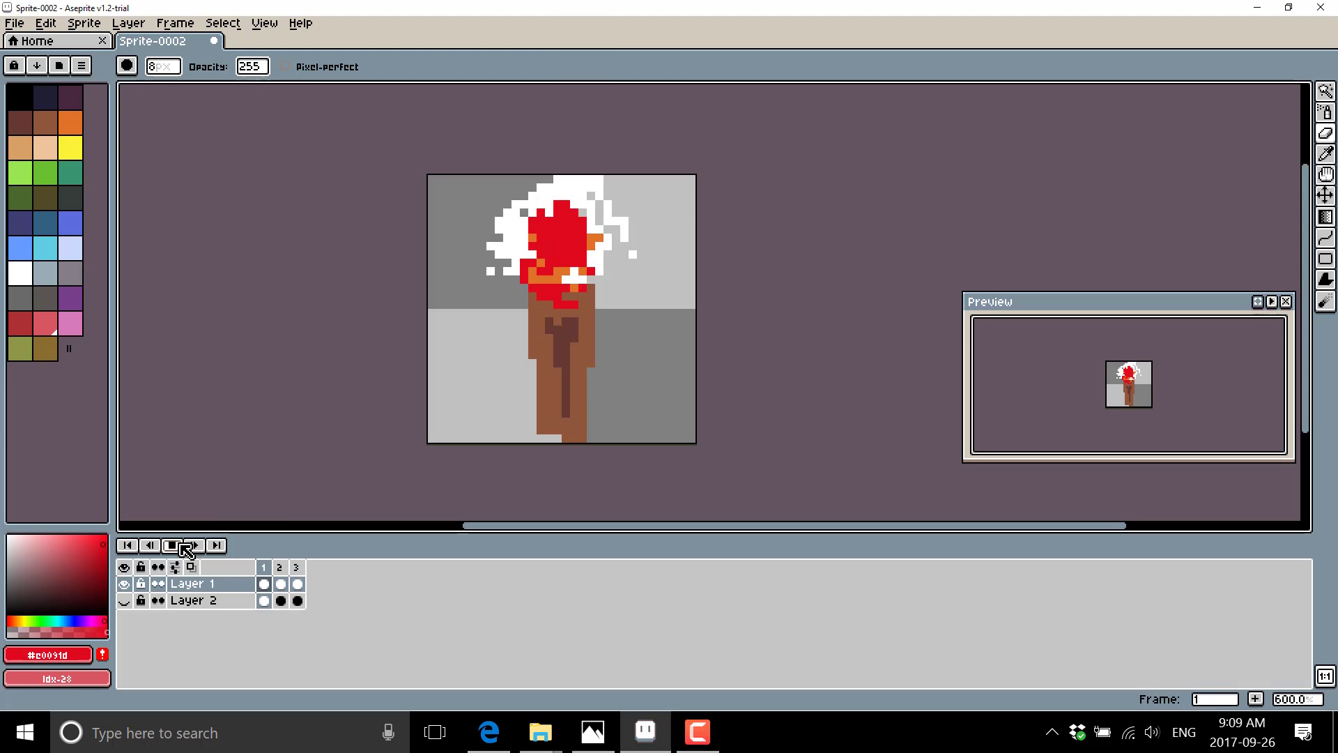
click(194, 545)
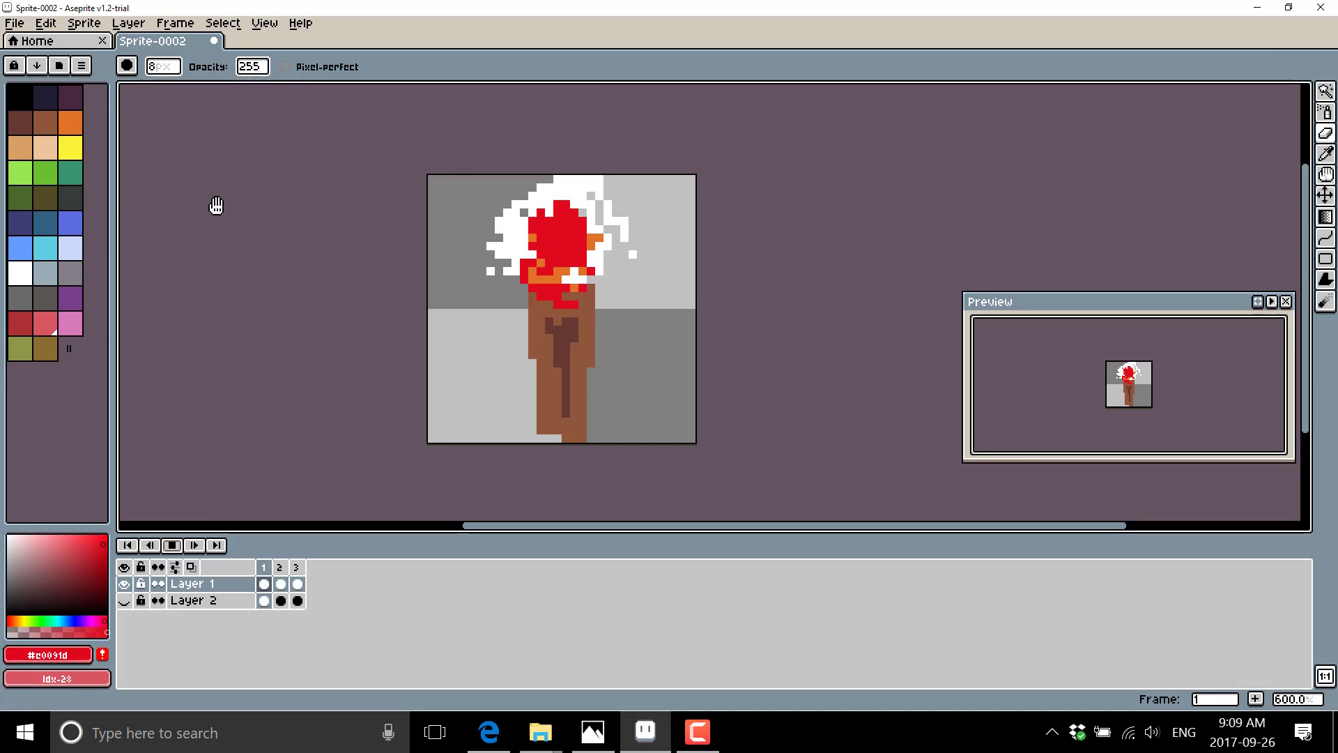
click(14, 23)
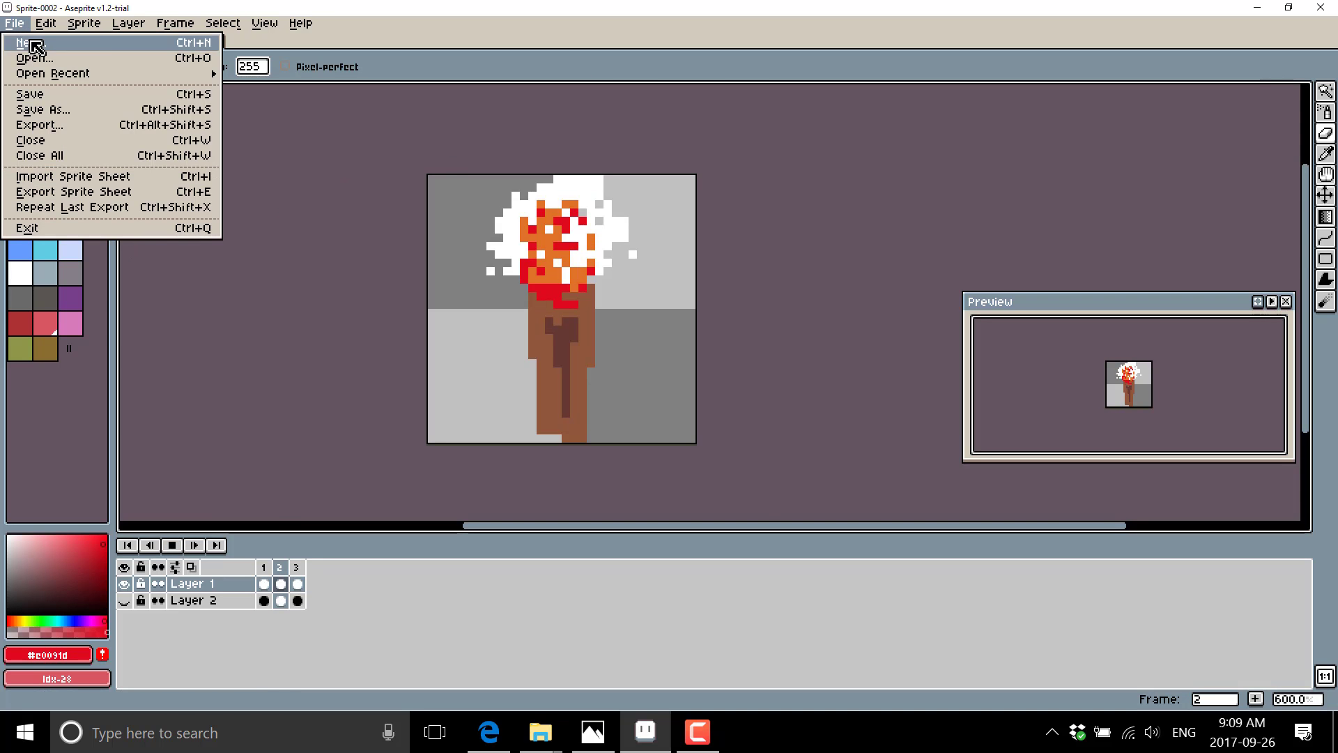
Create 32×32 Sprite-0003 and draw a filled gray circle in its top-left.
click(27, 42)
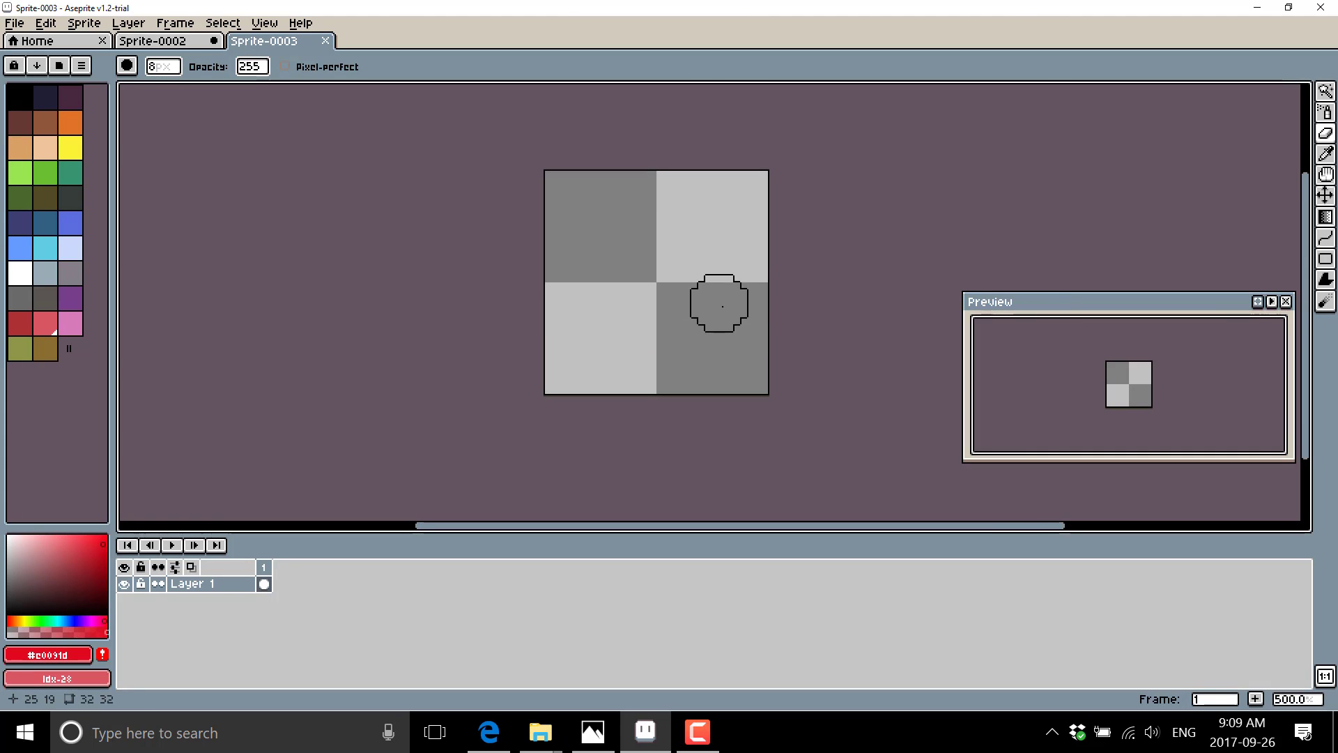
click(1326, 259)
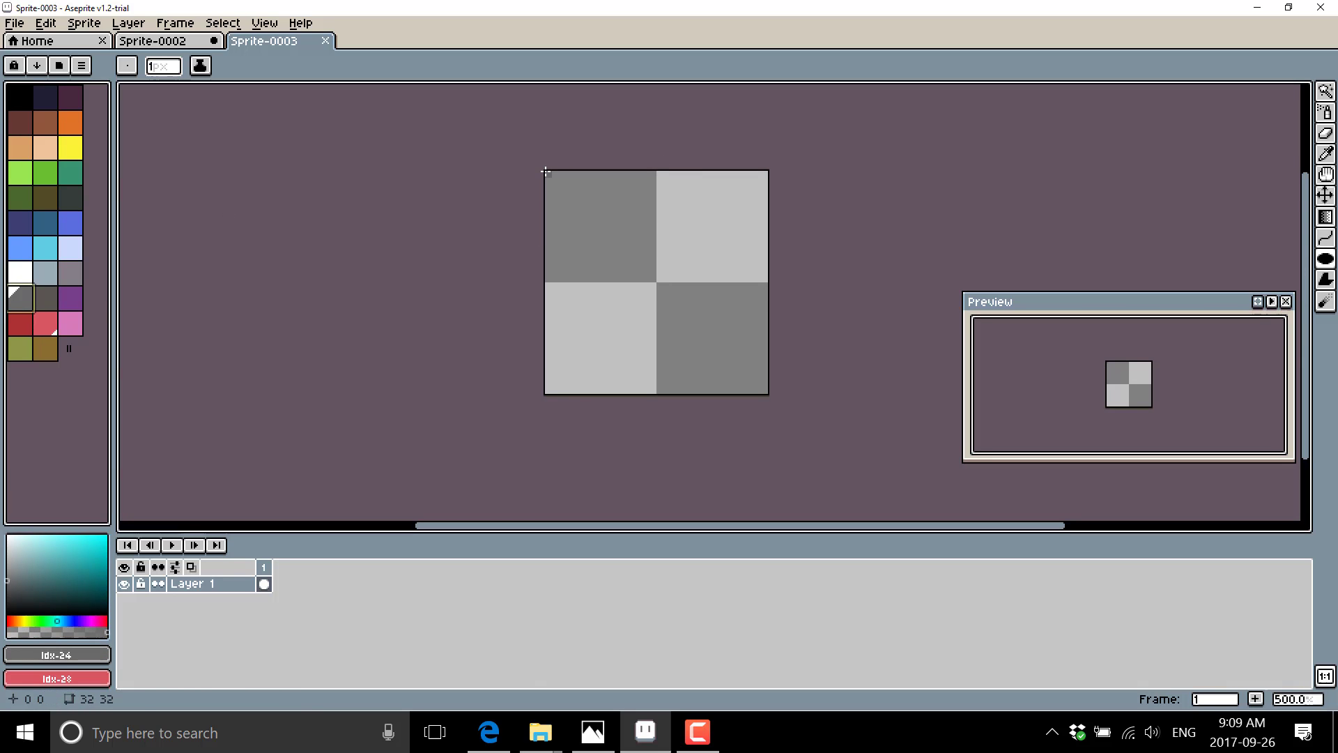
drag(544, 171, 621, 259)
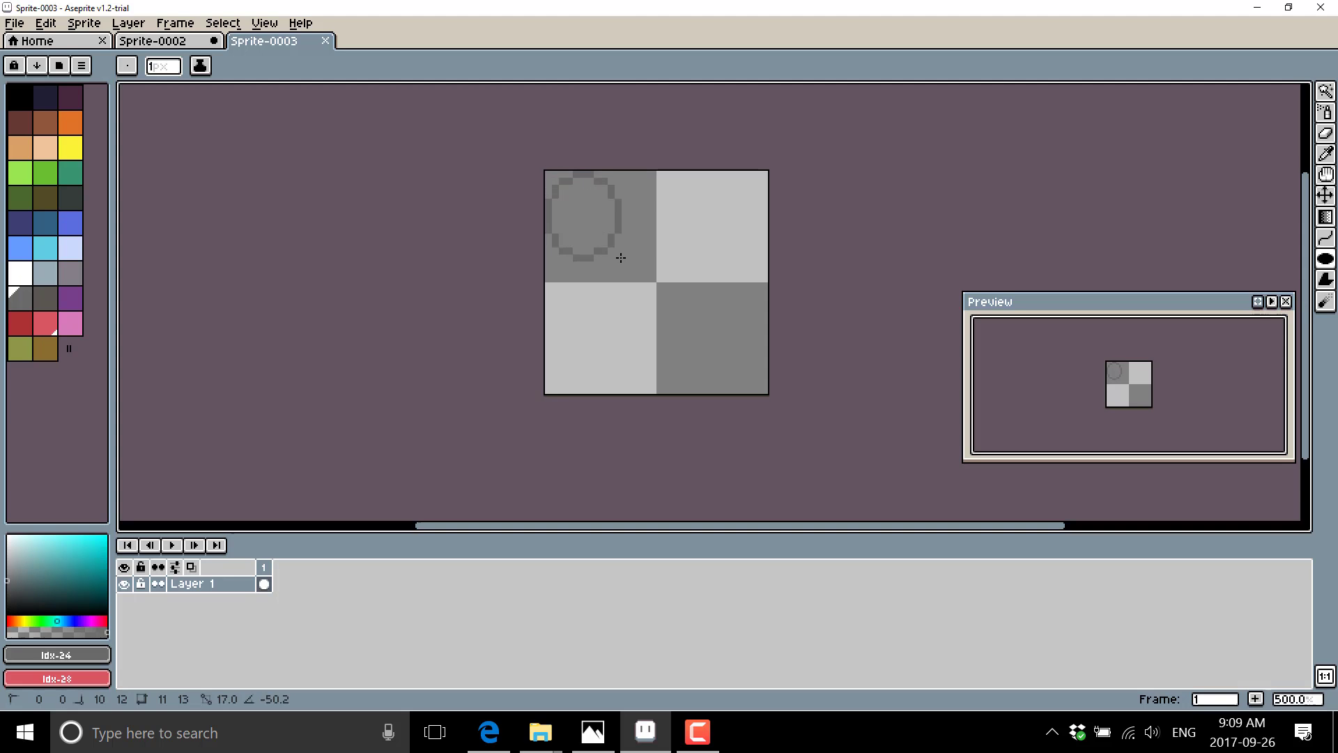
click(585, 221)
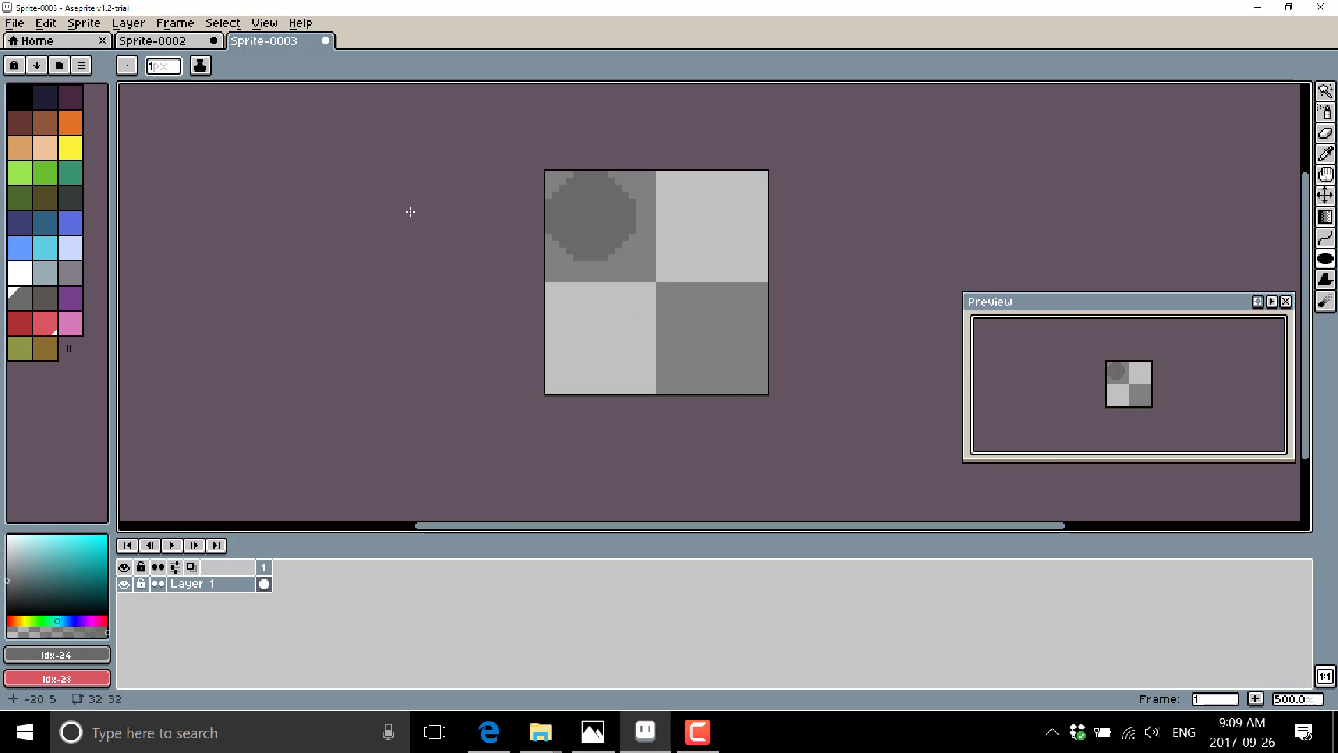
mouse_move(405, 347)
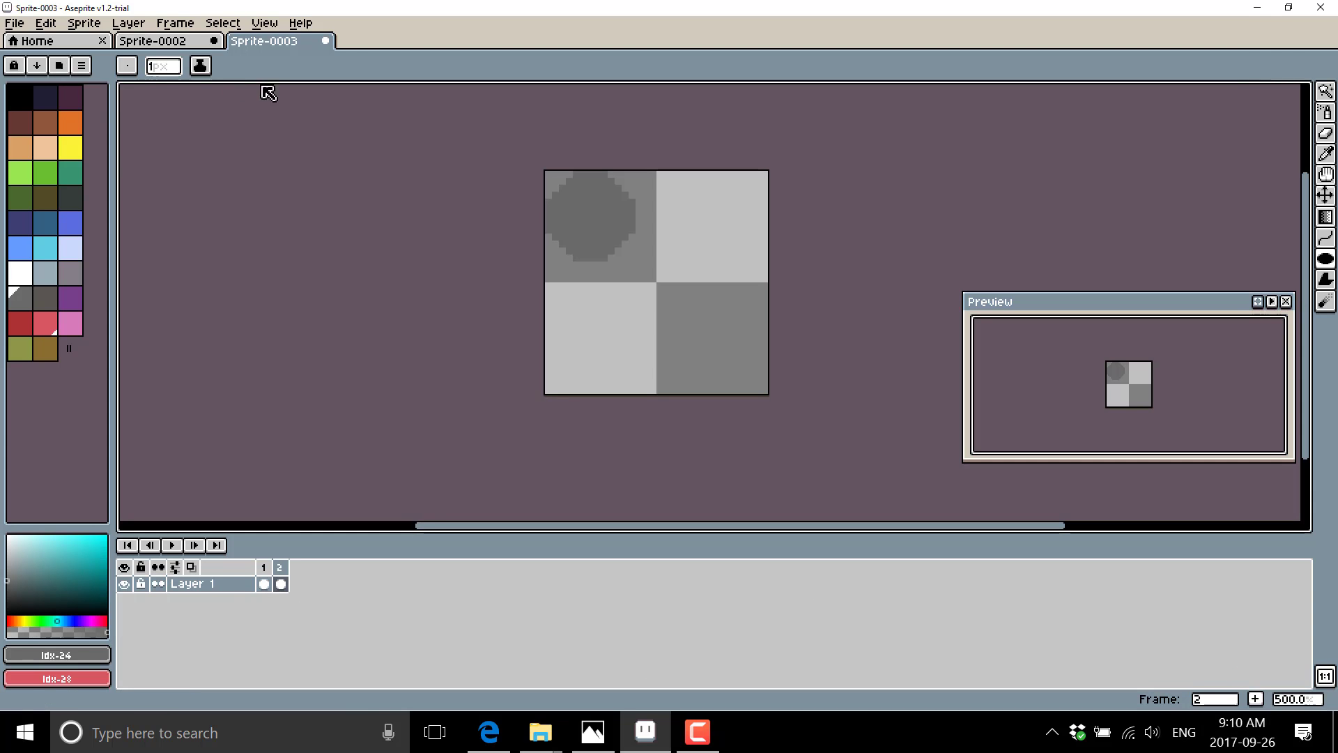
mouse_move(681, 87)
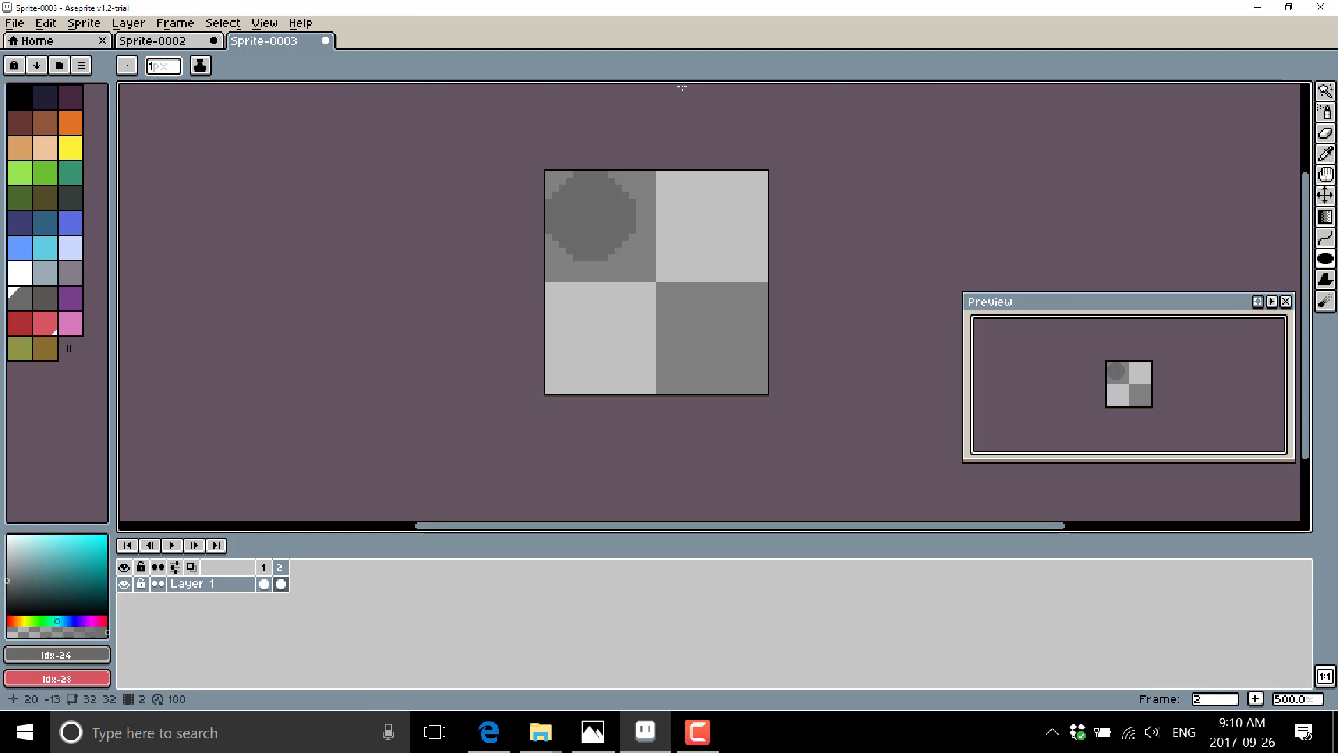
mouse_move(1327, 195)
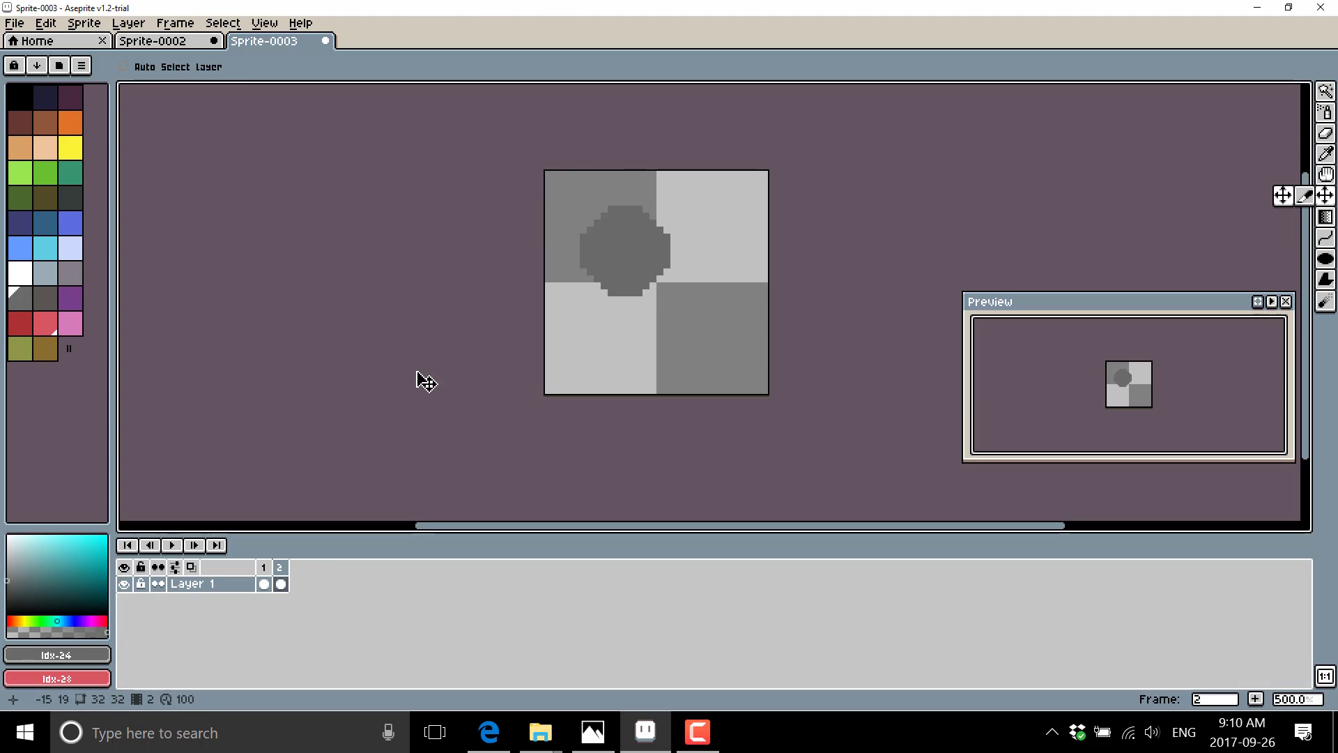
Return to frame 1, then add another frame after frame 4.
click(263, 566)
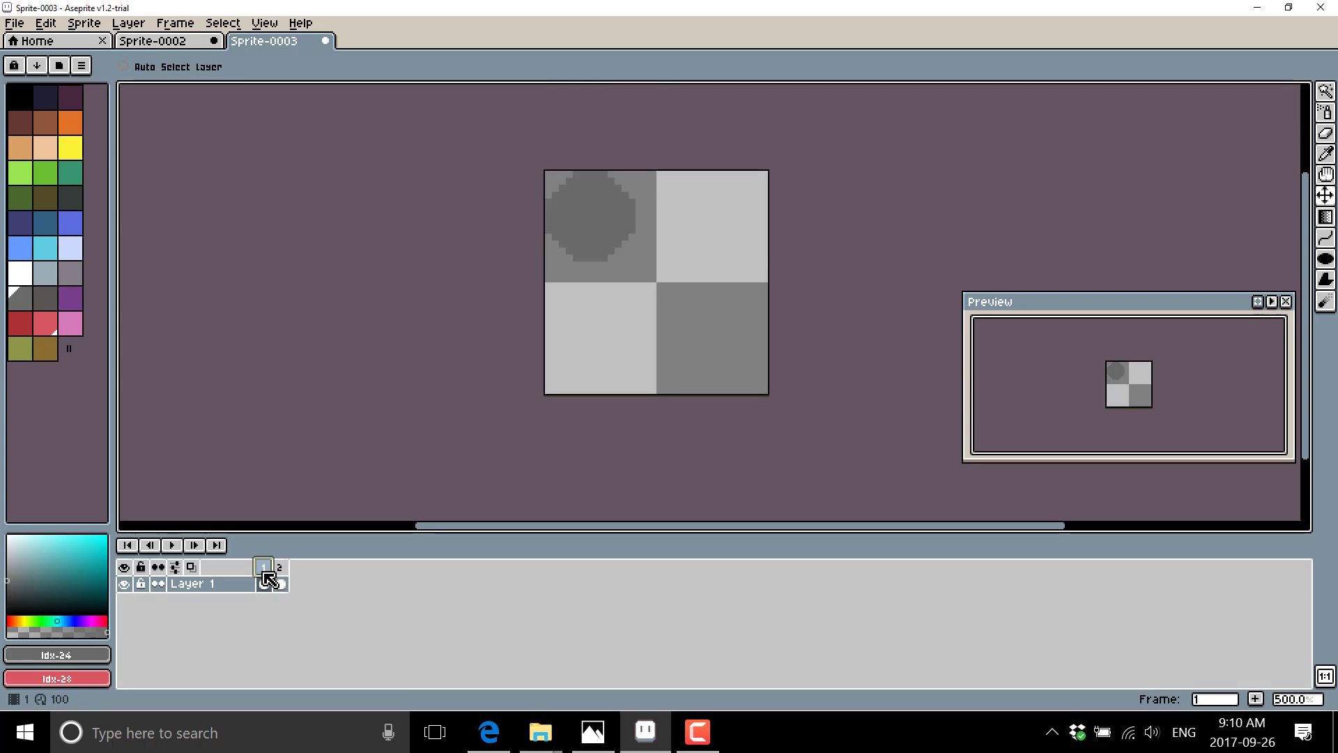
click(264, 567)
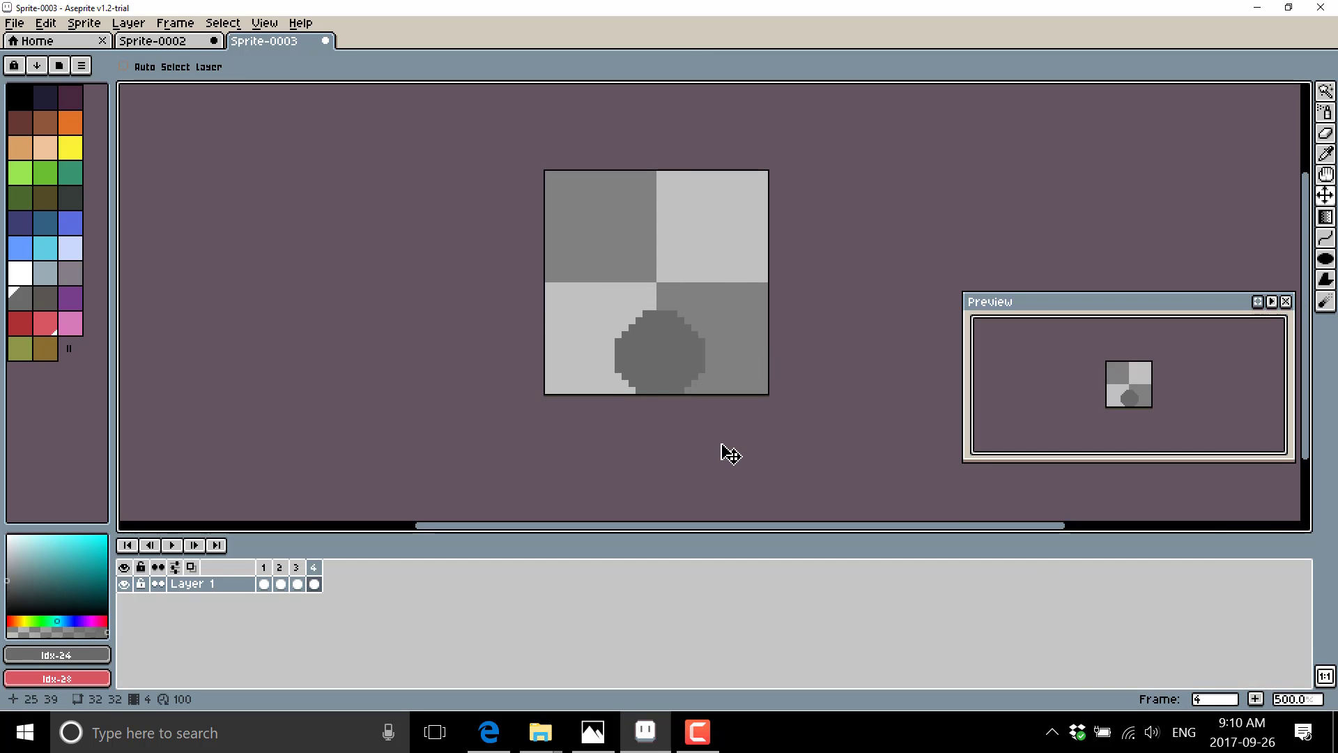
mouse_move(644, 388)
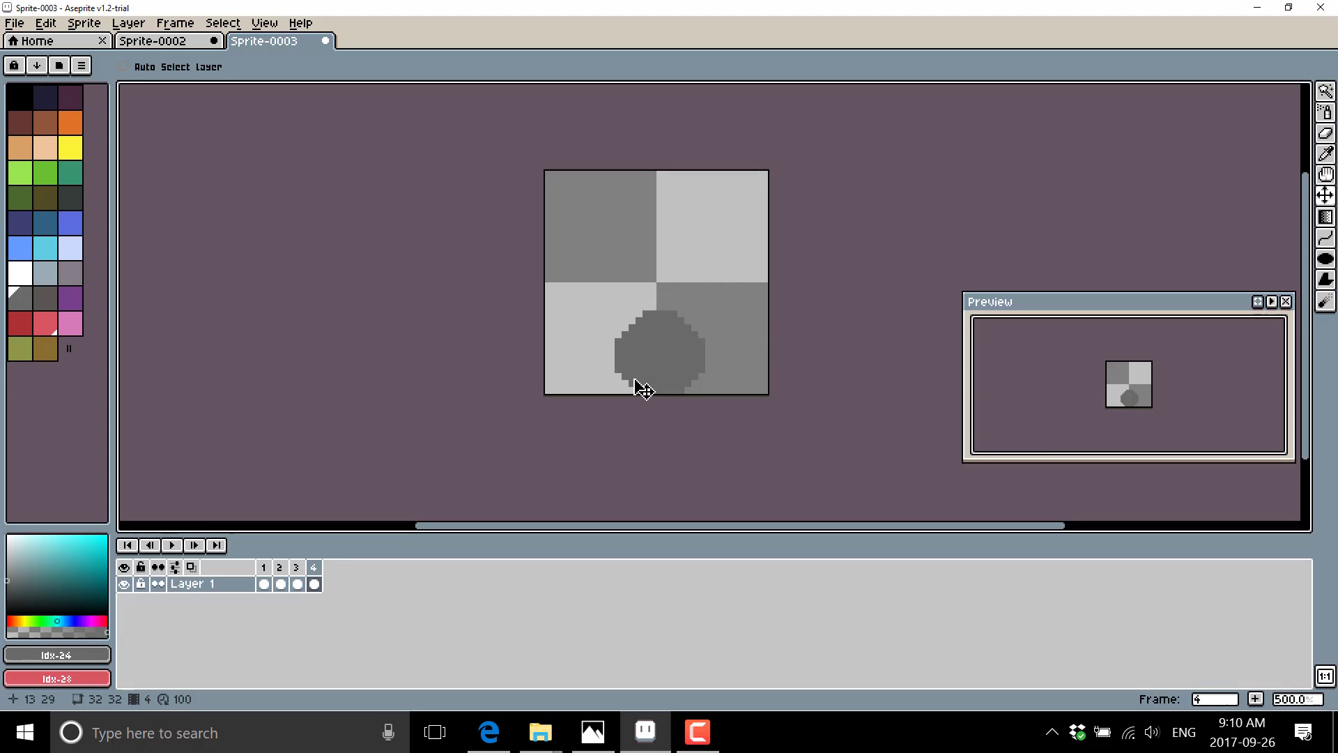
mouse_move(724, 333)
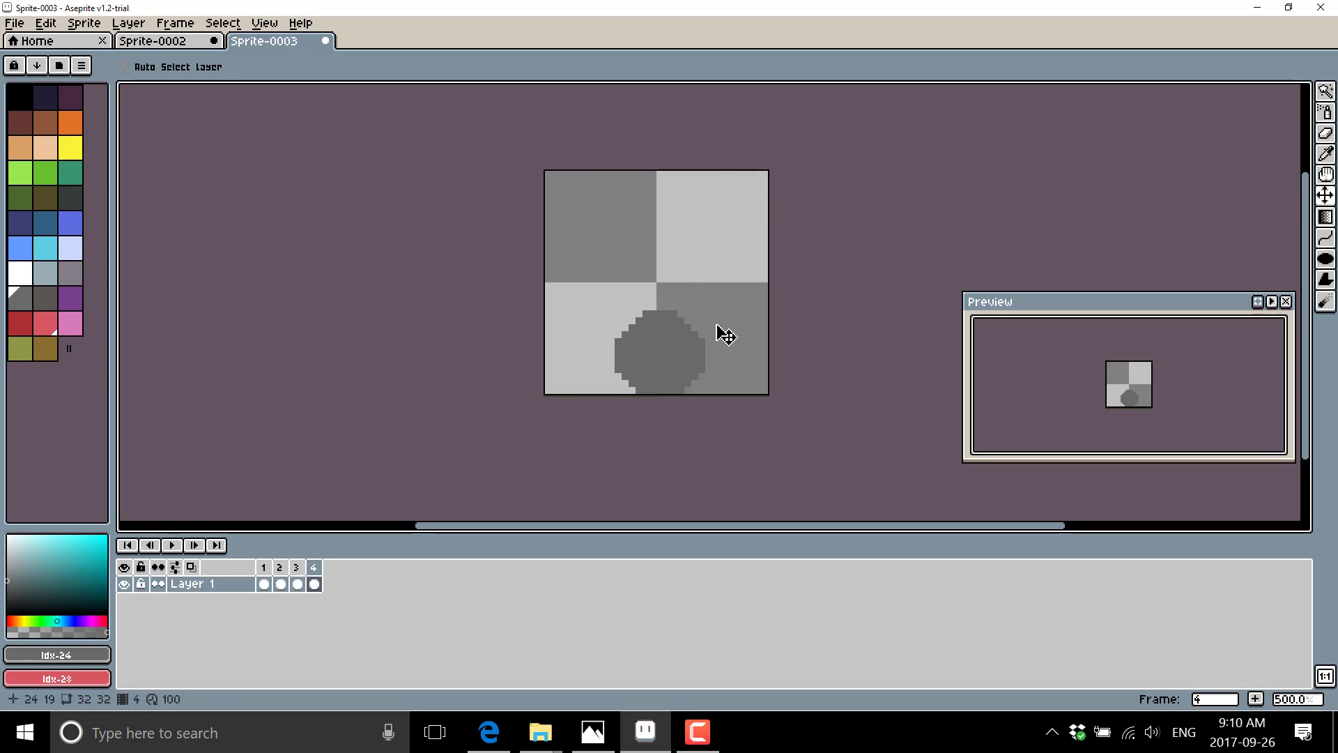
mouse_move(1256, 700)
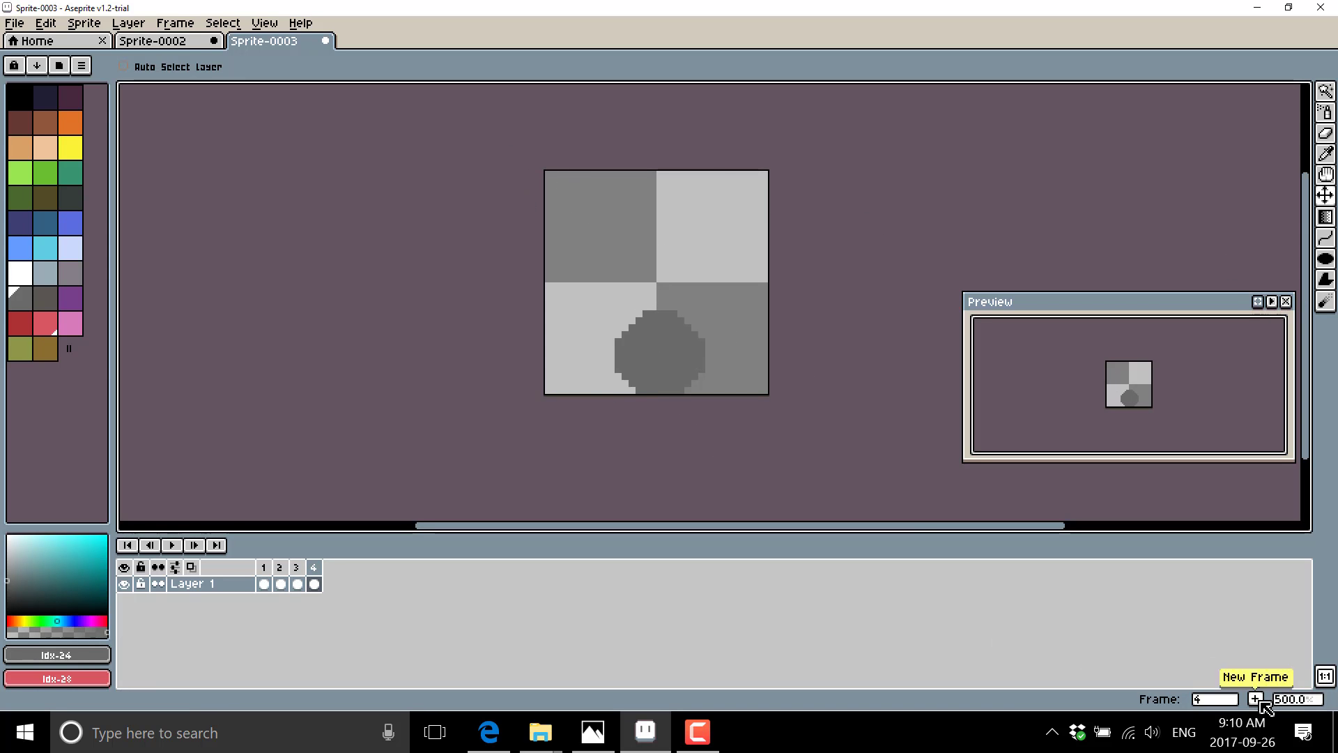
click(1256, 699)
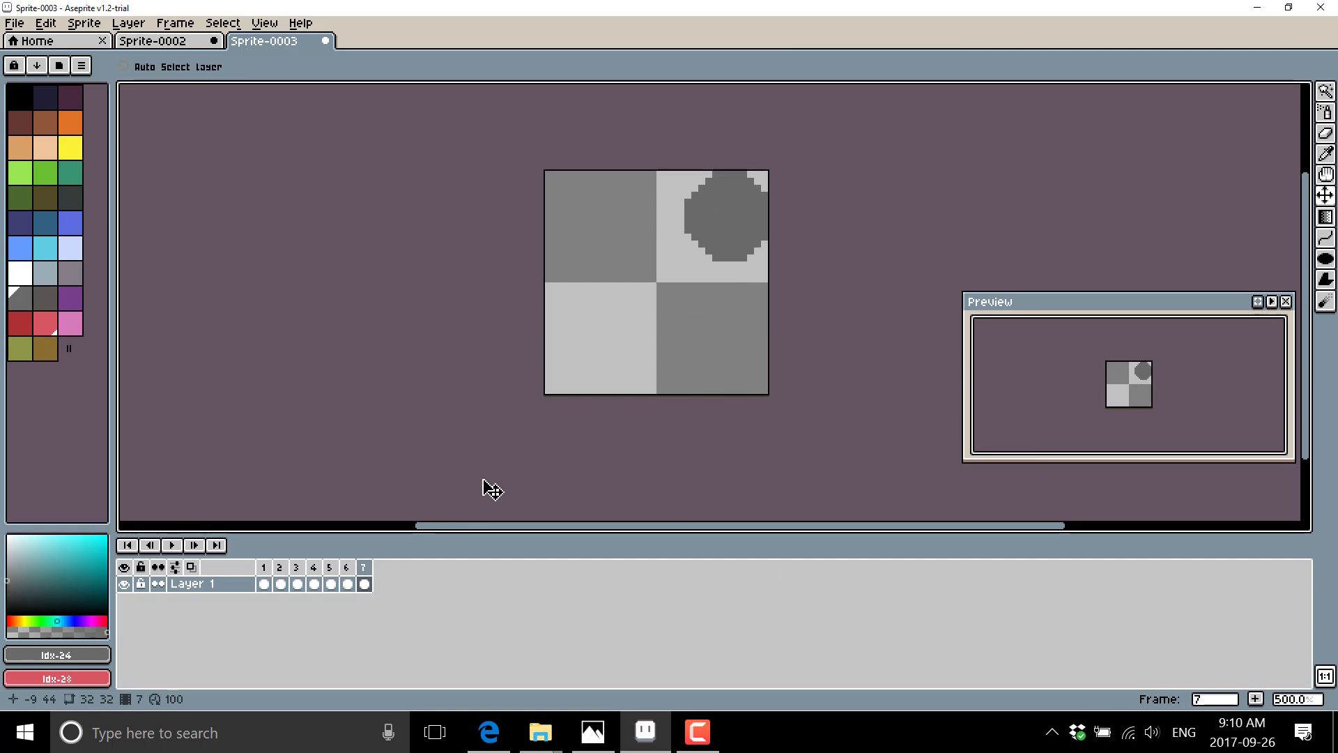
Play and stop the seven-frame bouncing ball, landing on frame 1 with the Frame menu open.
click(172, 545)
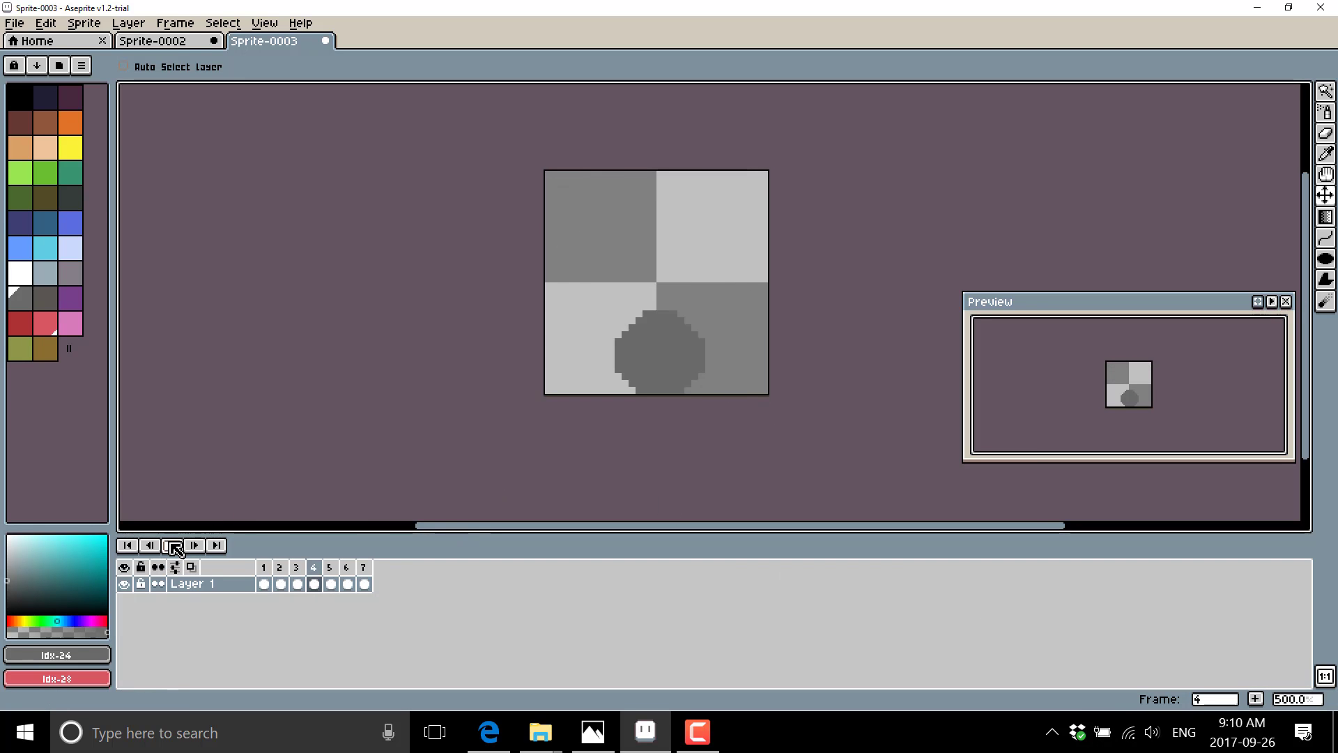
click(171, 545)
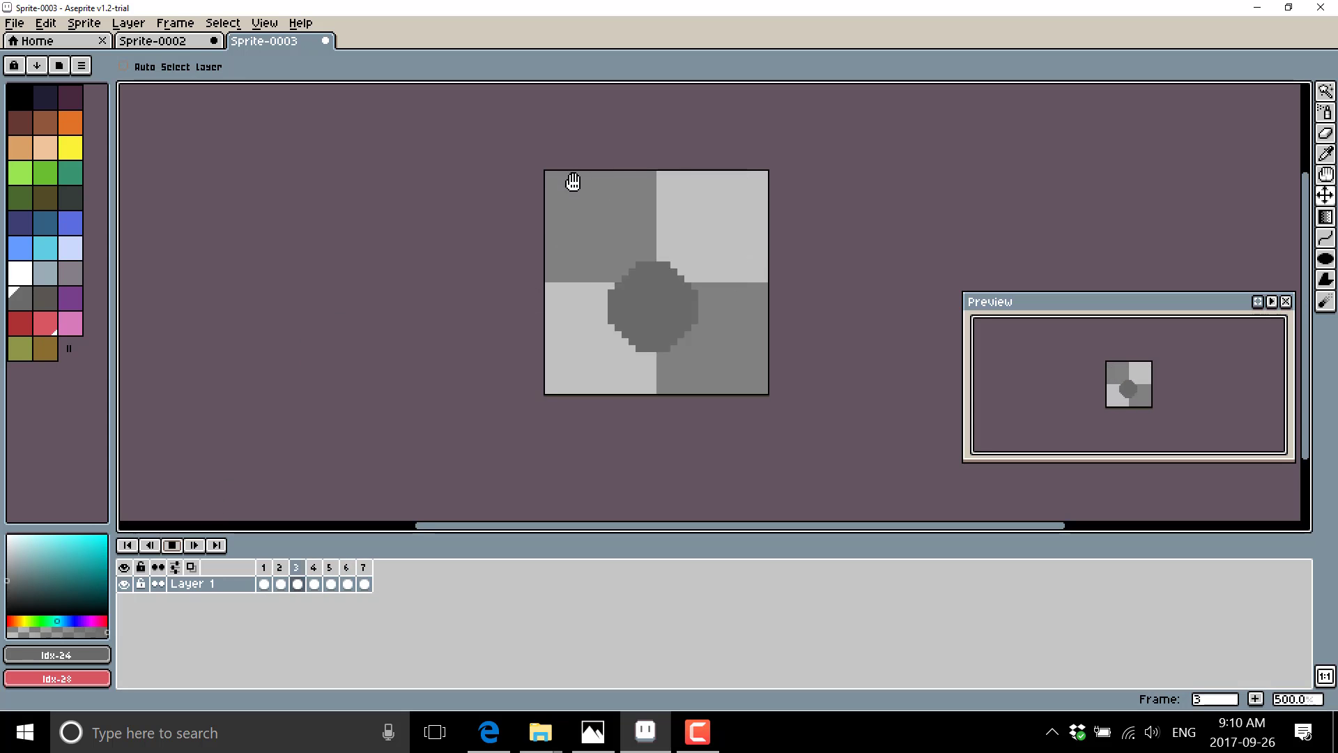
click(279, 567)
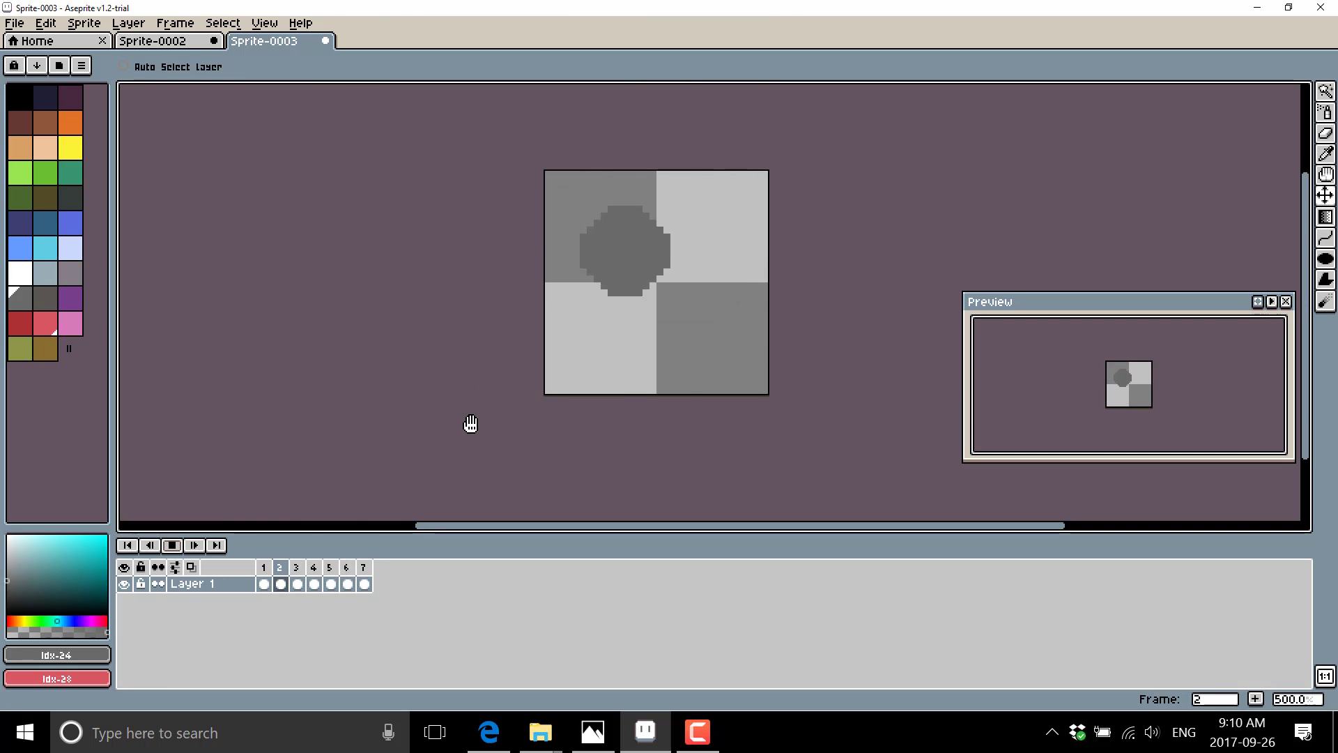
click(264, 568)
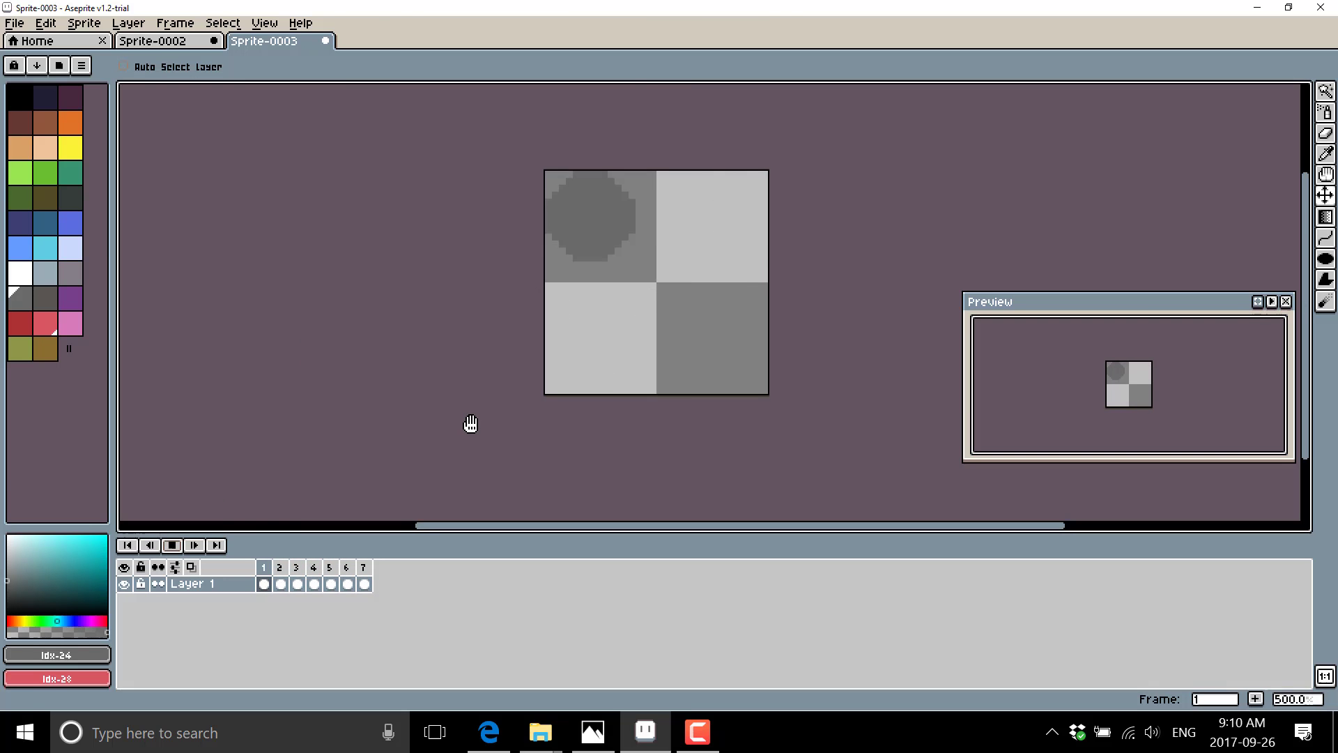
click(172, 545)
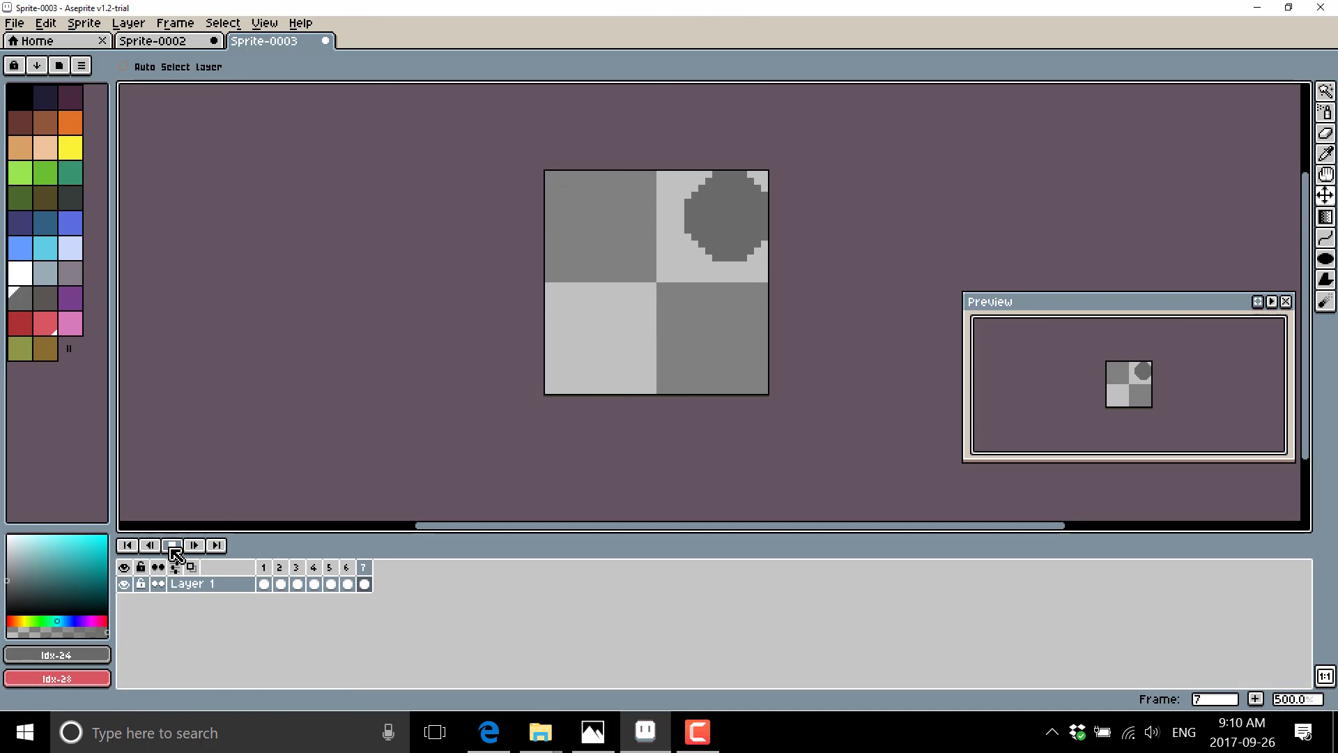
click(172, 545)
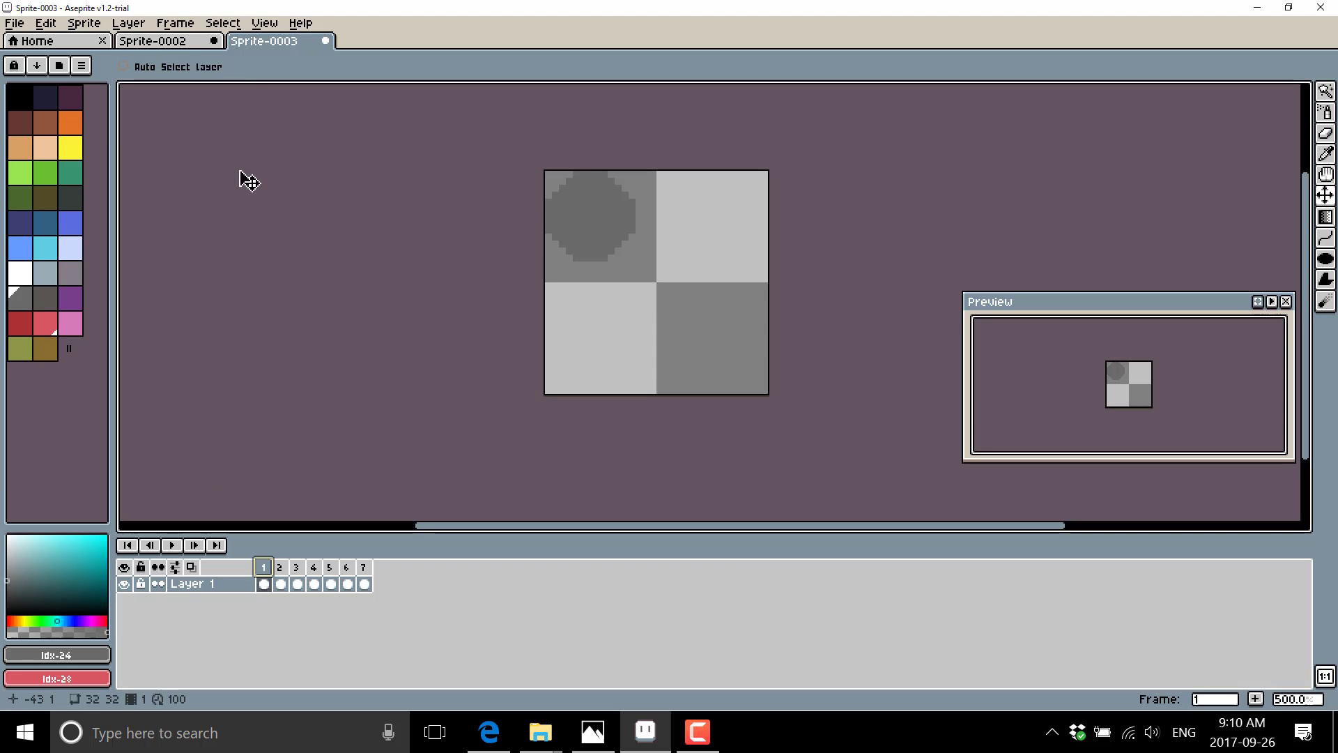
click(175, 23)
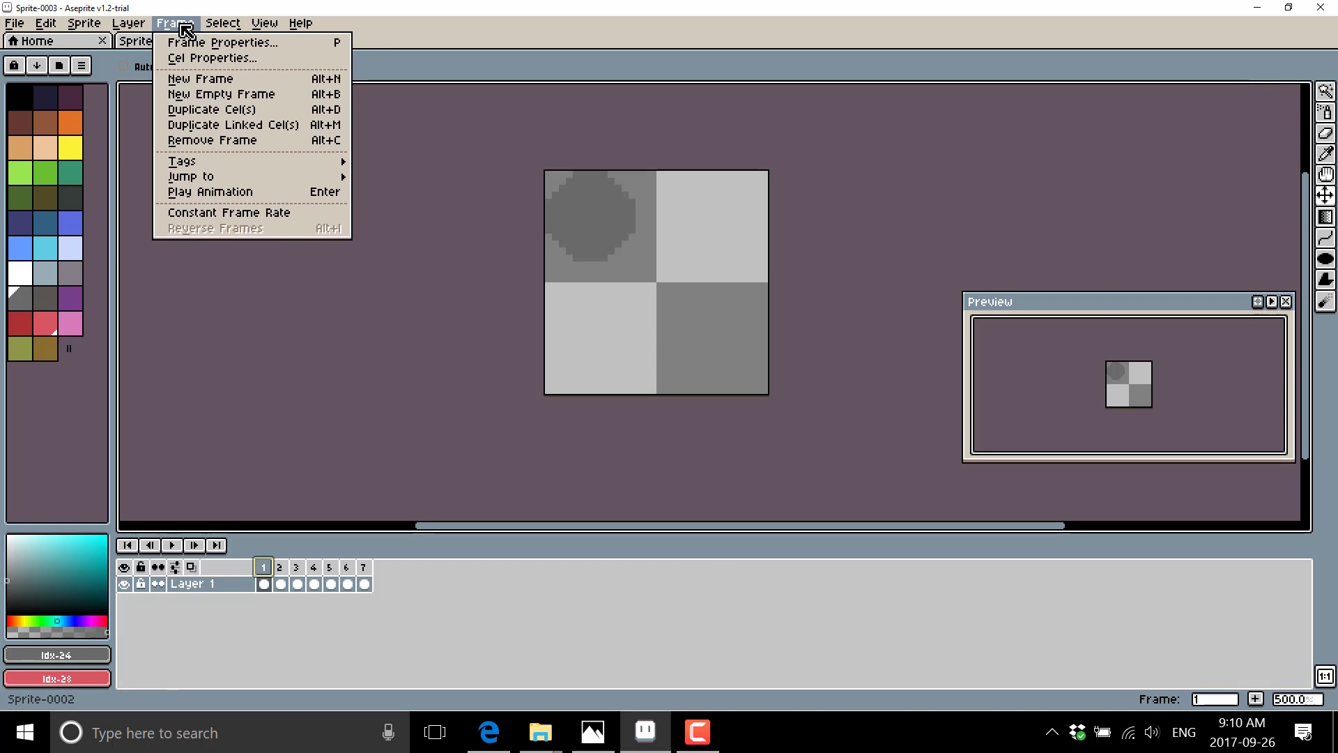
Look through the View options and compare the ball in frames 2 and 3.
click(264, 23)
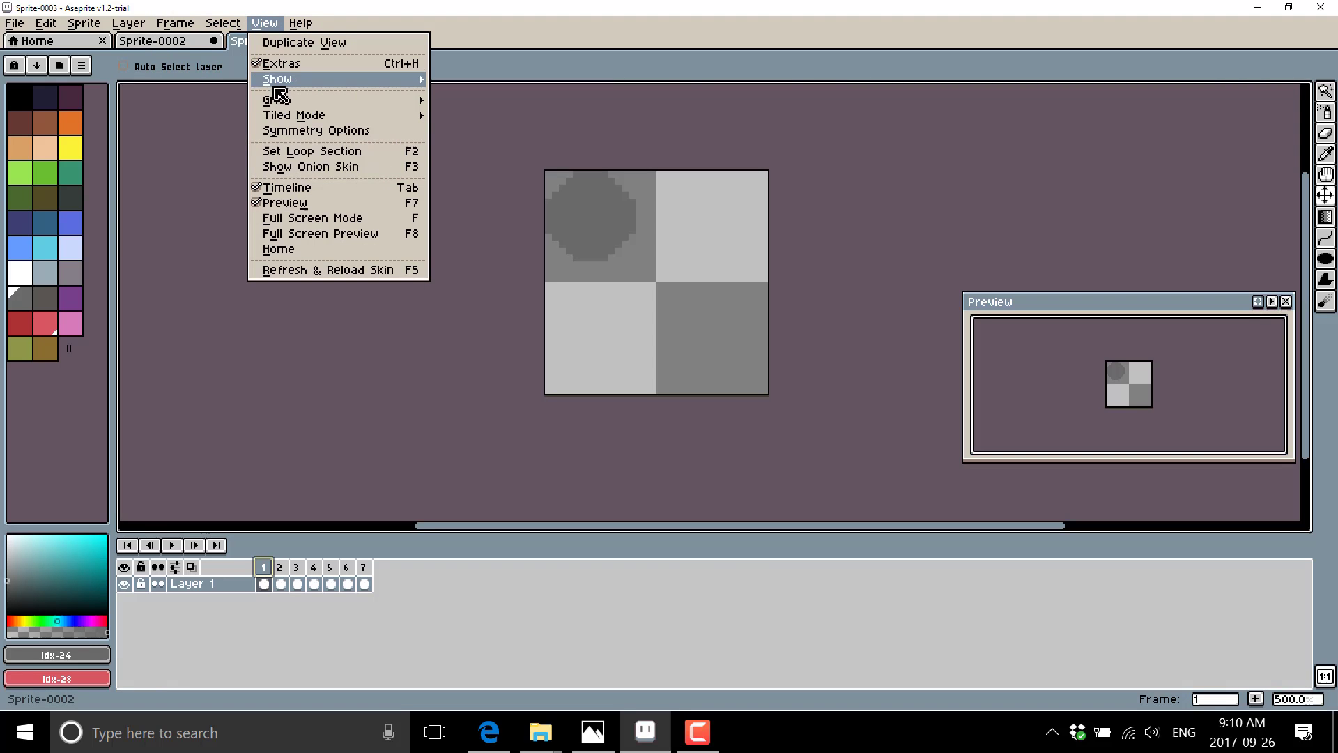
mouse_move(310, 151)
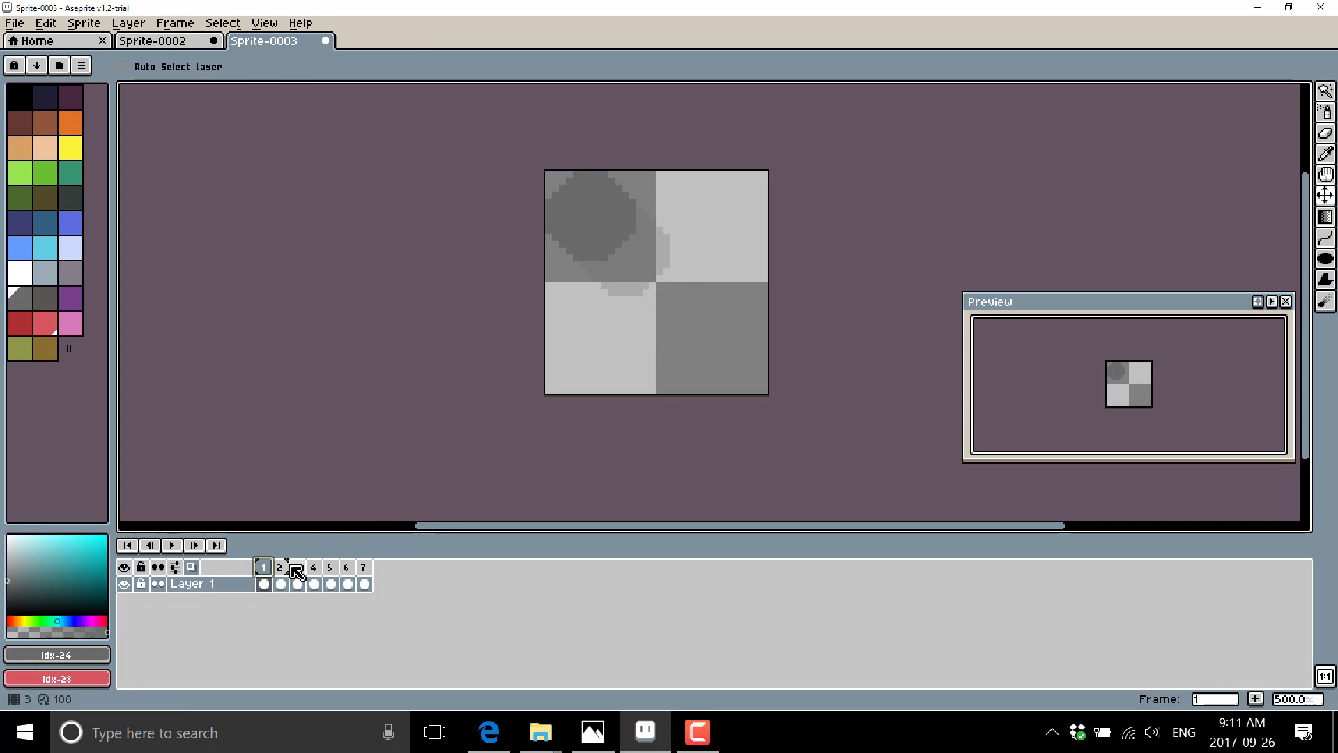
click(280, 567)
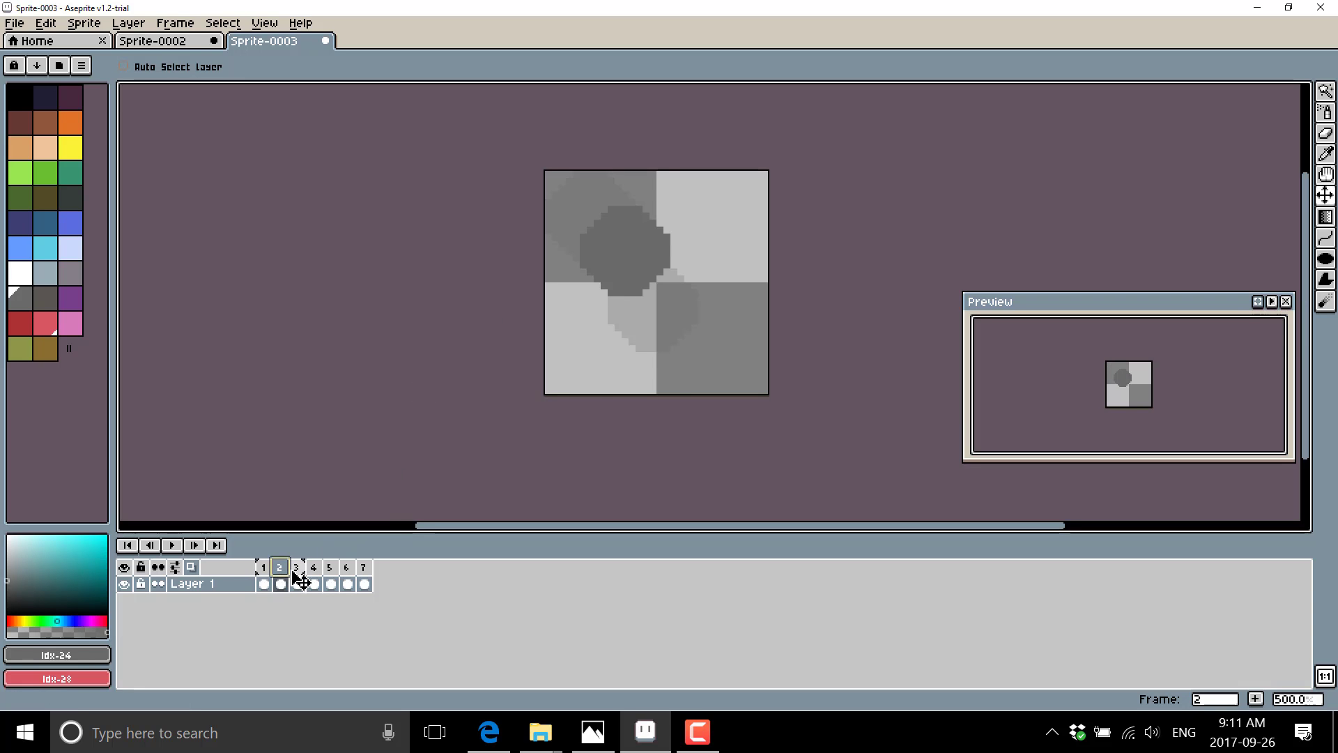
click(295, 568)
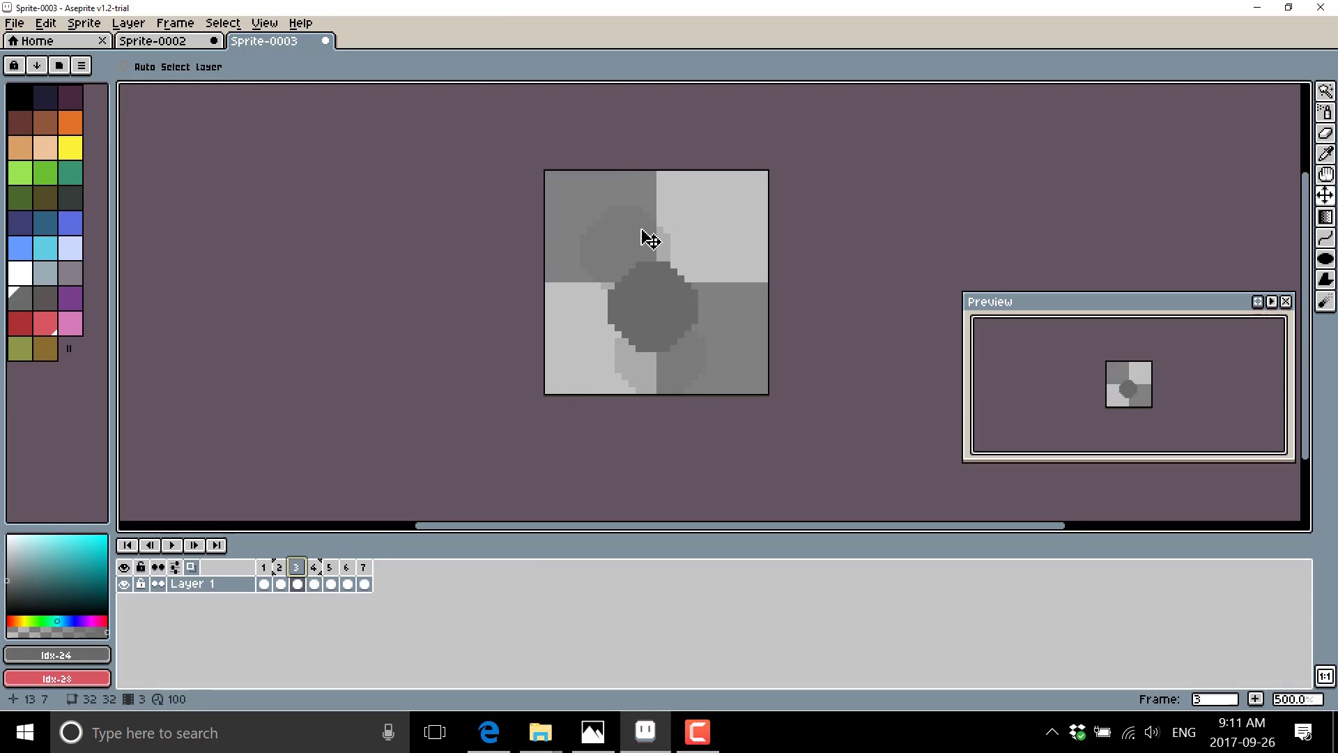
mouse_move(616, 239)
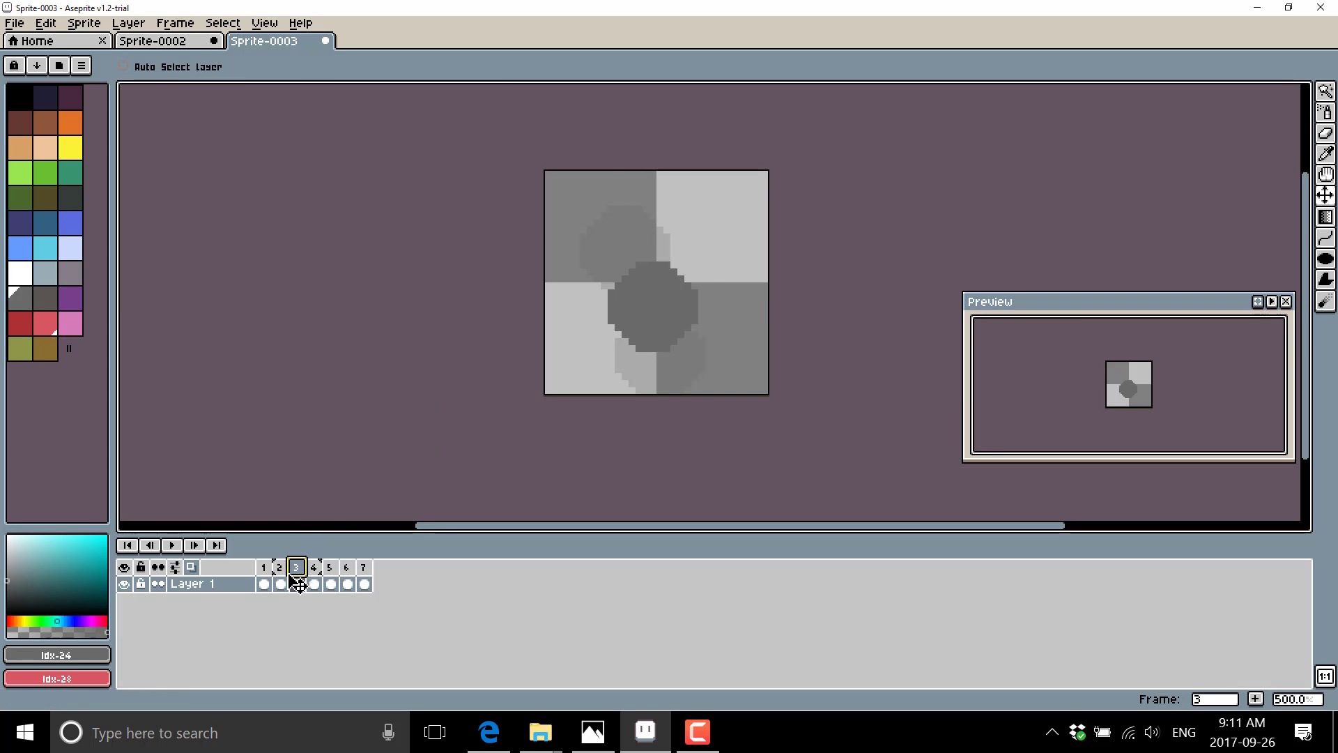
click(279, 567)
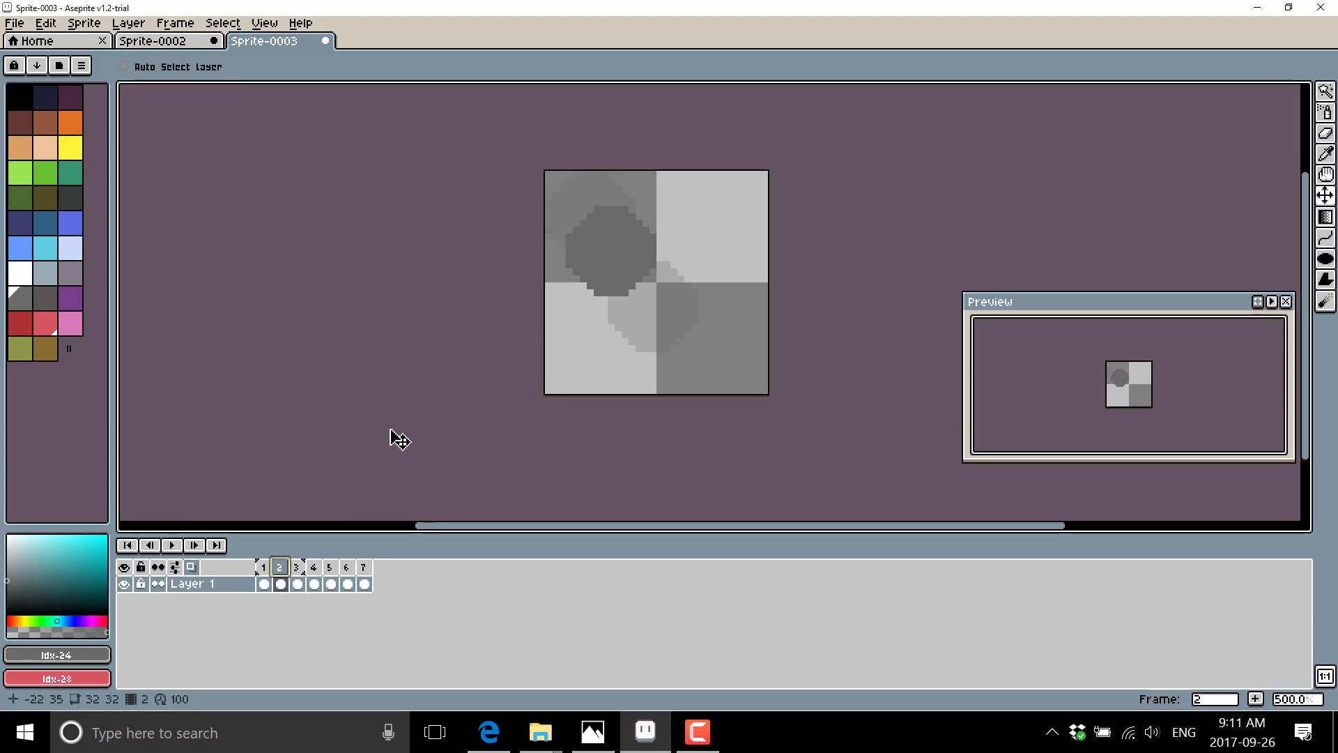
Nudge frame 3's ball slightly up and left, check frame 5, and start playback.
click(296, 567)
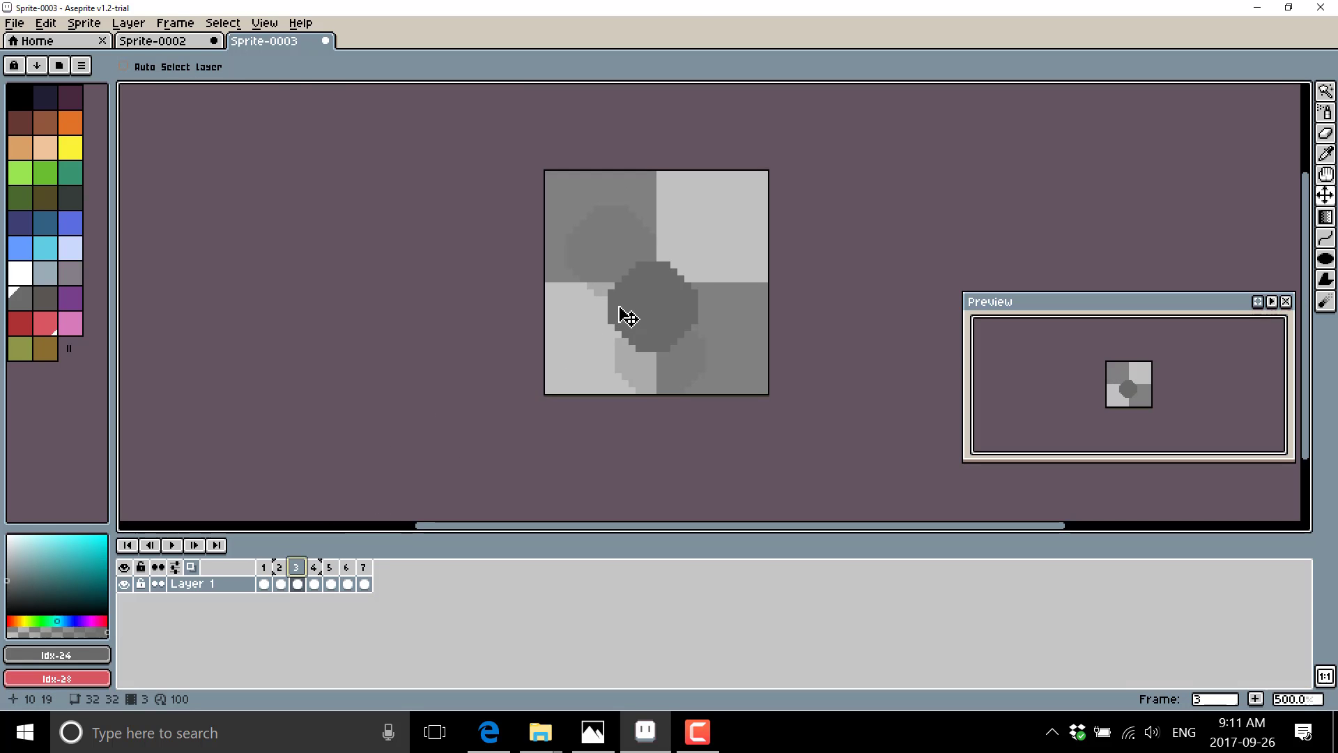
drag(628, 316, 638, 348)
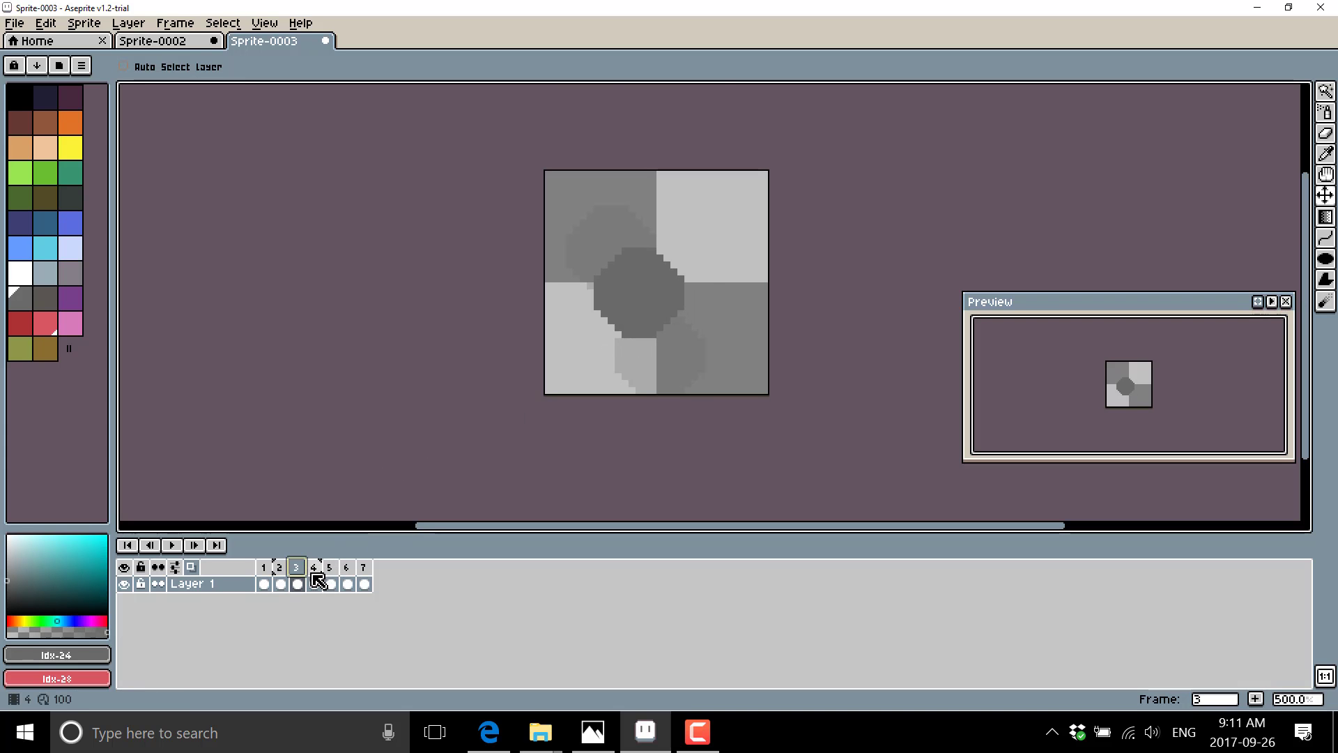
click(328, 567)
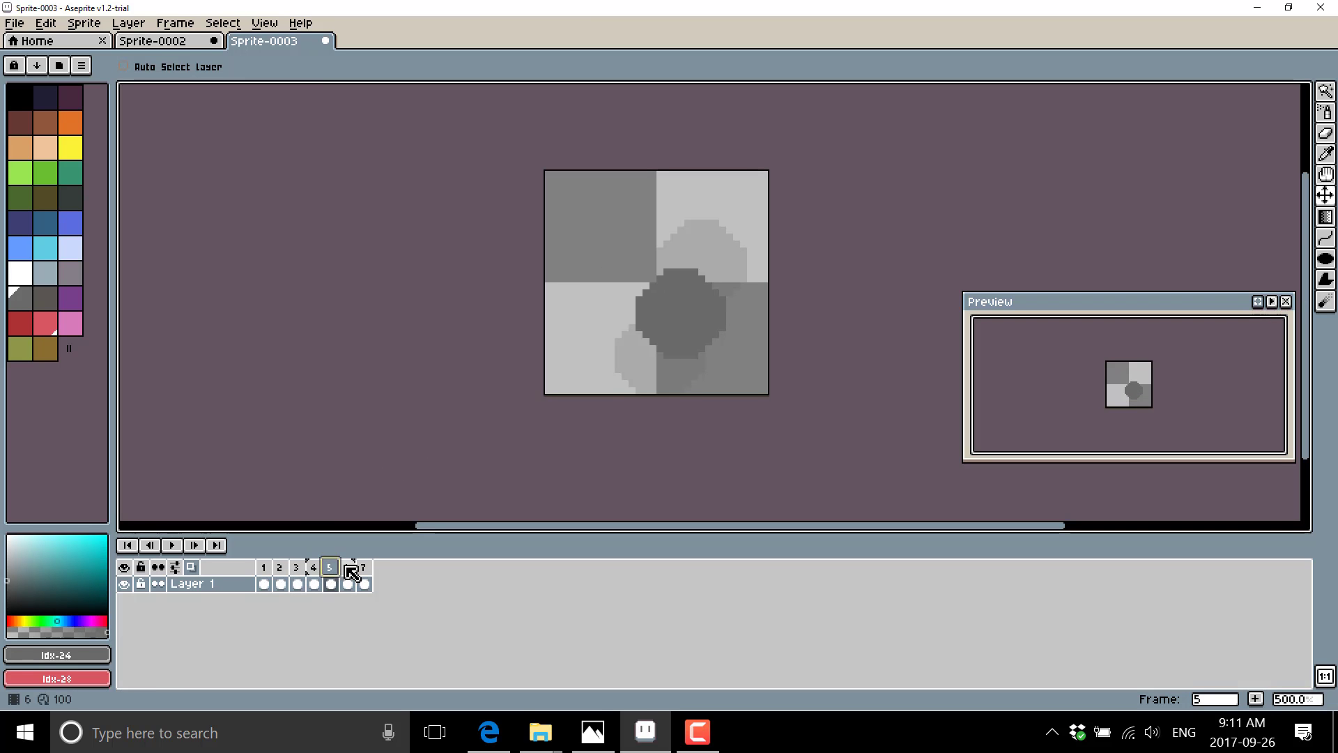
click(362, 566)
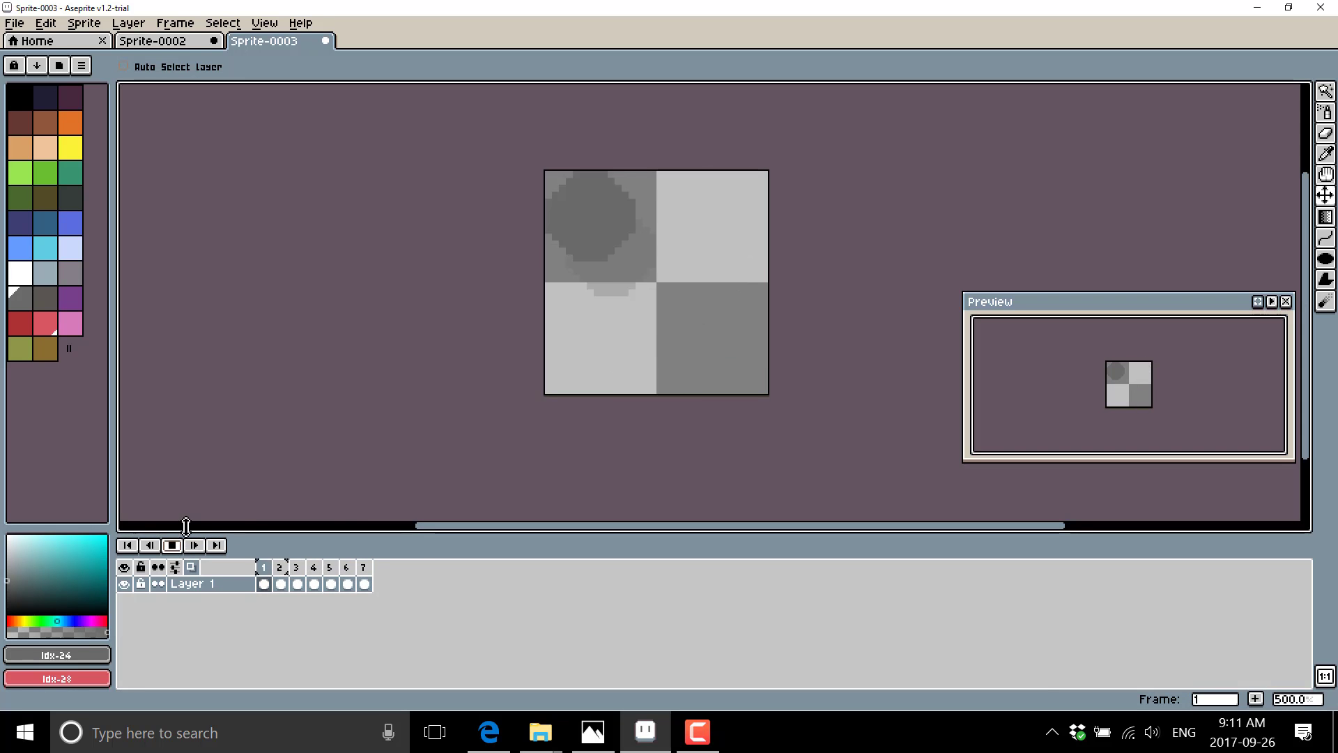
Turn onion skinning off, stop playback, and select frames 1 through 7.
click(263, 23)
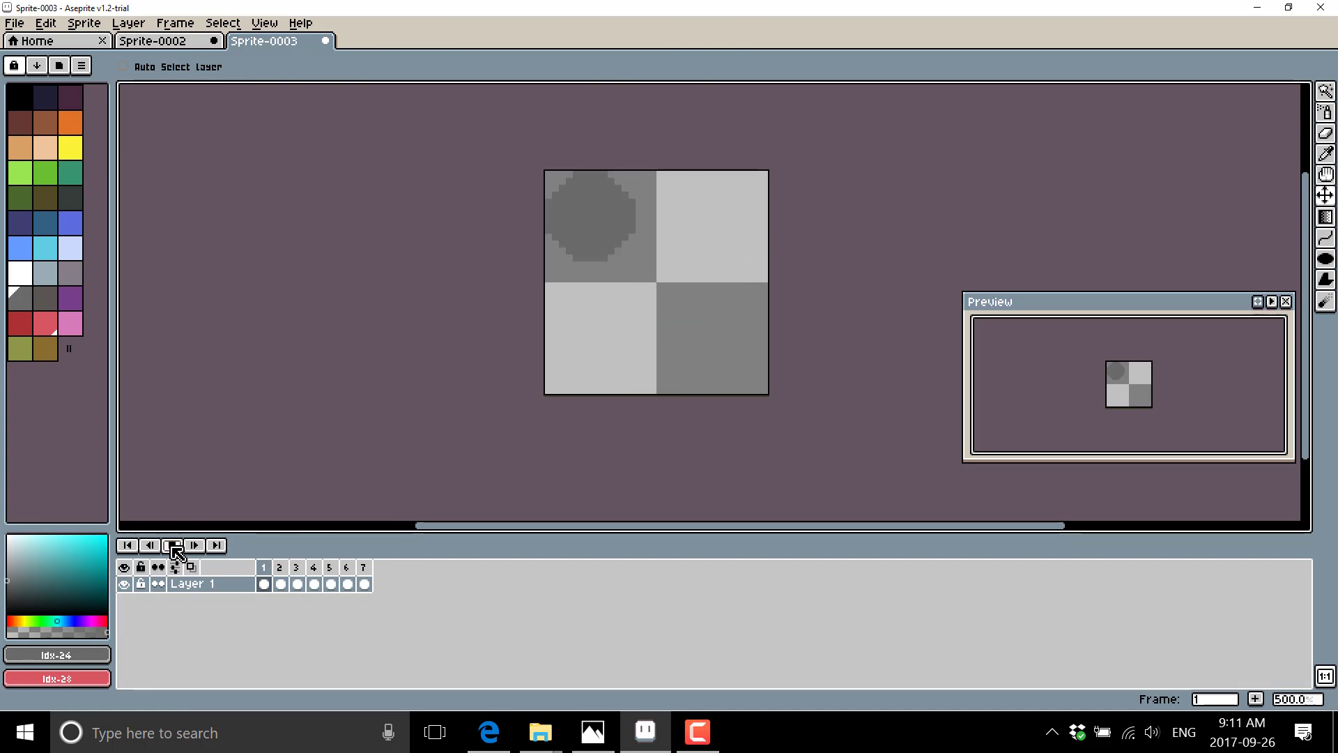
click(172, 545)
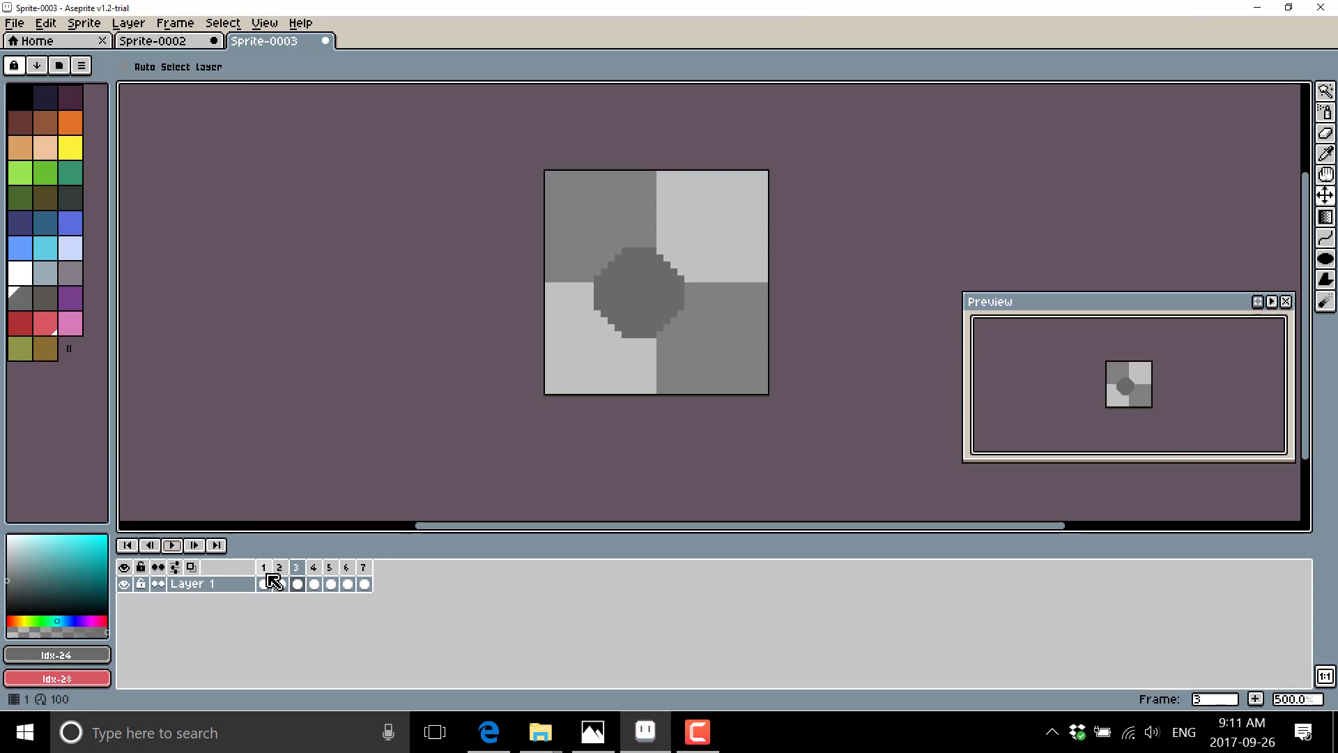
click(363, 567)
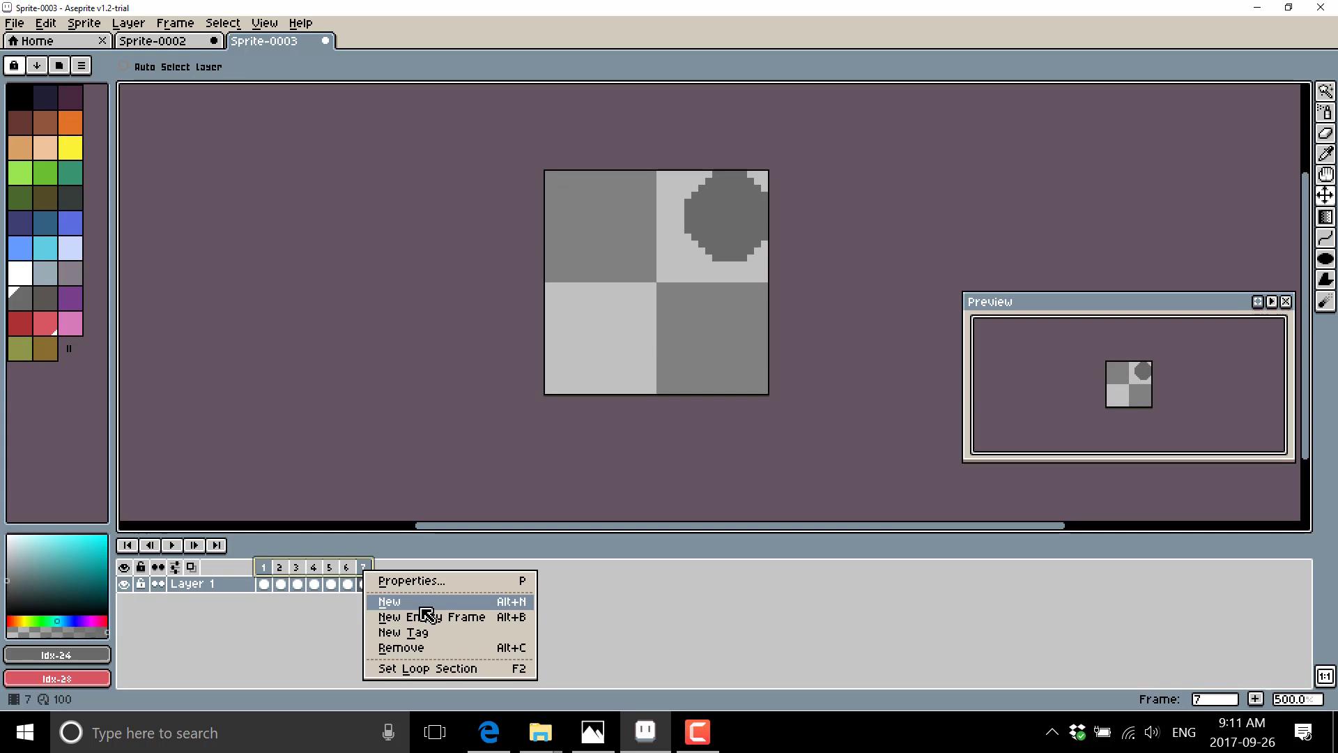
Add a tag named 'Bounce' spanning frames 1–7 with Forward animation direction.
click(403, 632)
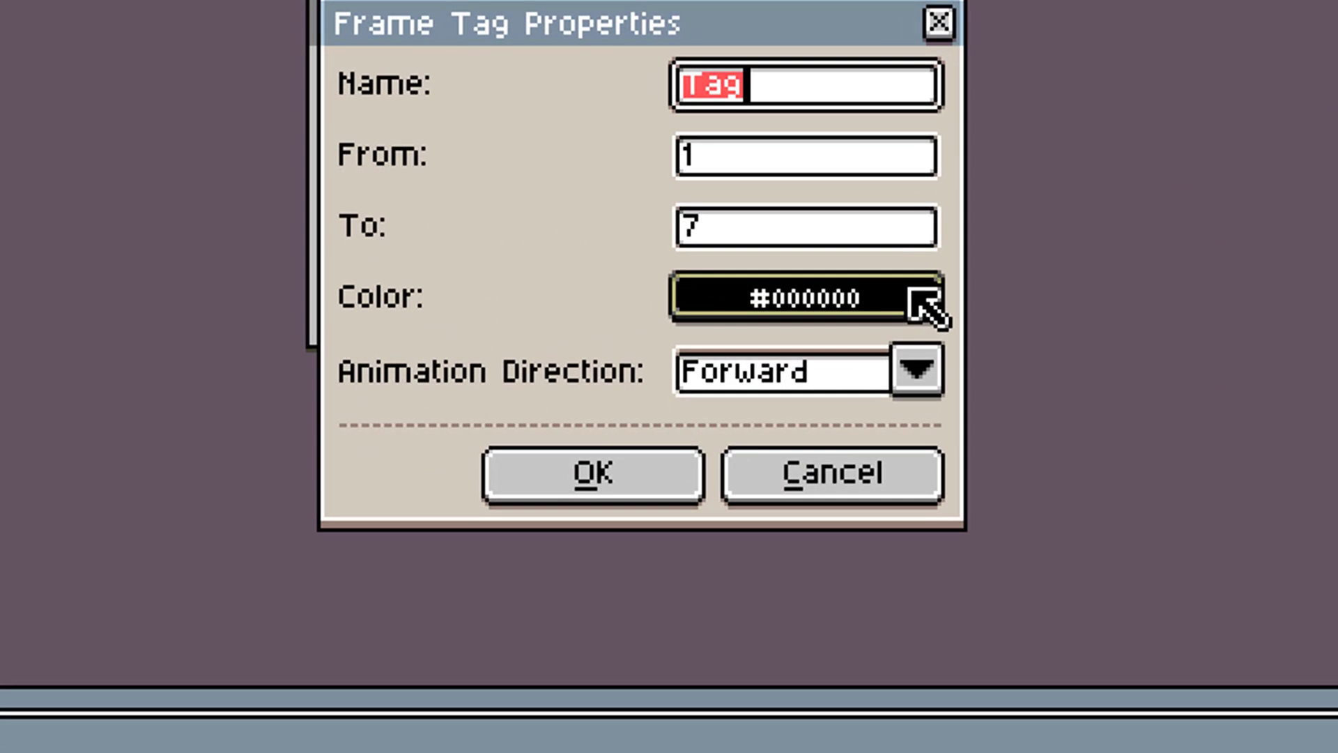
text(Bounce)
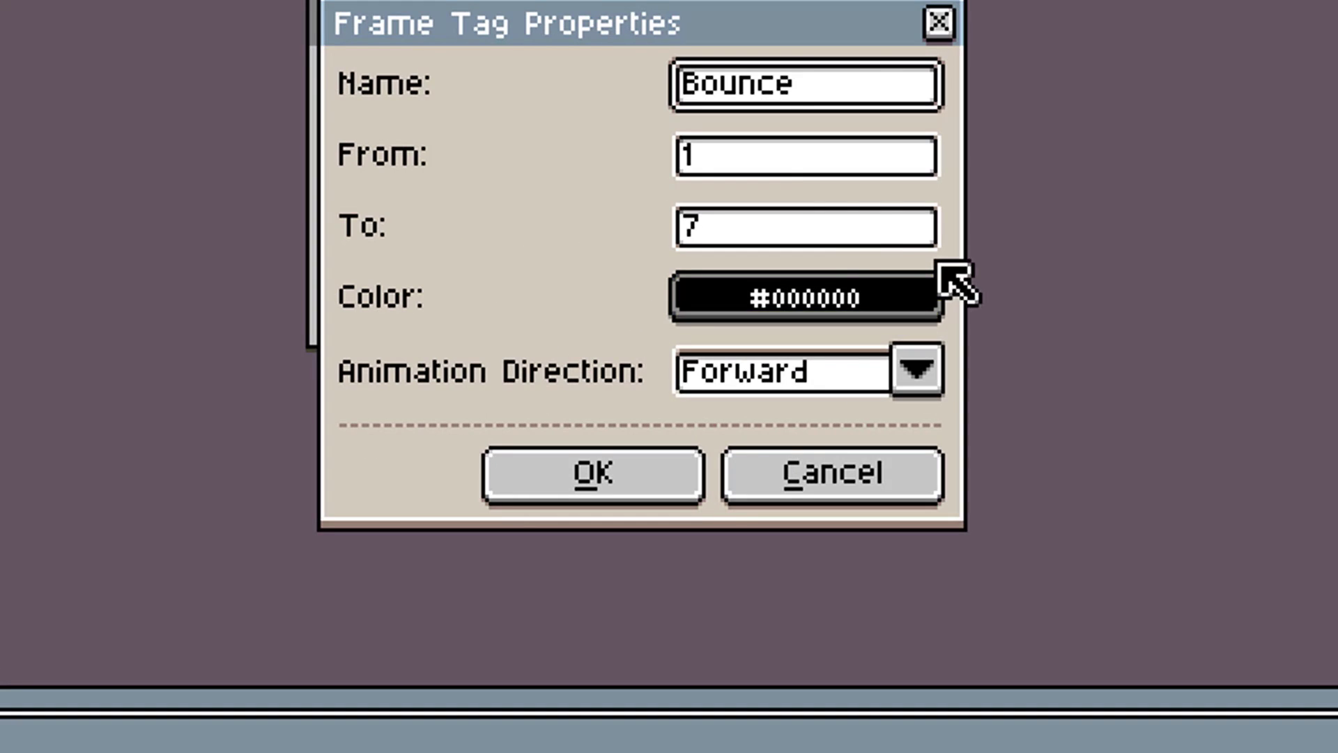
click(803, 297)
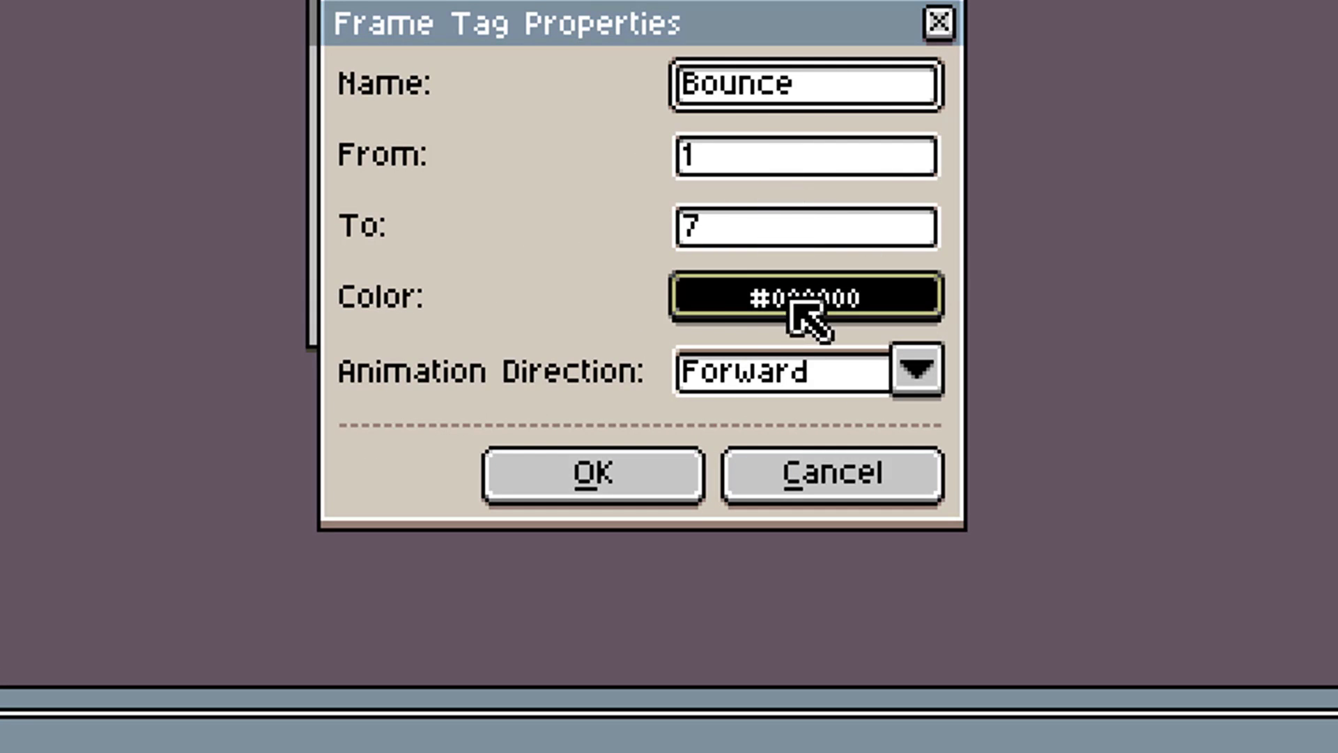
click(917, 370)
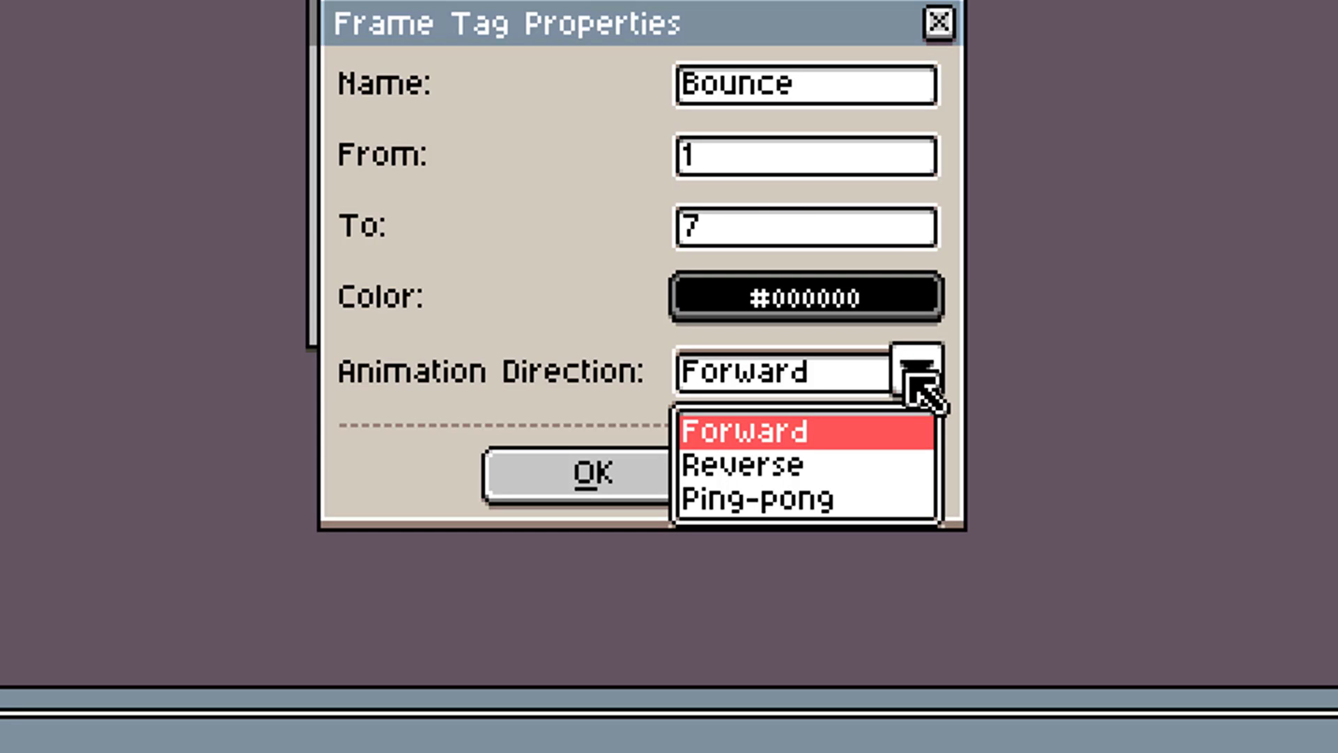
click(762, 498)
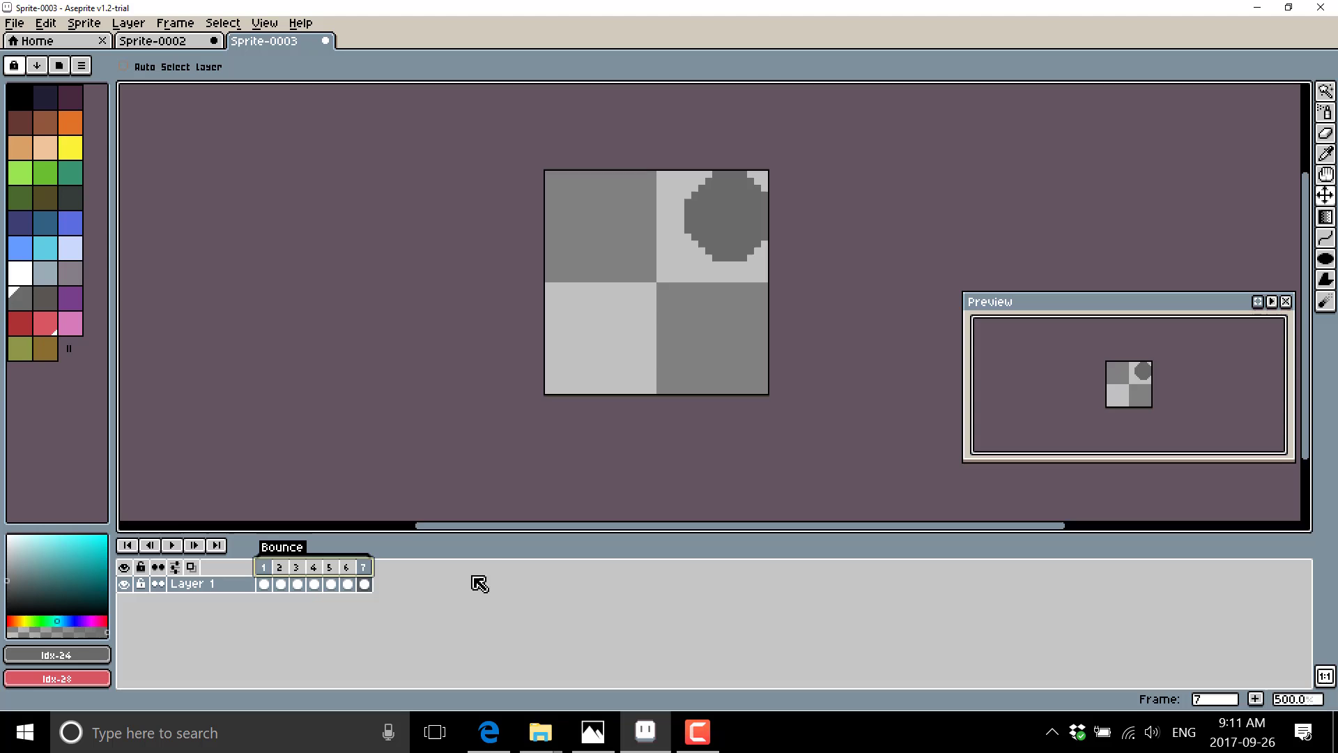
mouse_move(840, 665)
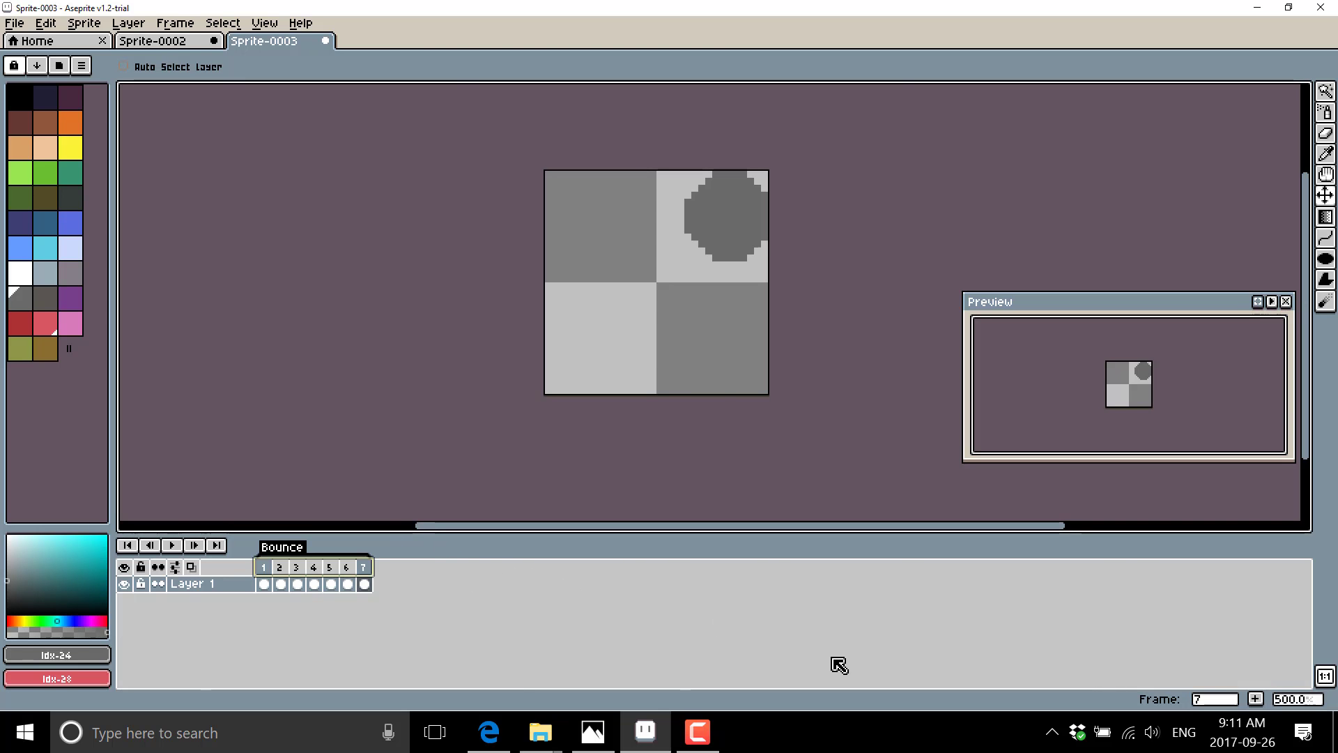
mouse_move(245, 465)
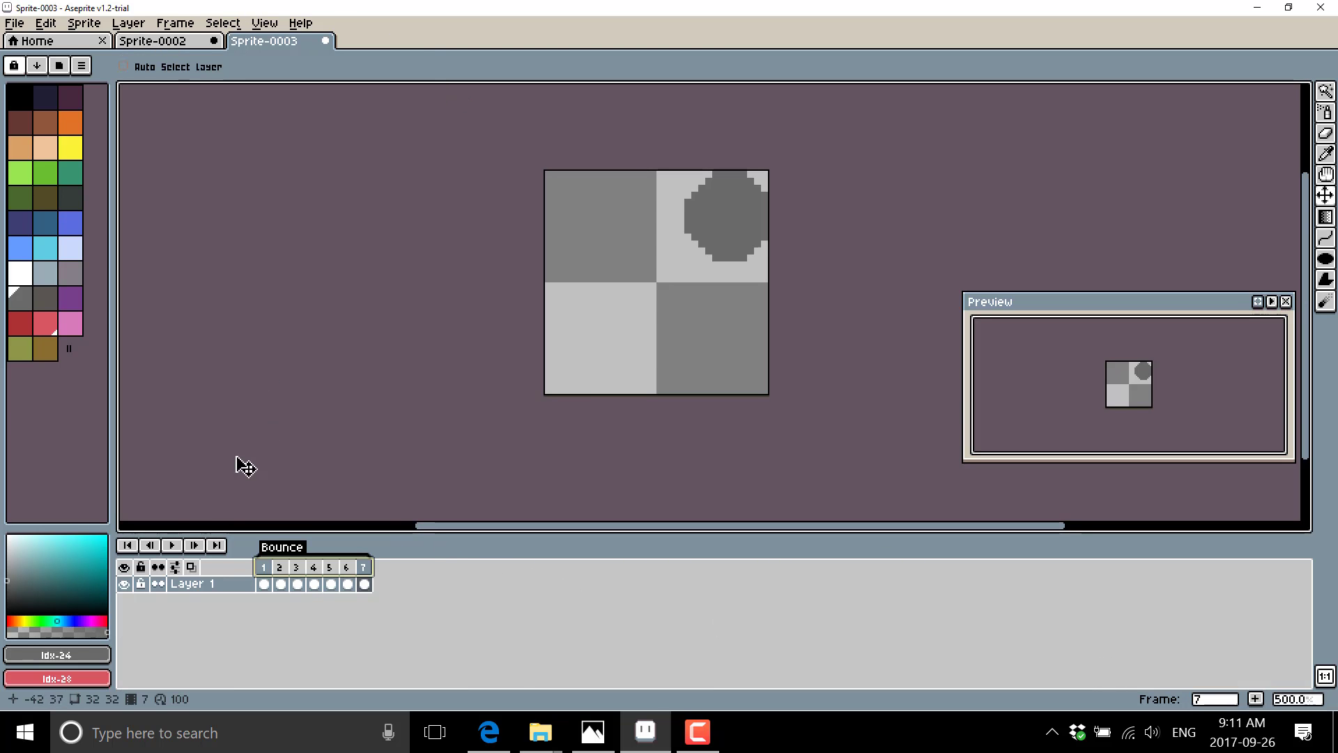
Play the tagged Bounce ball animation and open the File menu.
click(171, 545)
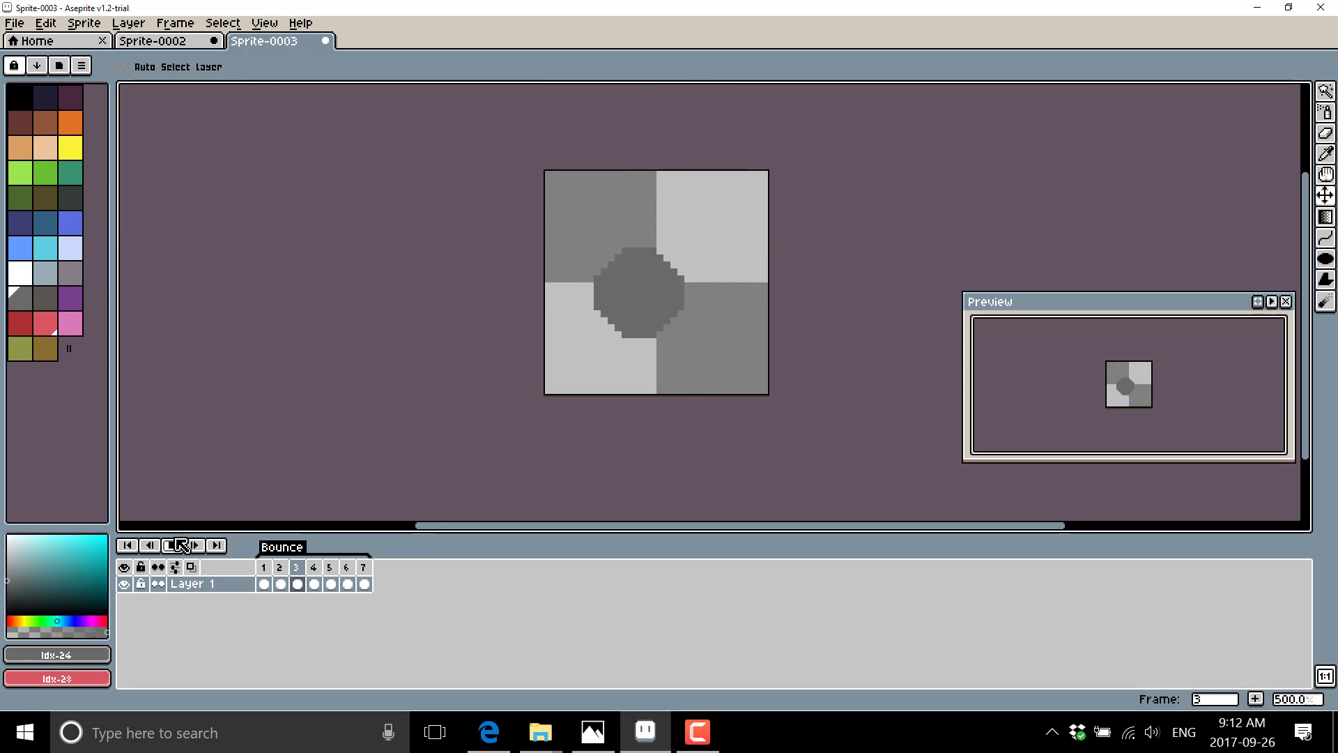
click(173, 545)
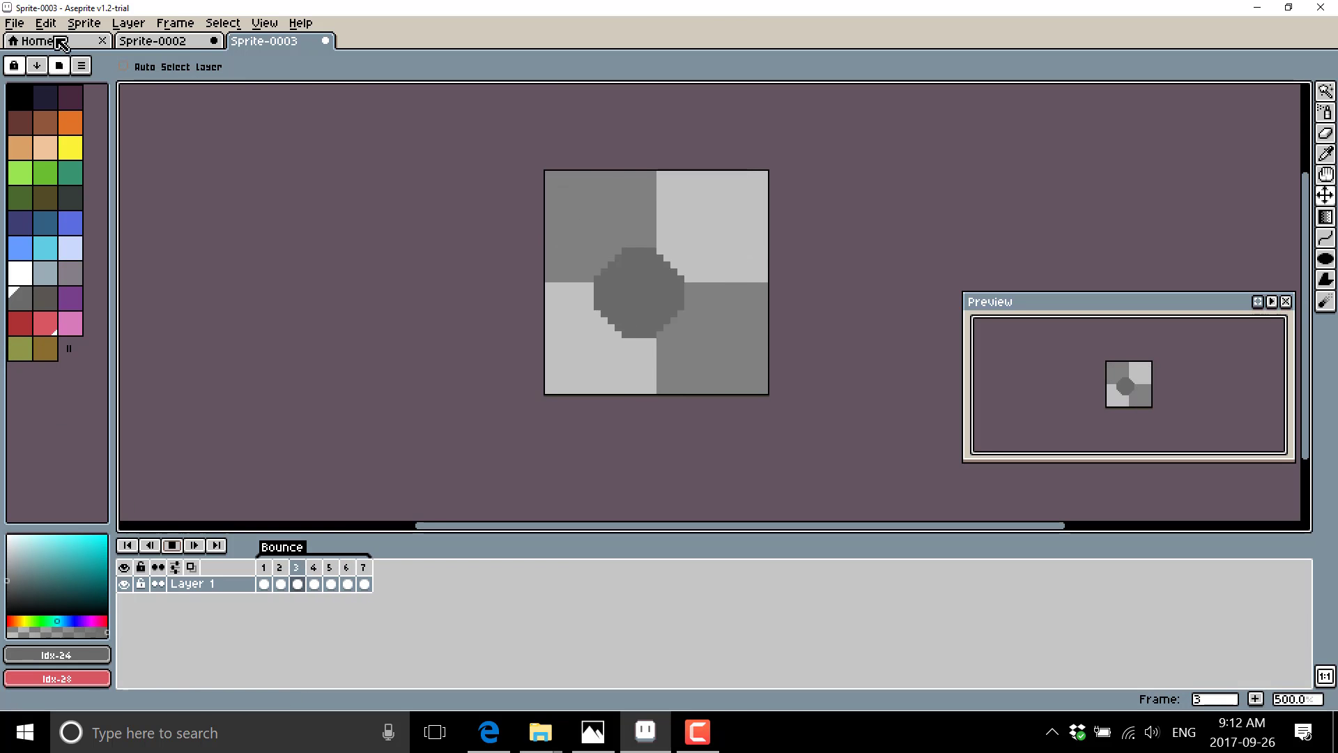
click(14, 23)
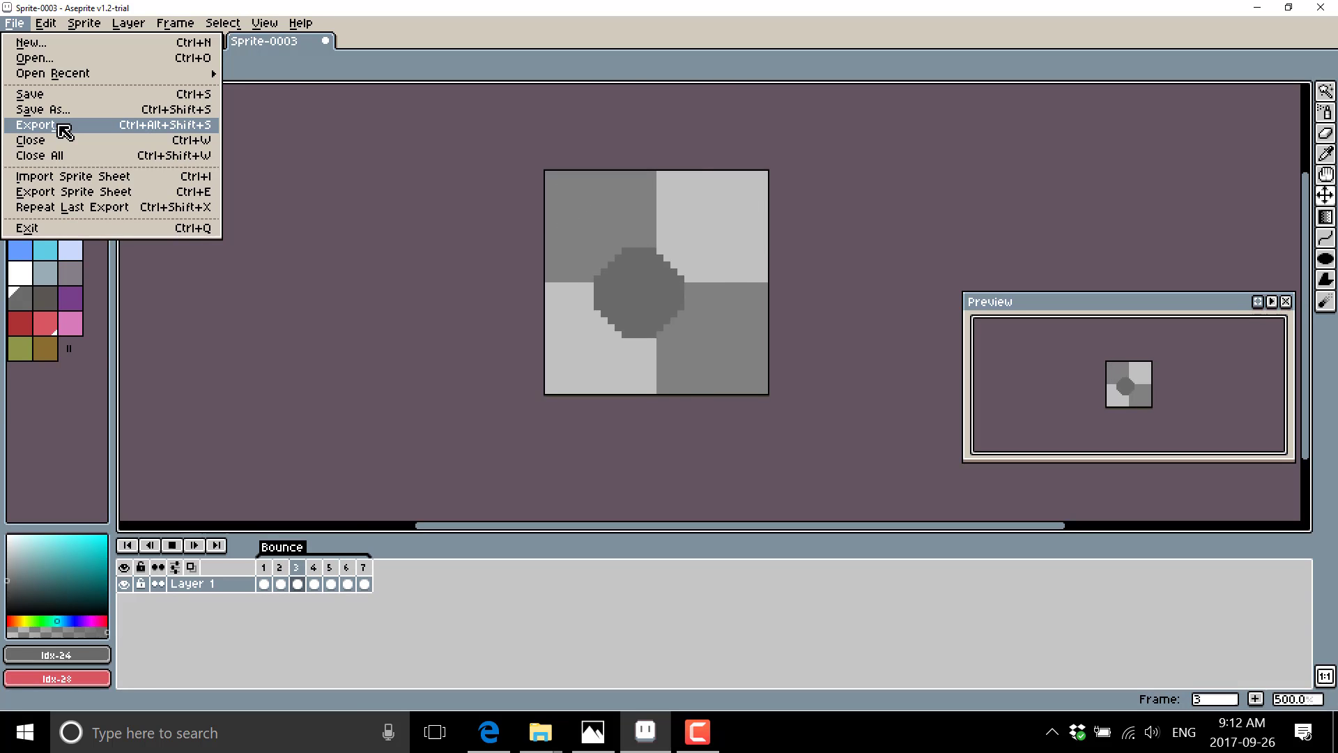
Browse the Layer and Sprite menus, including the Rotate Canvas options.
click(45, 23)
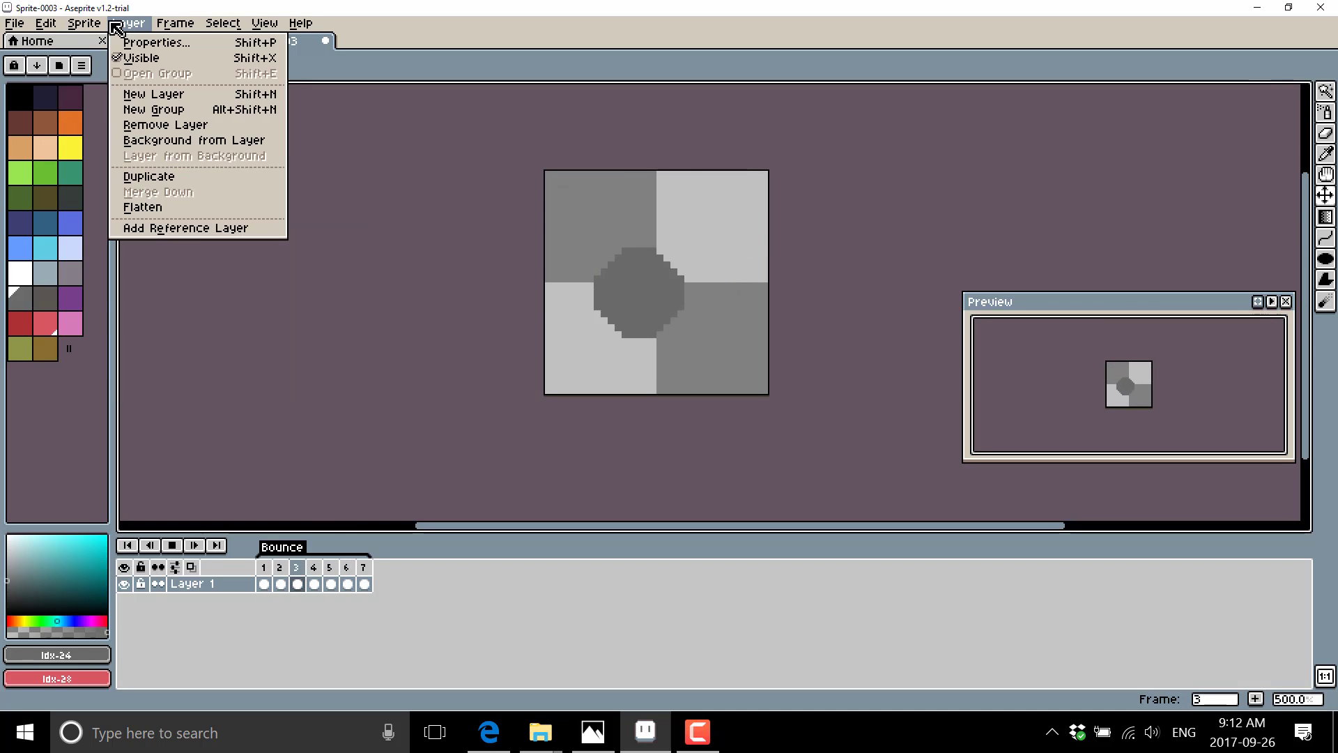
click(83, 23)
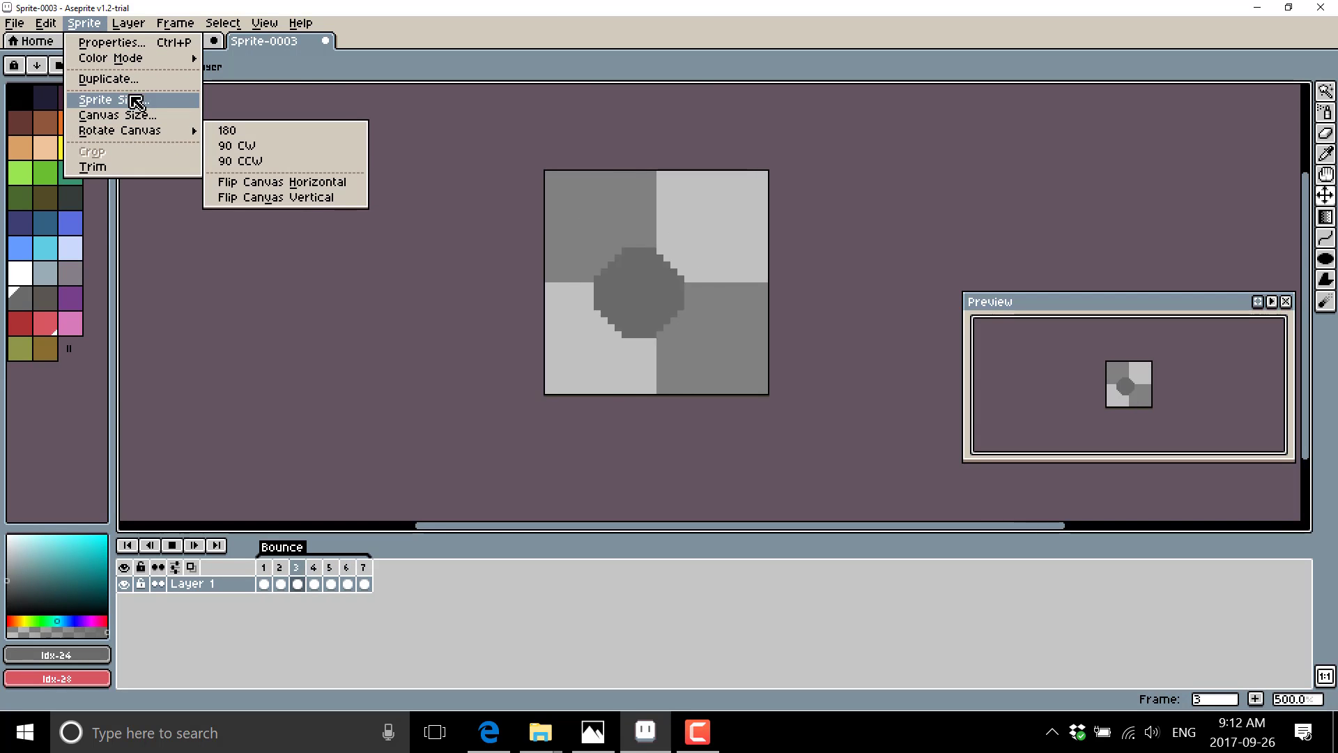
click(127, 23)
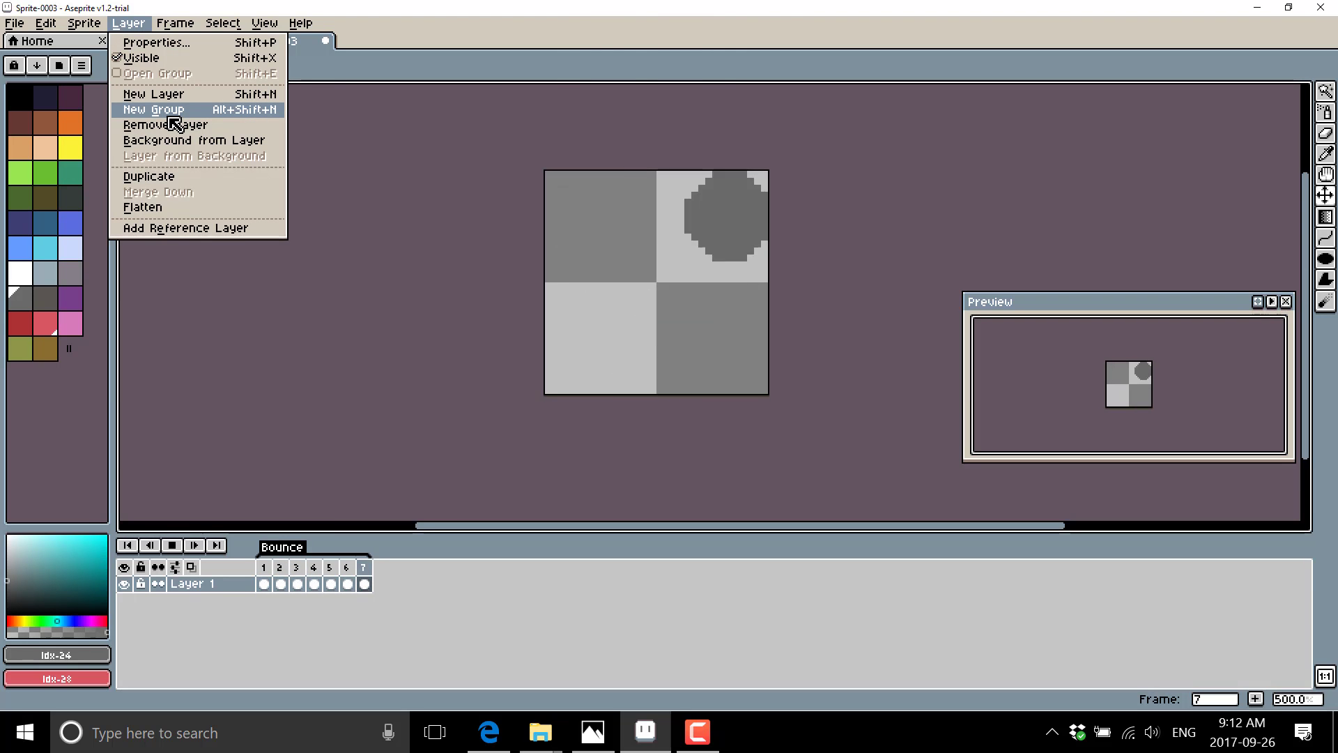
click(295, 567)
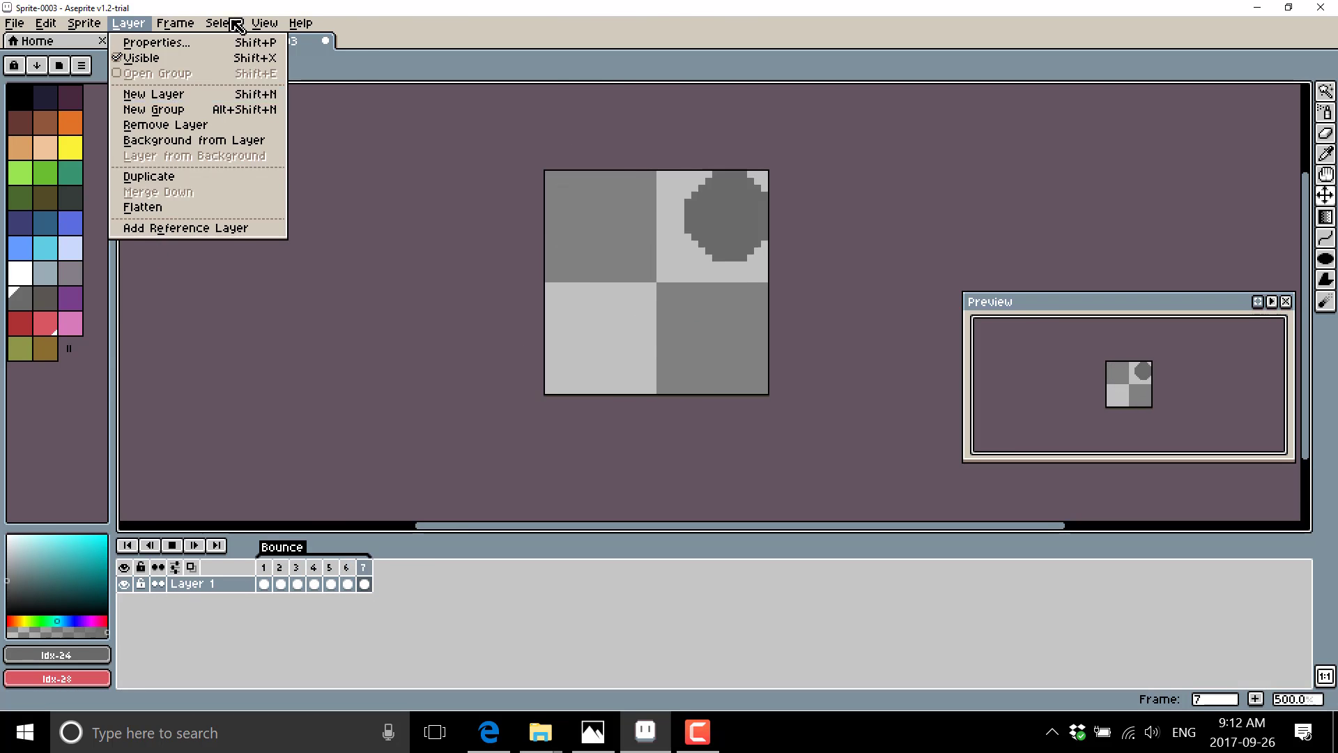
Browse the Frame and Select menus, then choose View > Advanced Mode.
click(175, 23)
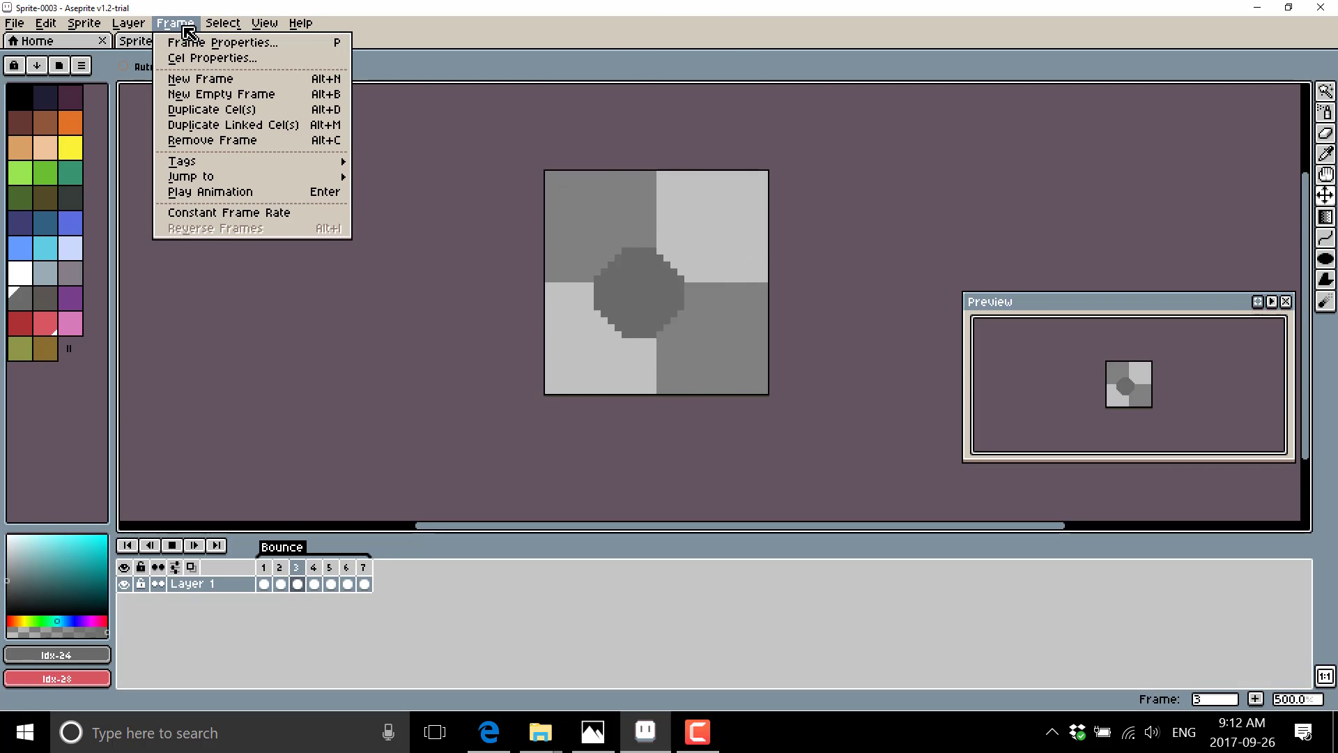
click(223, 23)
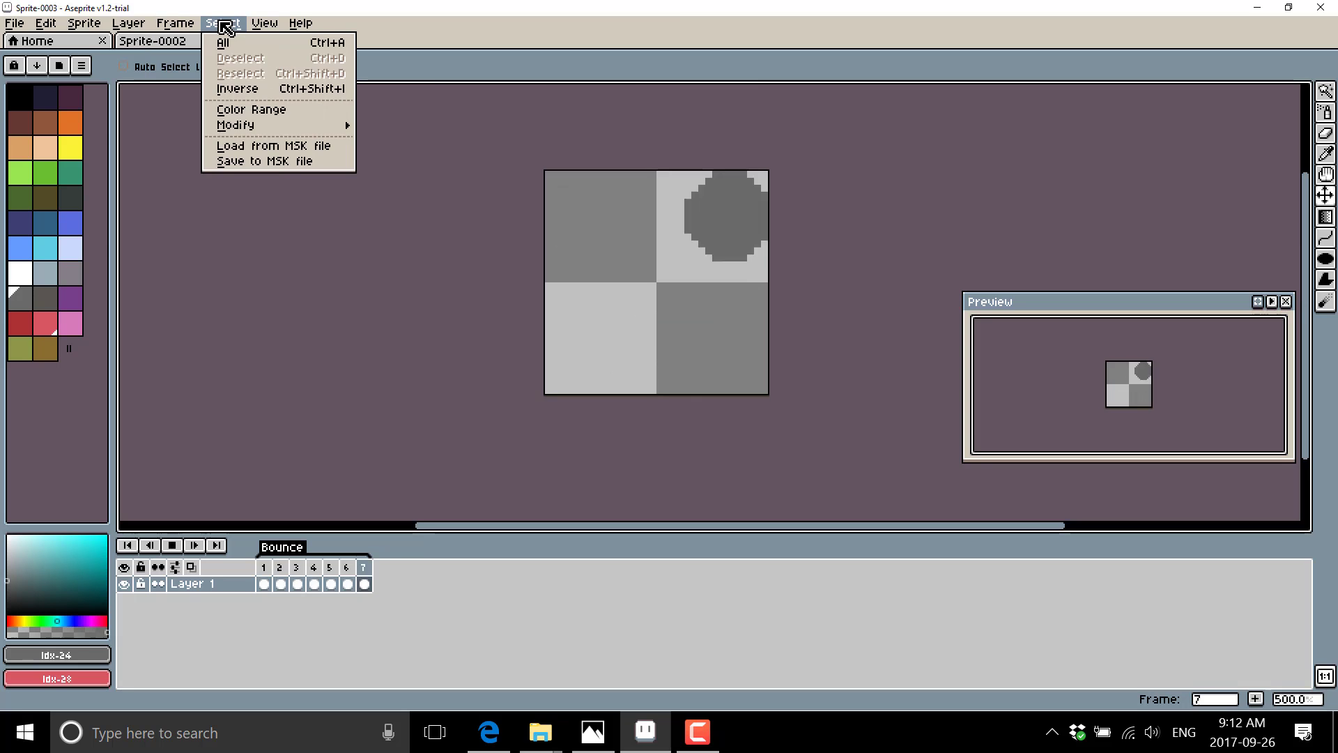
click(265, 23)
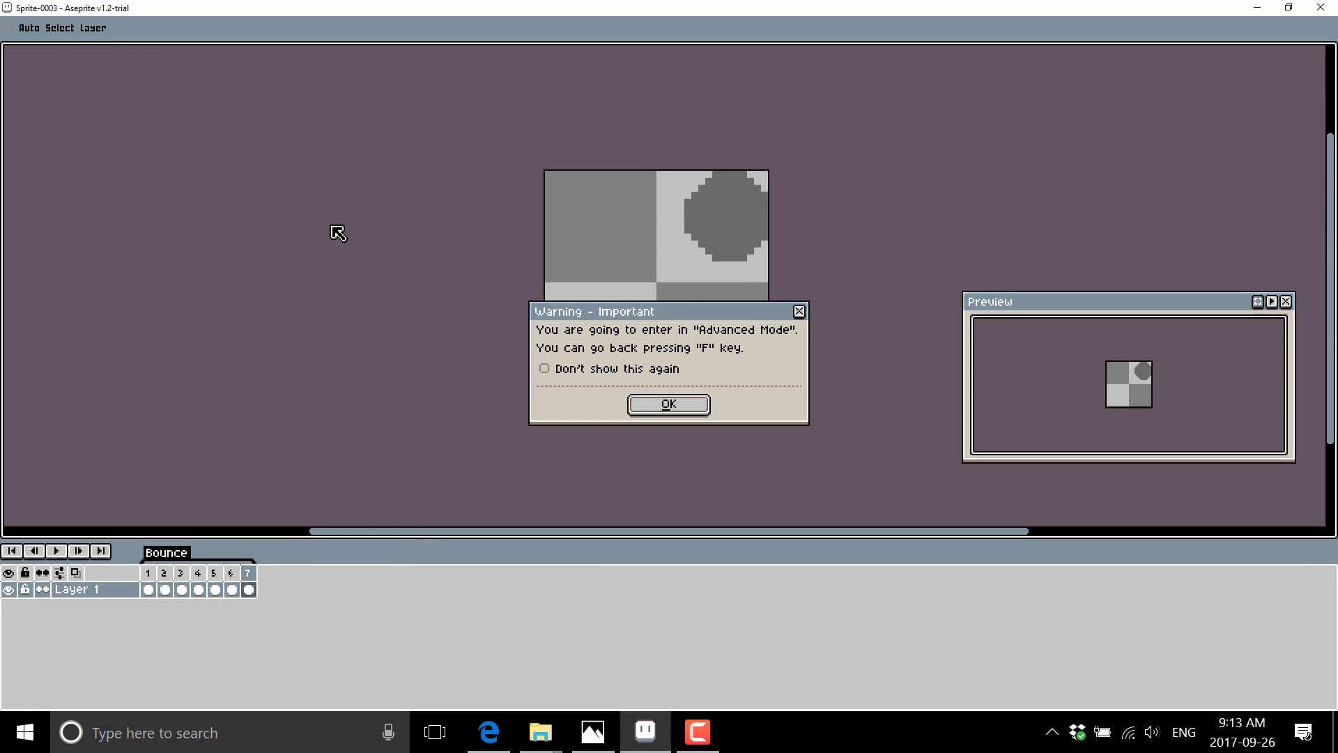
Dismiss the Advanced Mode warning for good with 'Don't show this again' and restore the full layout.
click(668, 403)
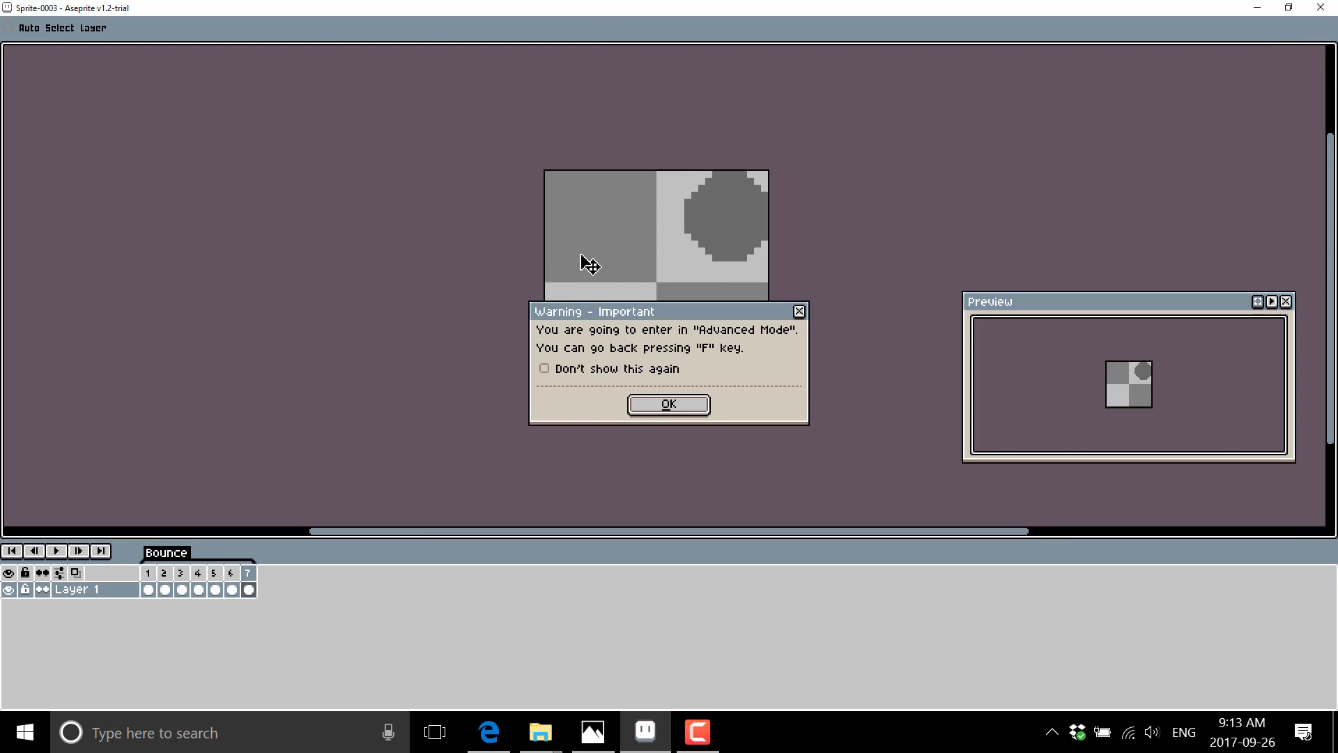
click(543, 368)
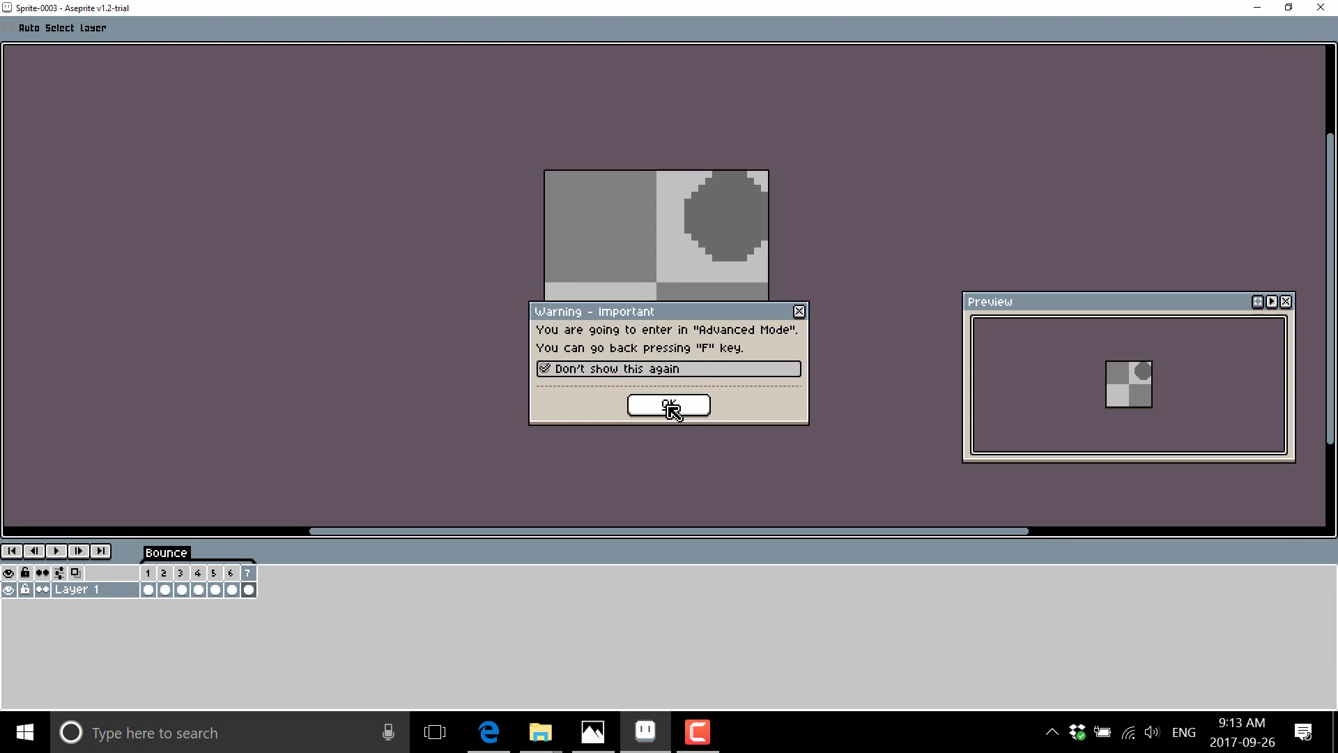
click(668, 404)
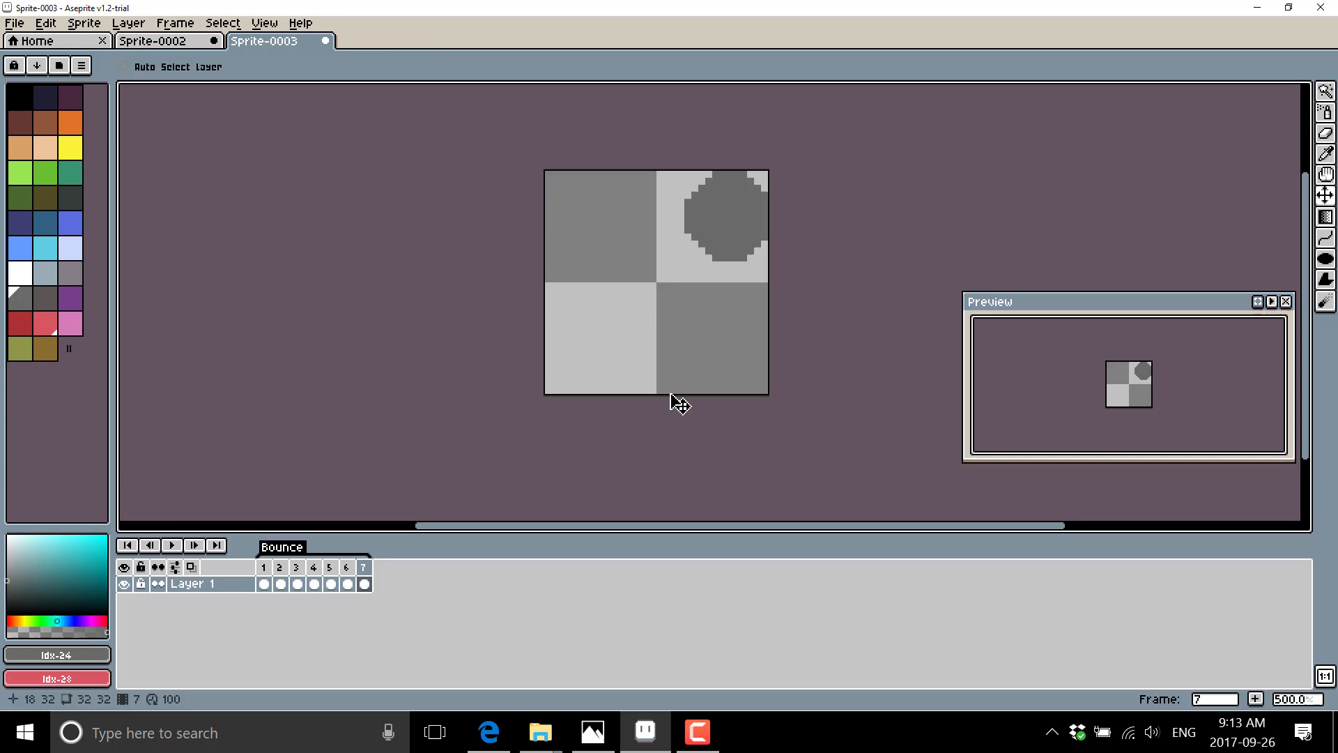
Browse the View menu's Tiled Mode choices and the Select menu, then switch to the Edge window.
click(265, 23)
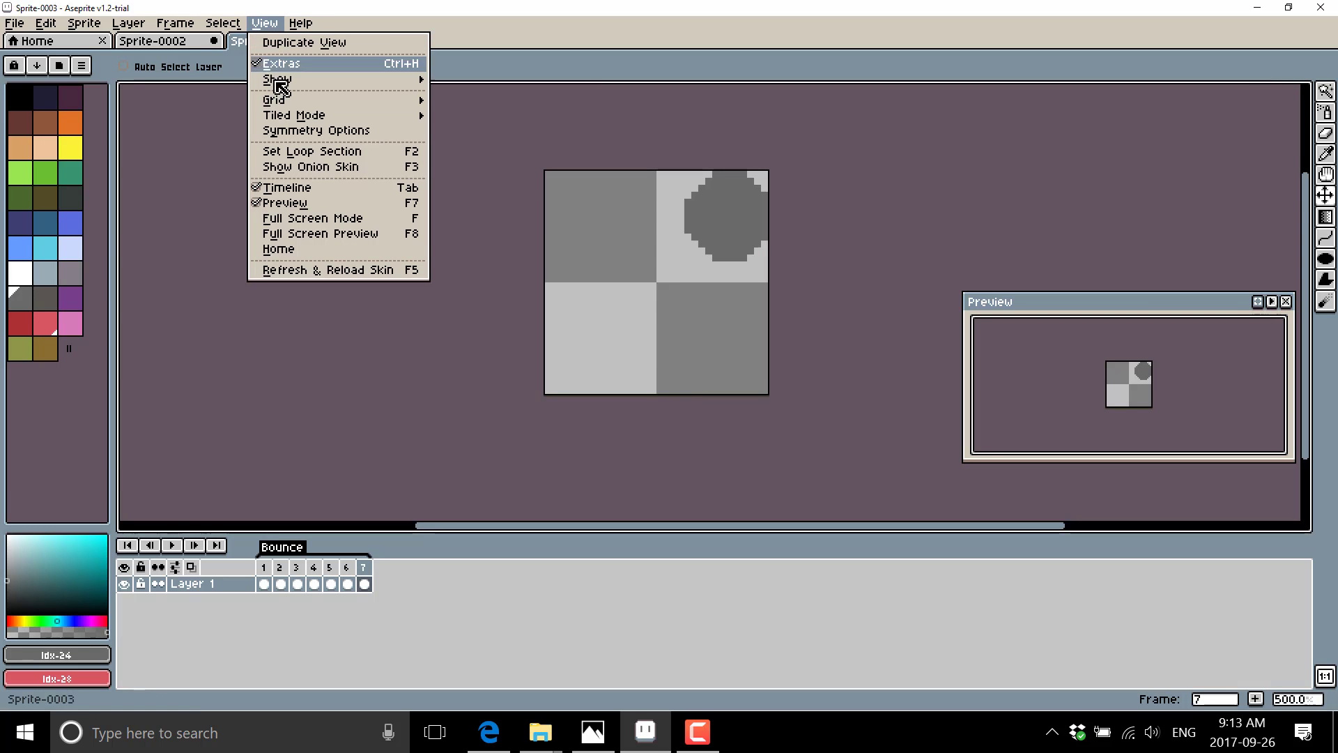
mouse_move(293, 115)
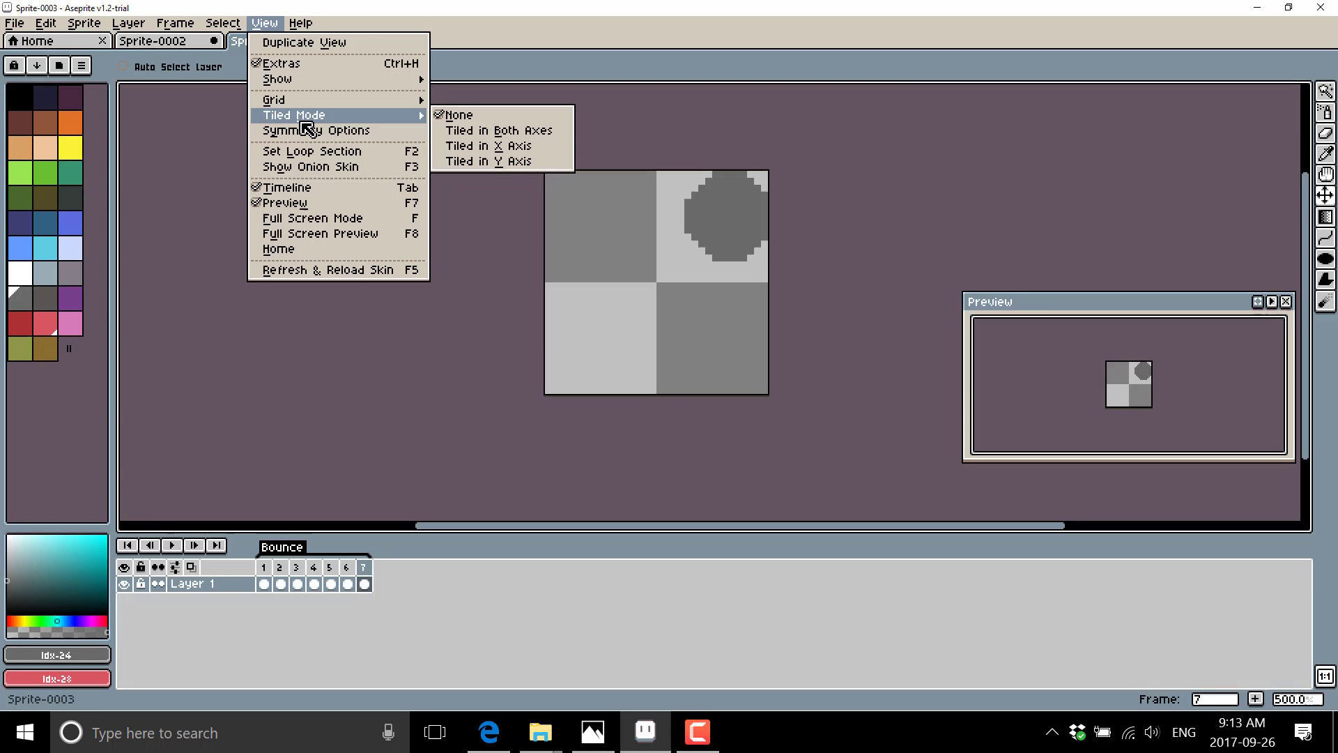
mouse_move(282, 62)
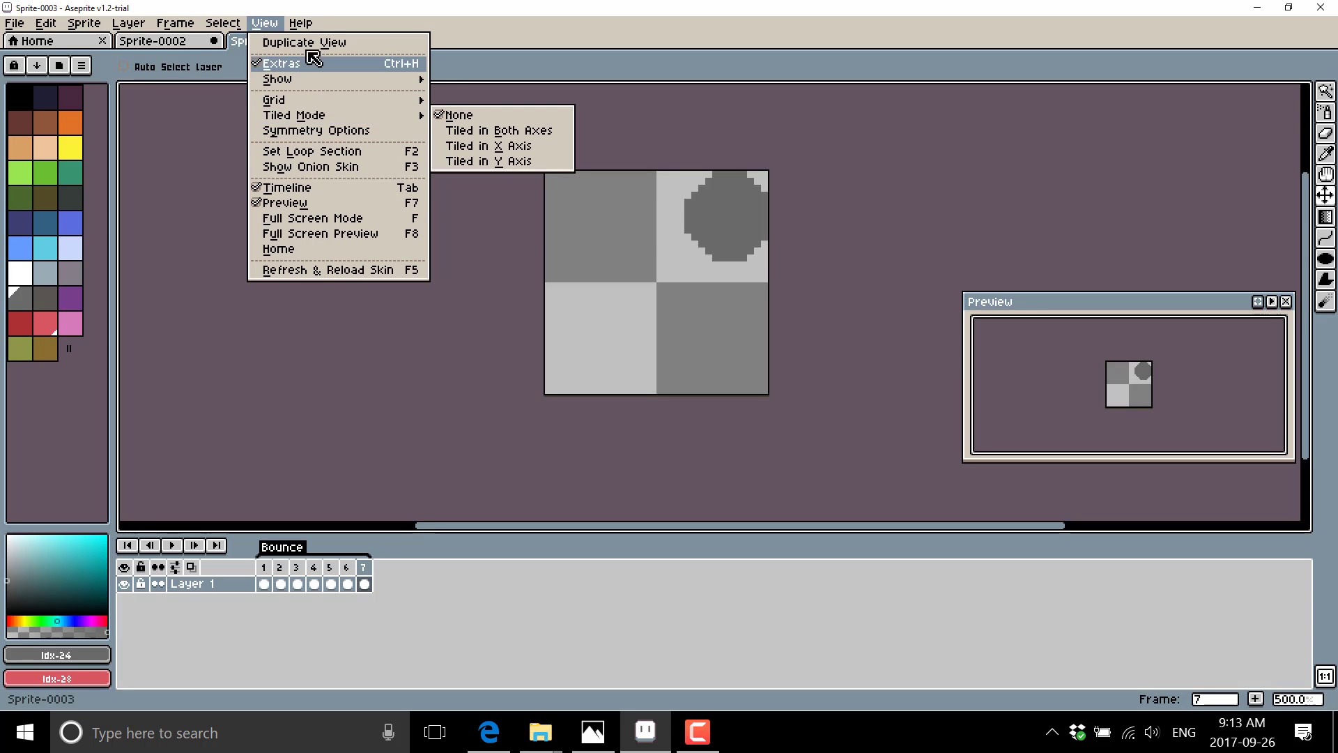
click(223, 23)
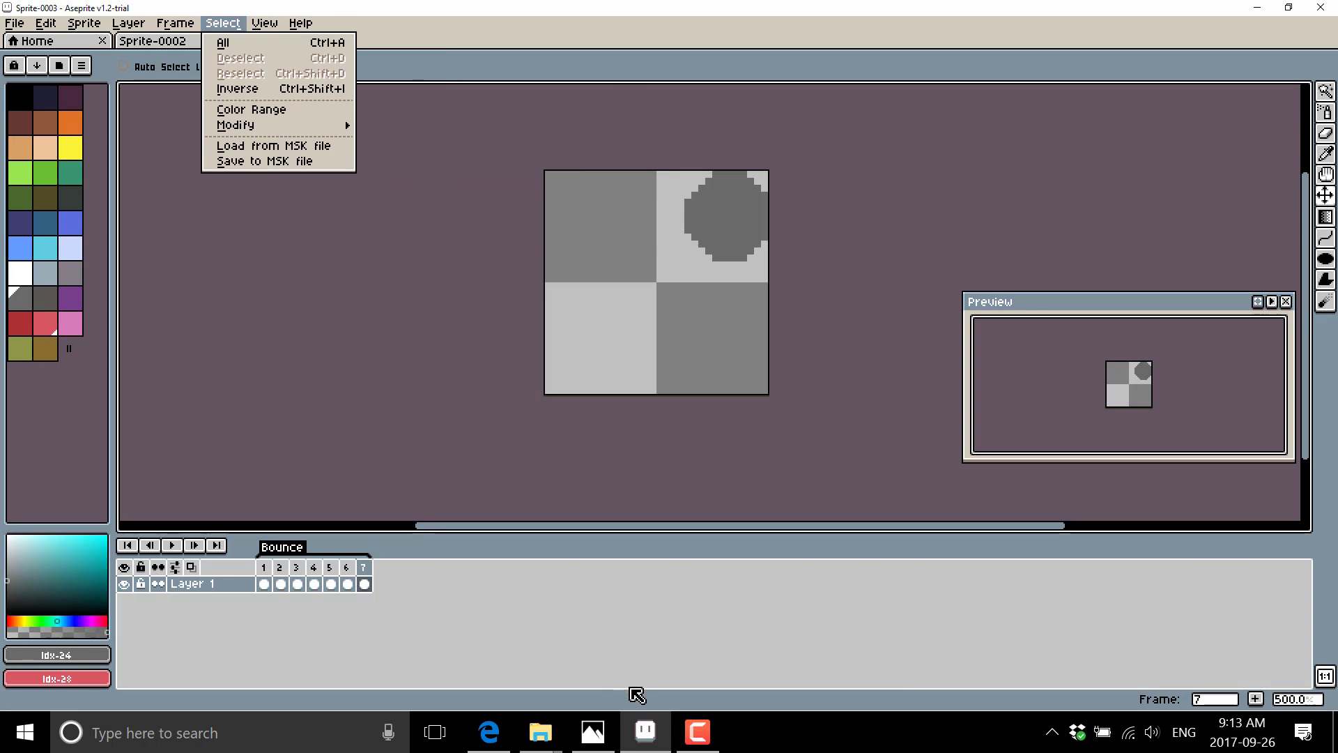
click(487, 731)
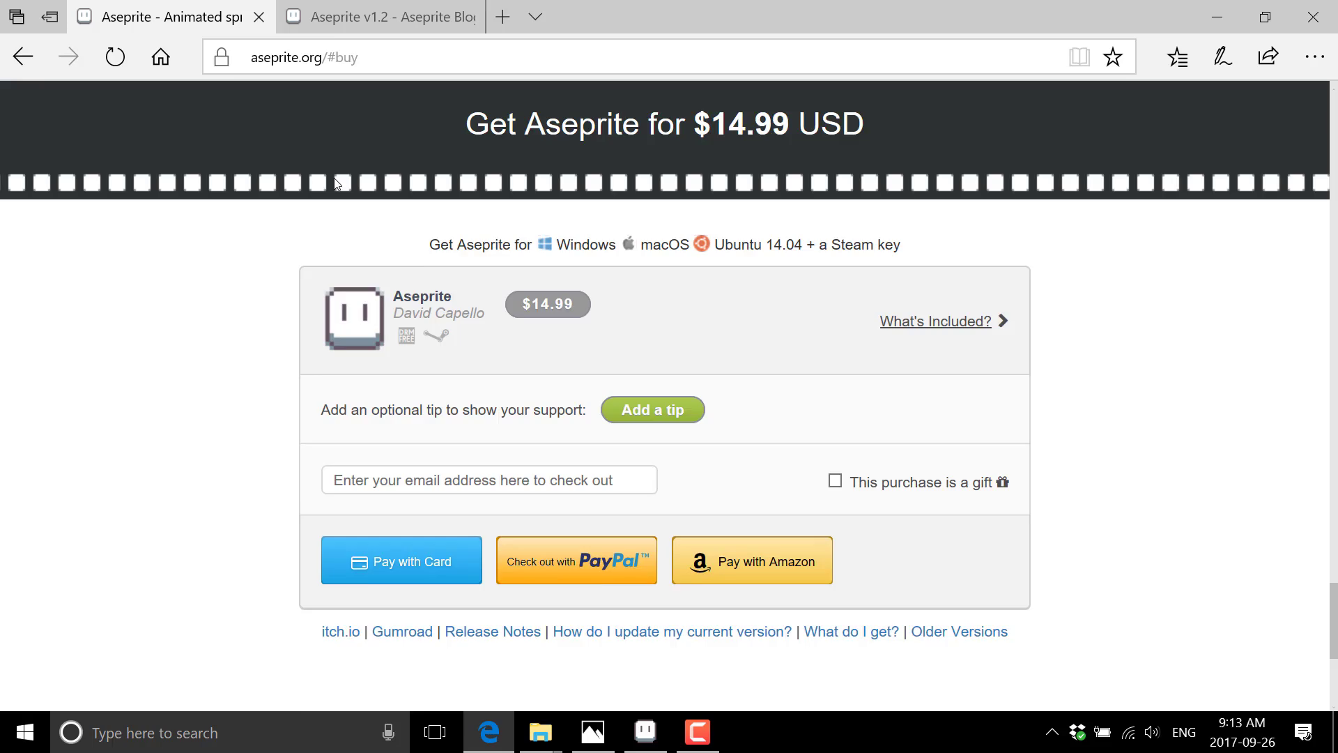
Scroll aseprite.org from Animation & Layers through Color & Painting to Import & Export Files.
scroll(down, 3)
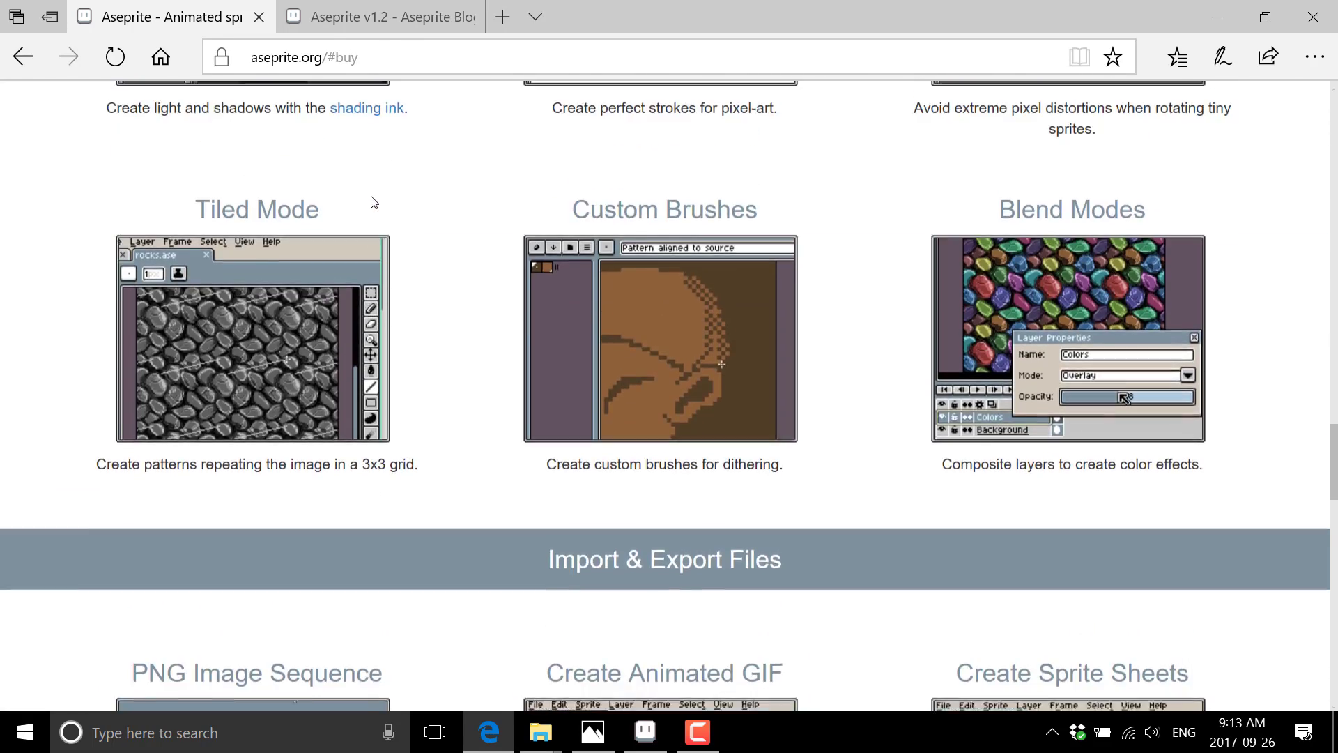
scroll(down, 3)
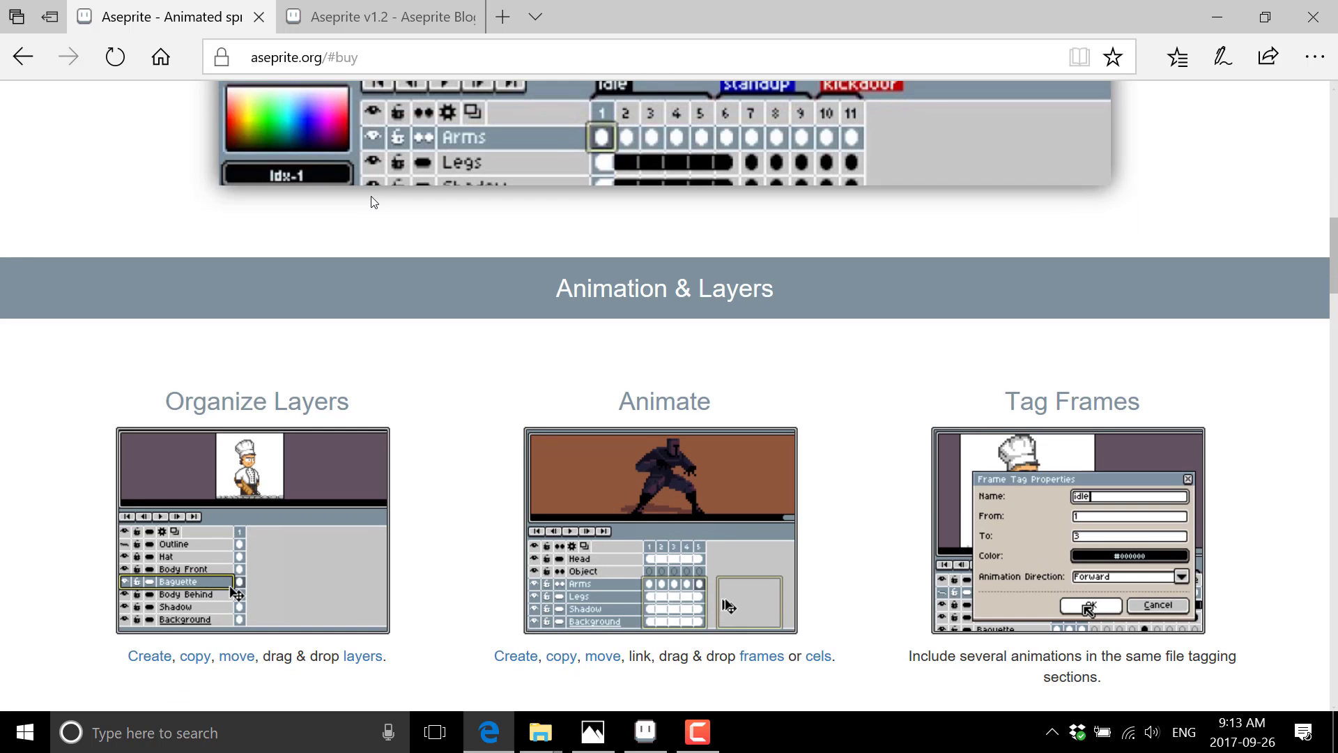
scroll(down, 3)
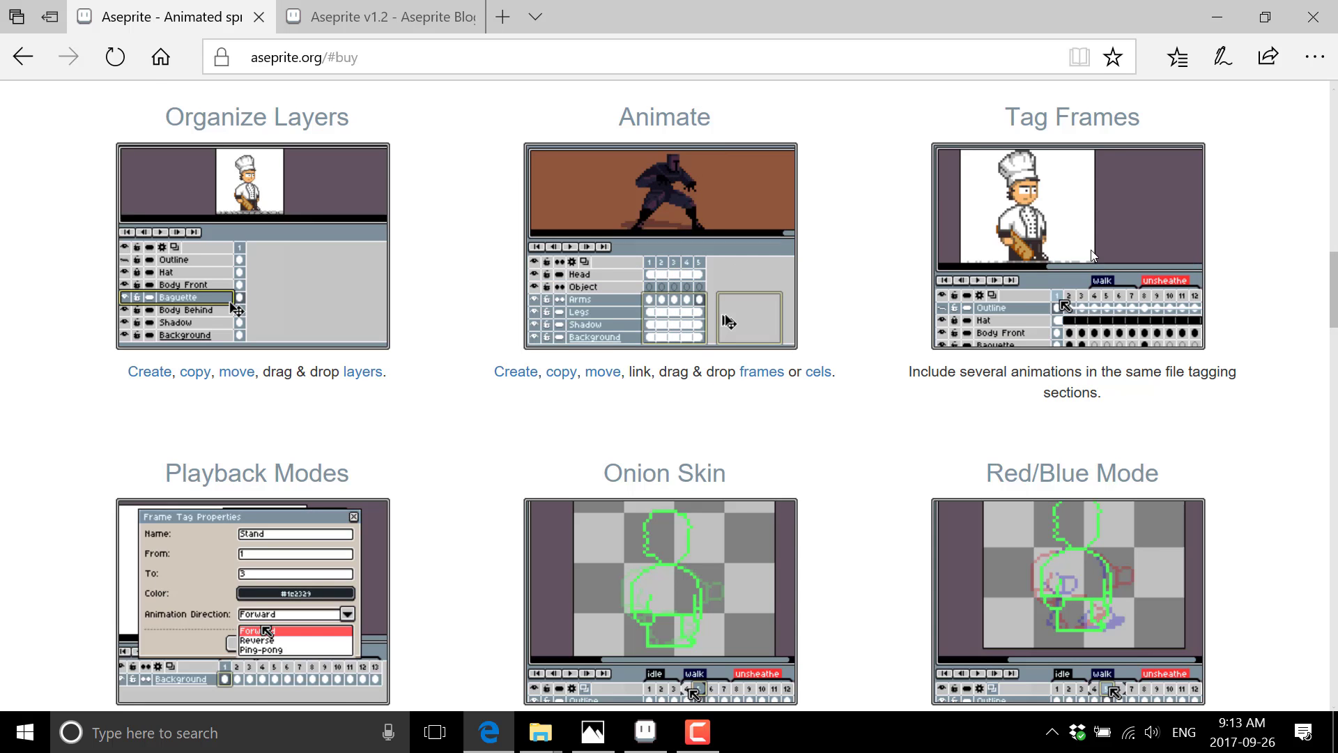
scroll(down, 3)
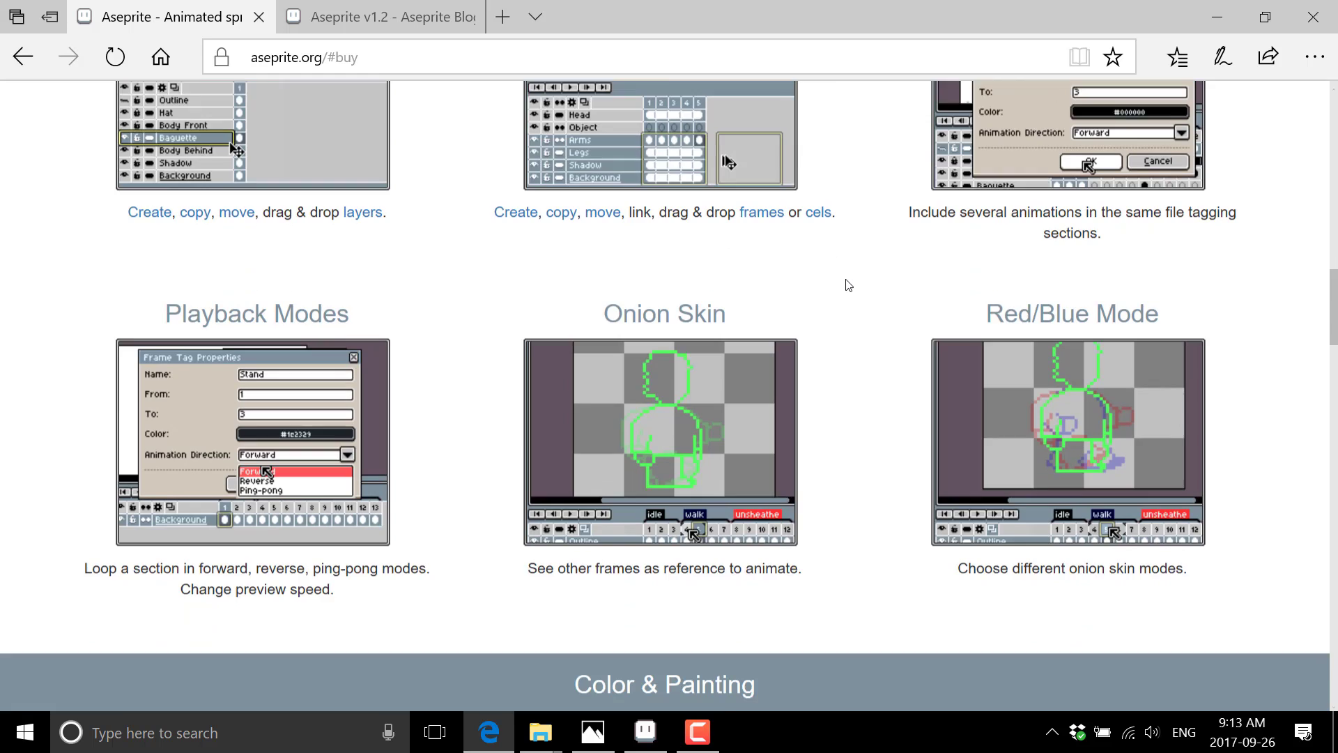
scroll(down, 3)
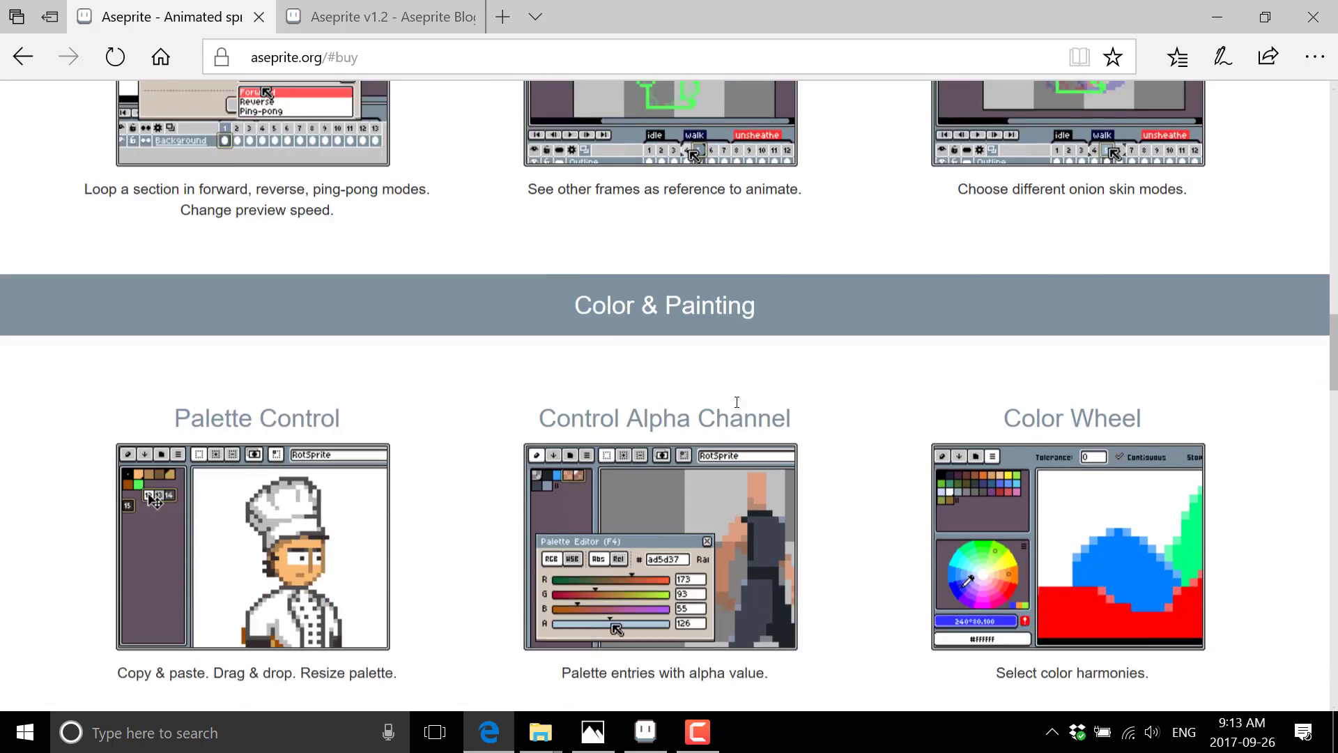
scroll(down, 3)
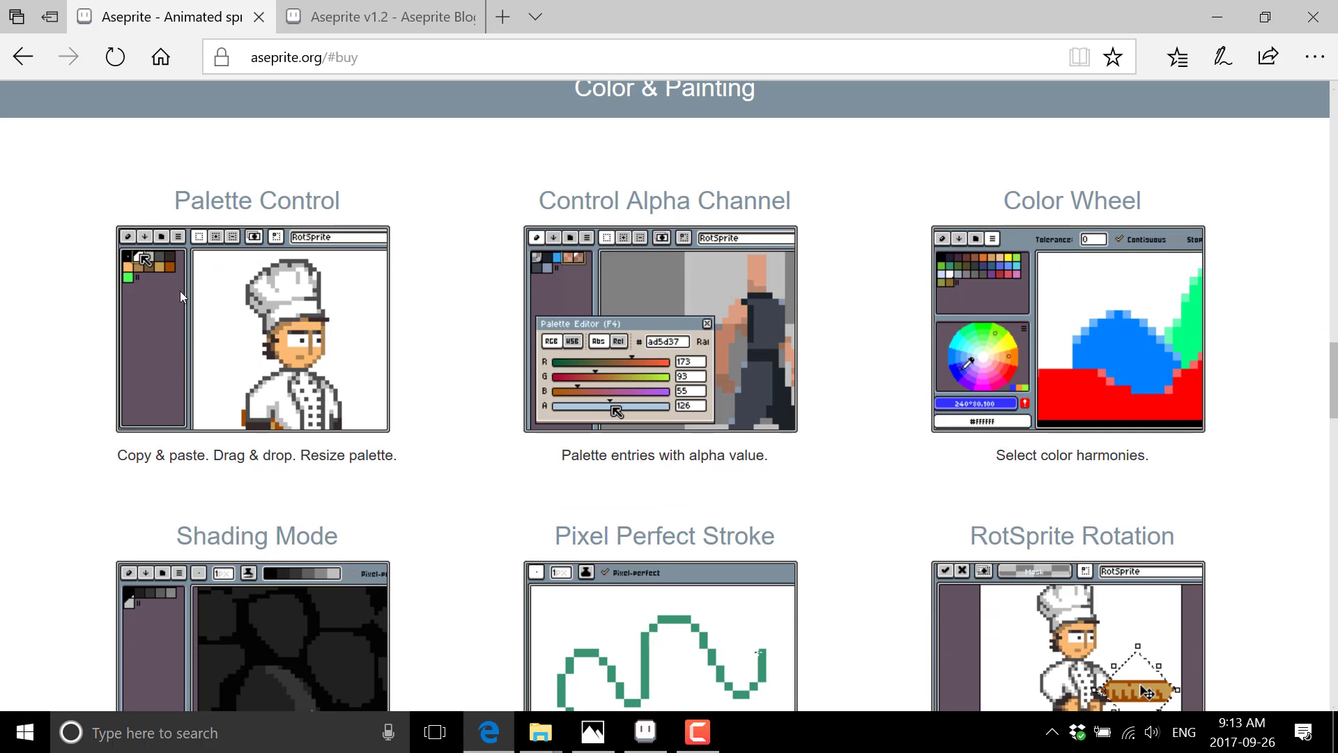
scroll(down, 3)
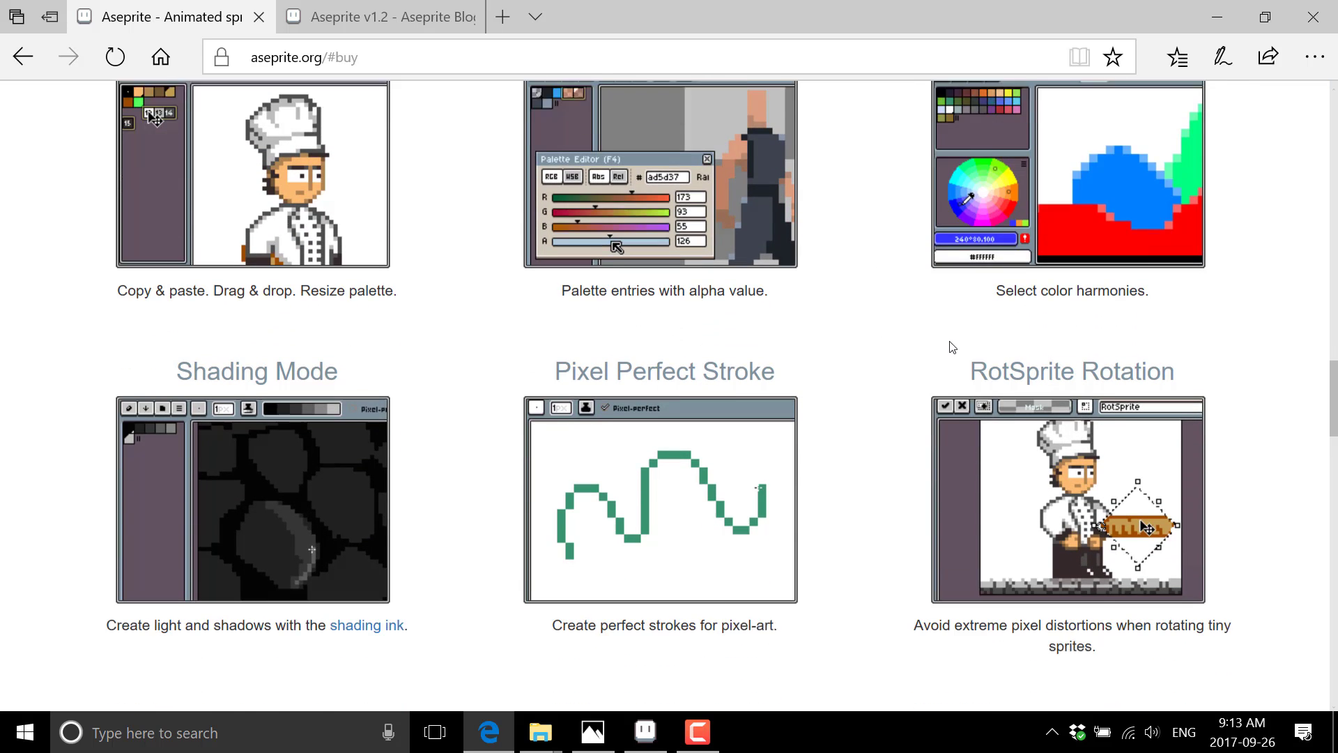
scroll(down, 3)
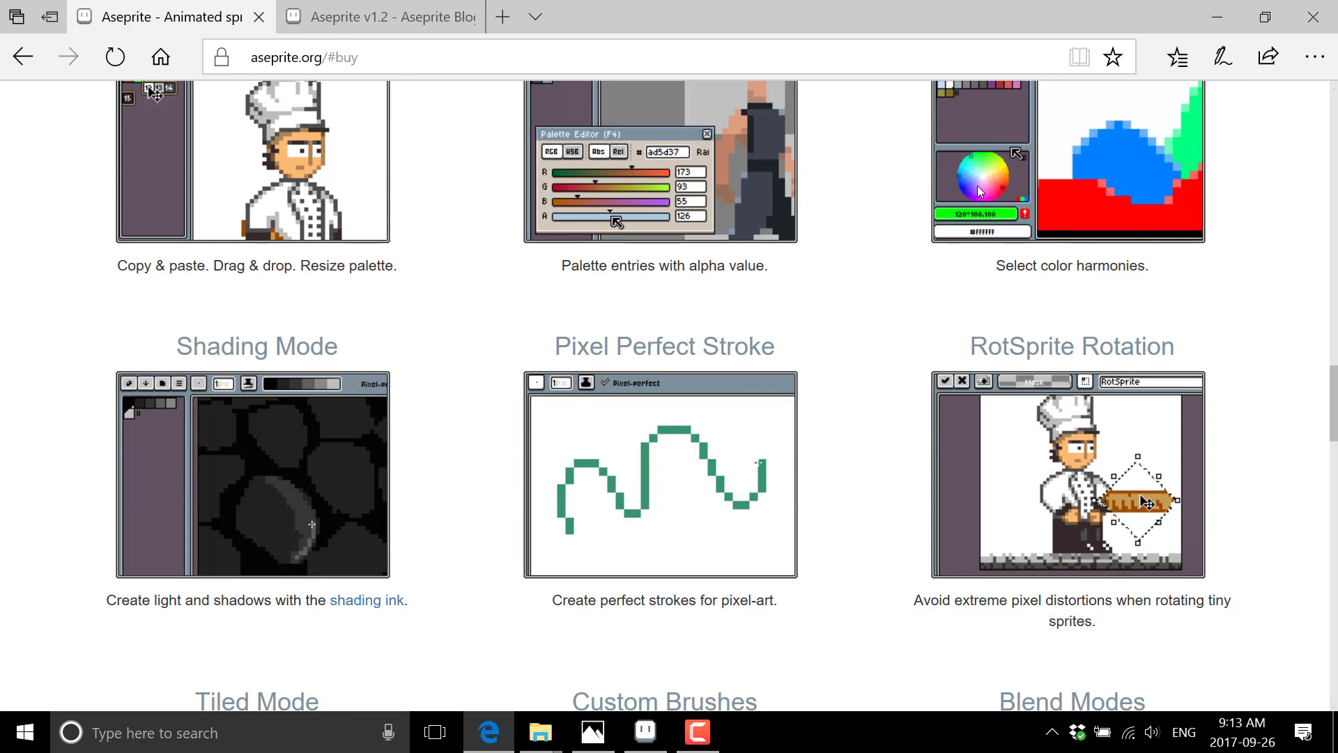
scroll(down, 3)
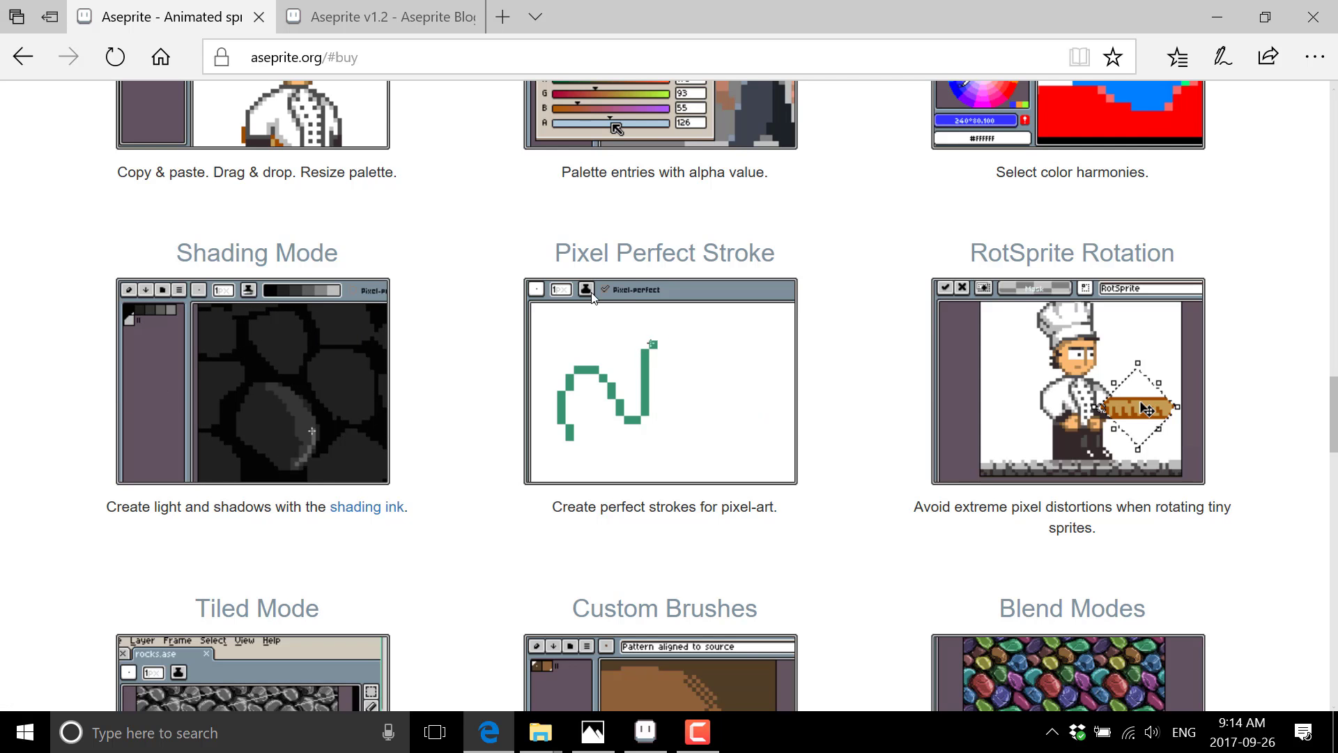
scroll(down, 3)
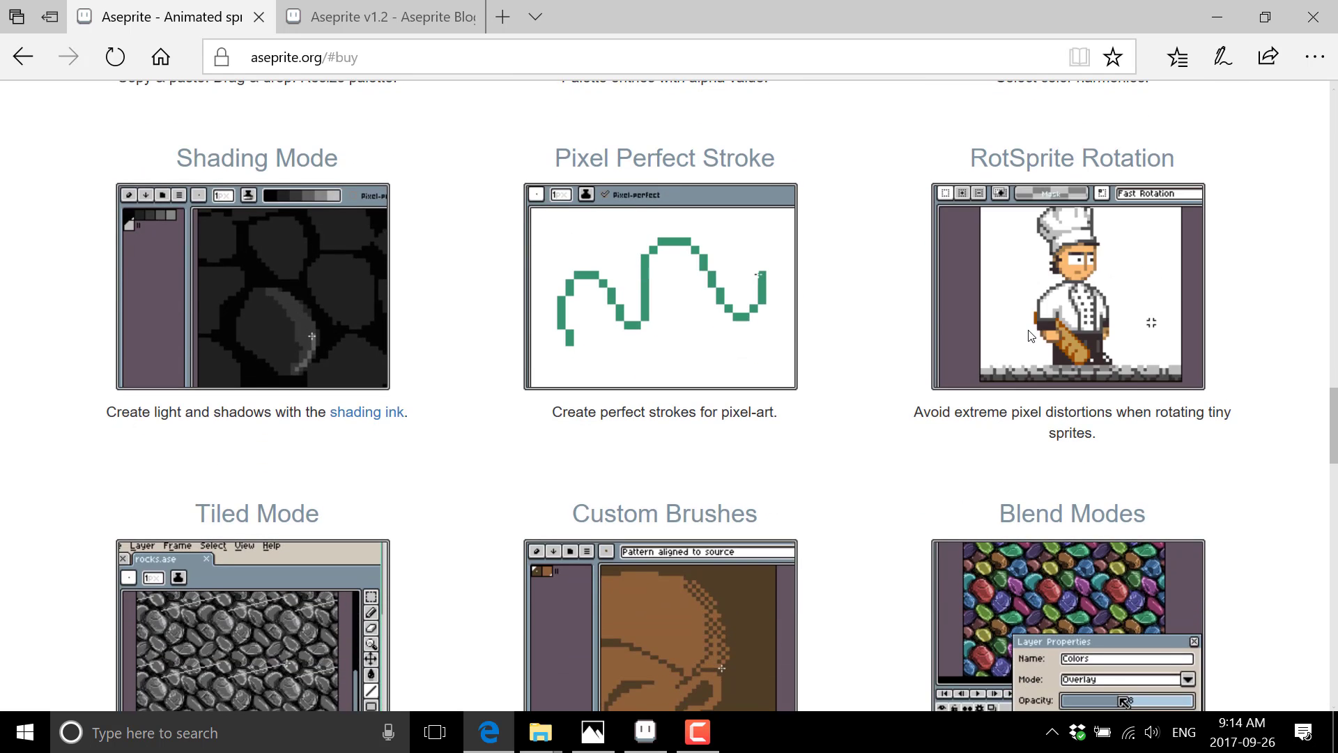
scroll(down, 3)
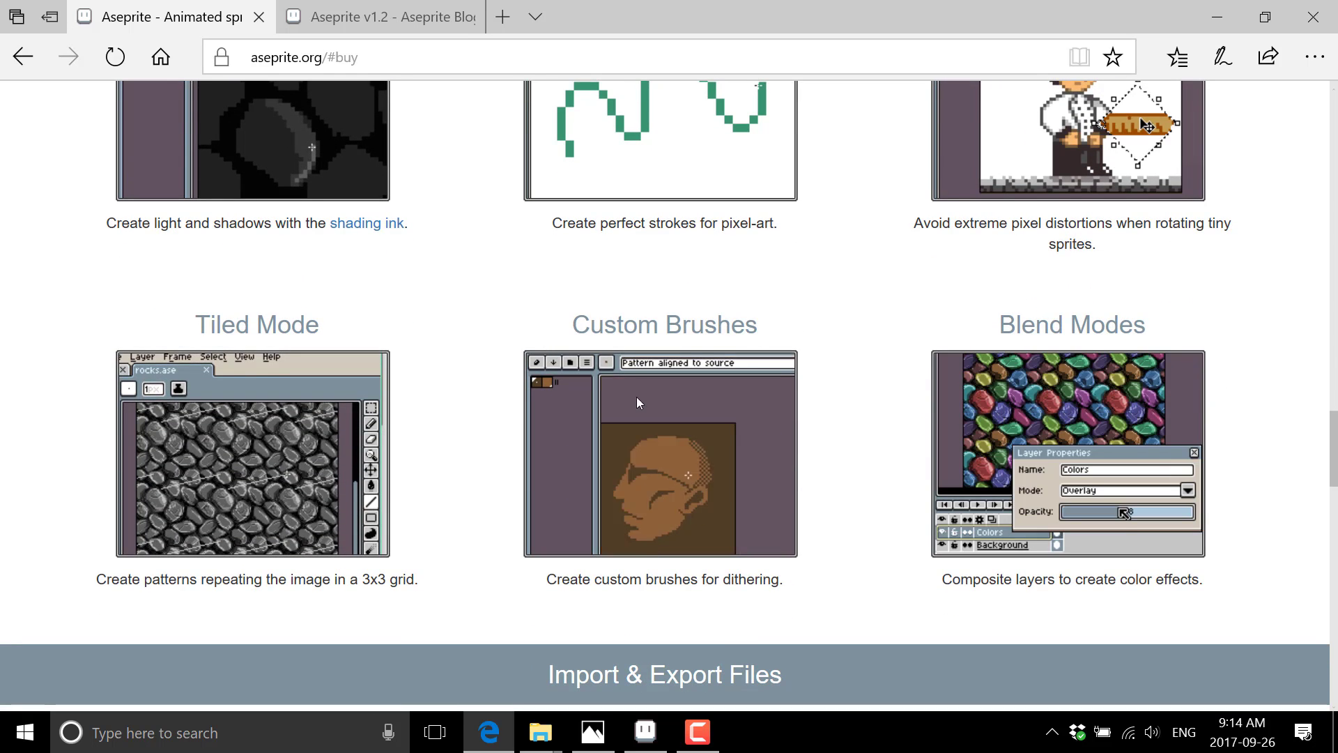
scroll(down, 3)
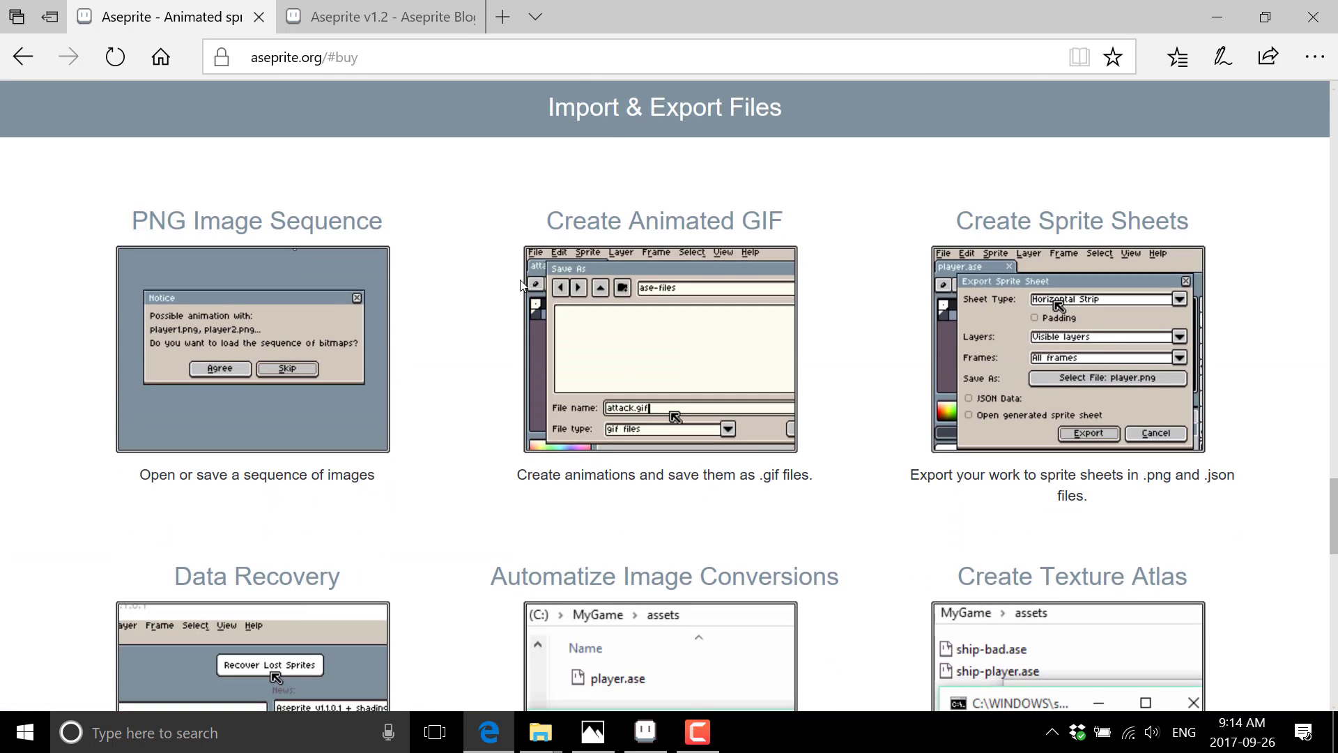
Scroll past PNG Image Sequence, Data Recovery and Create Texture Atlas to the $14.99 banner.
scroll(down, 3)
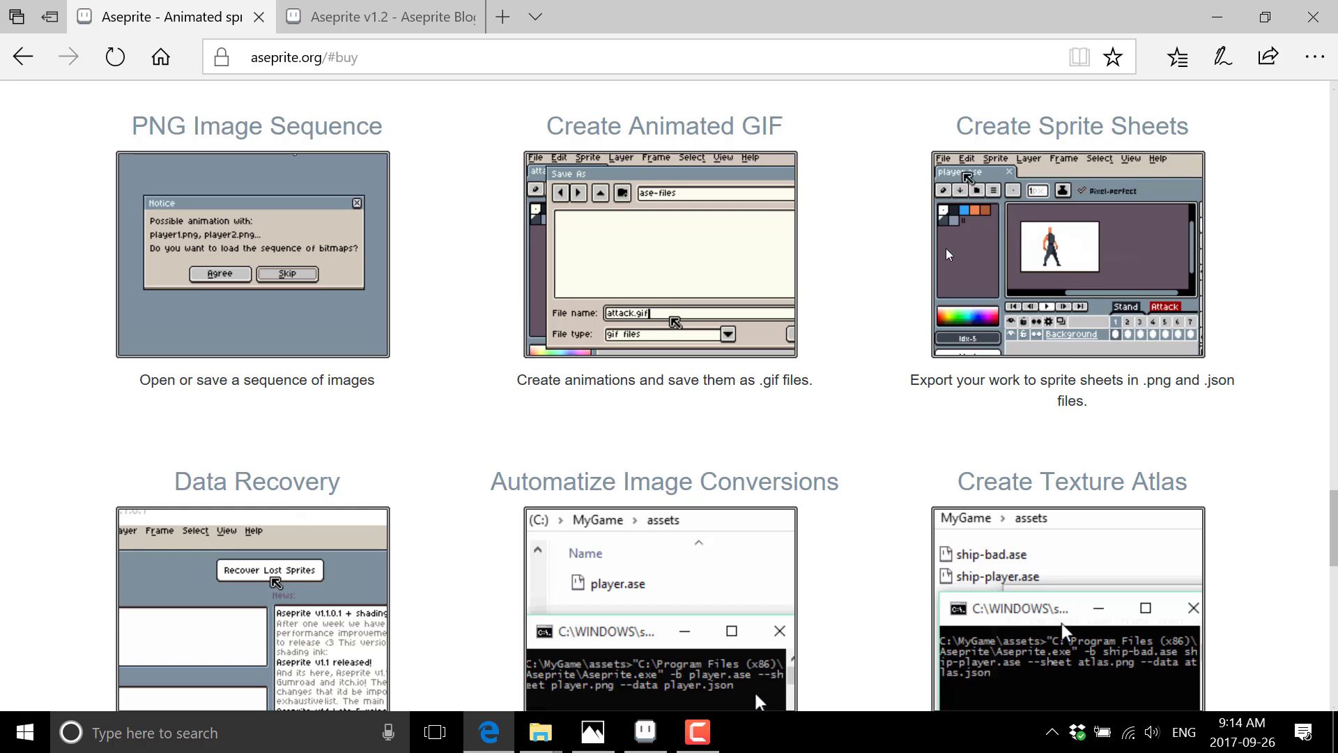
scroll(down, 3)
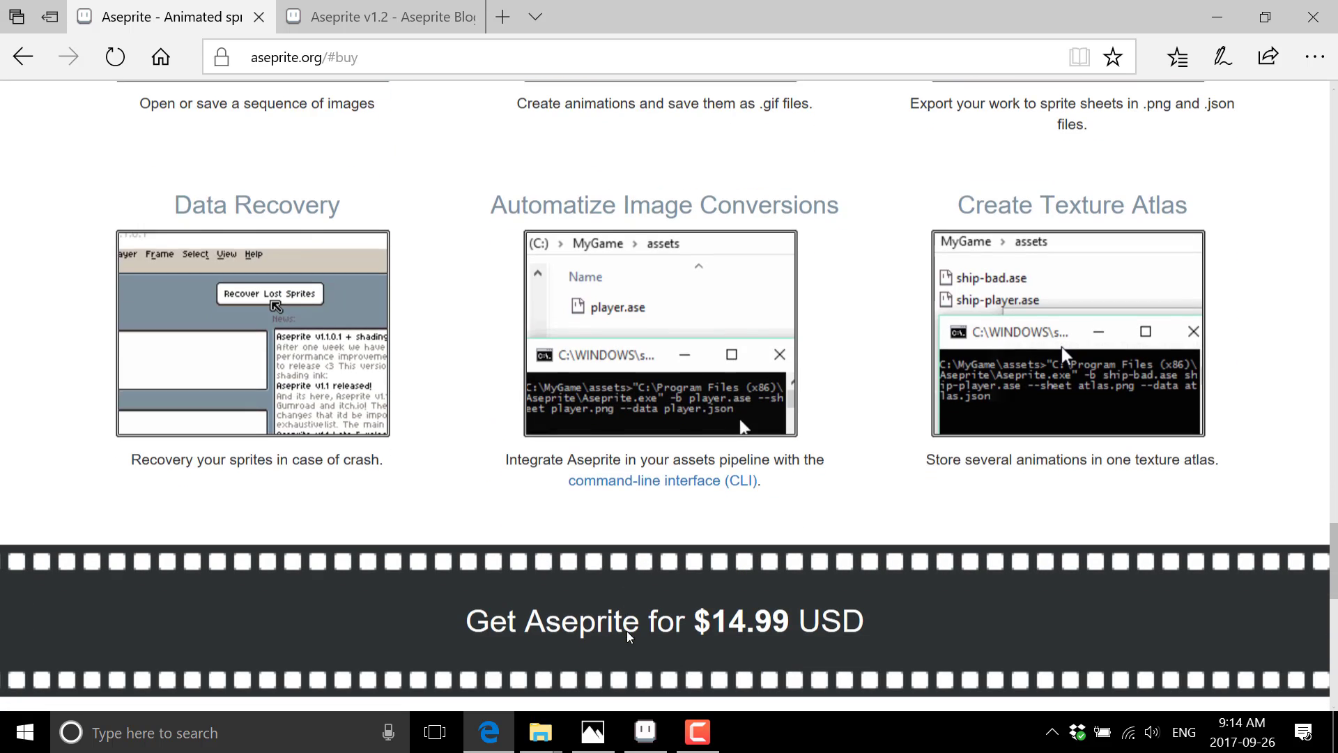
scroll(down, 3)
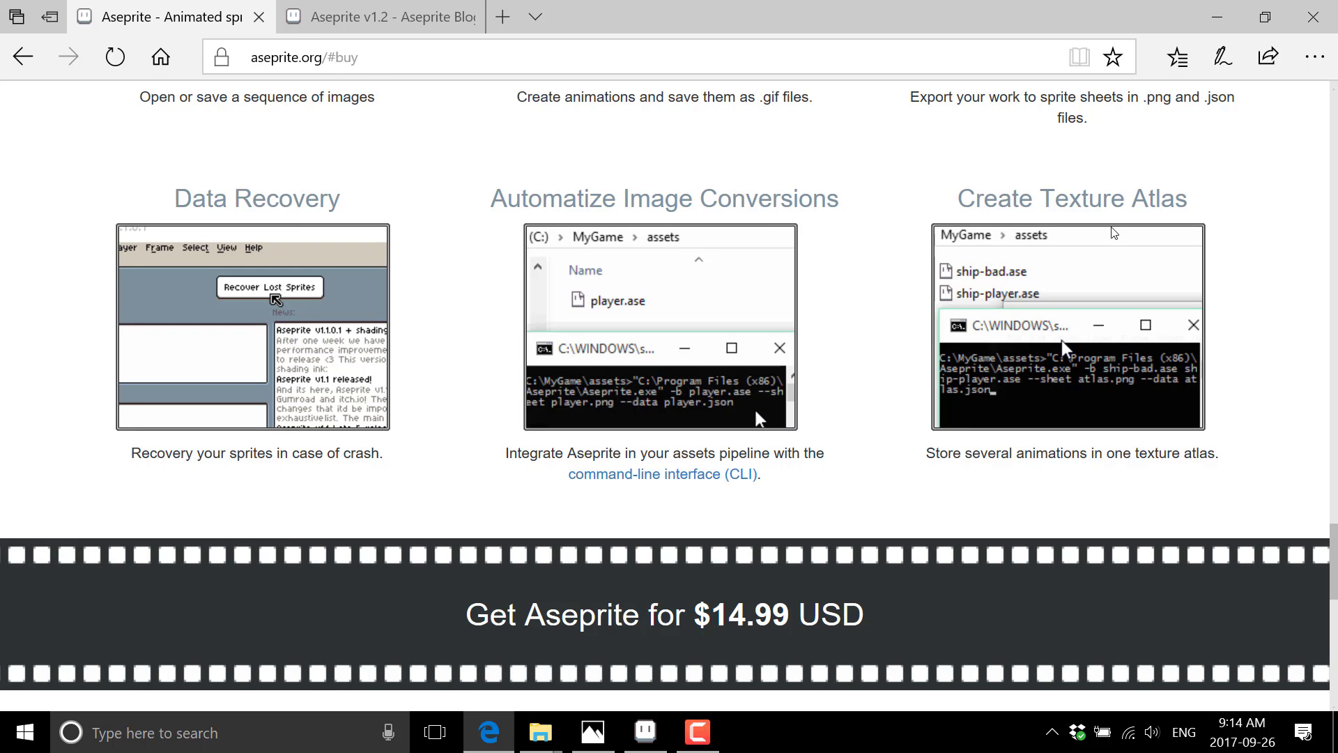
mouse_move(900, 387)
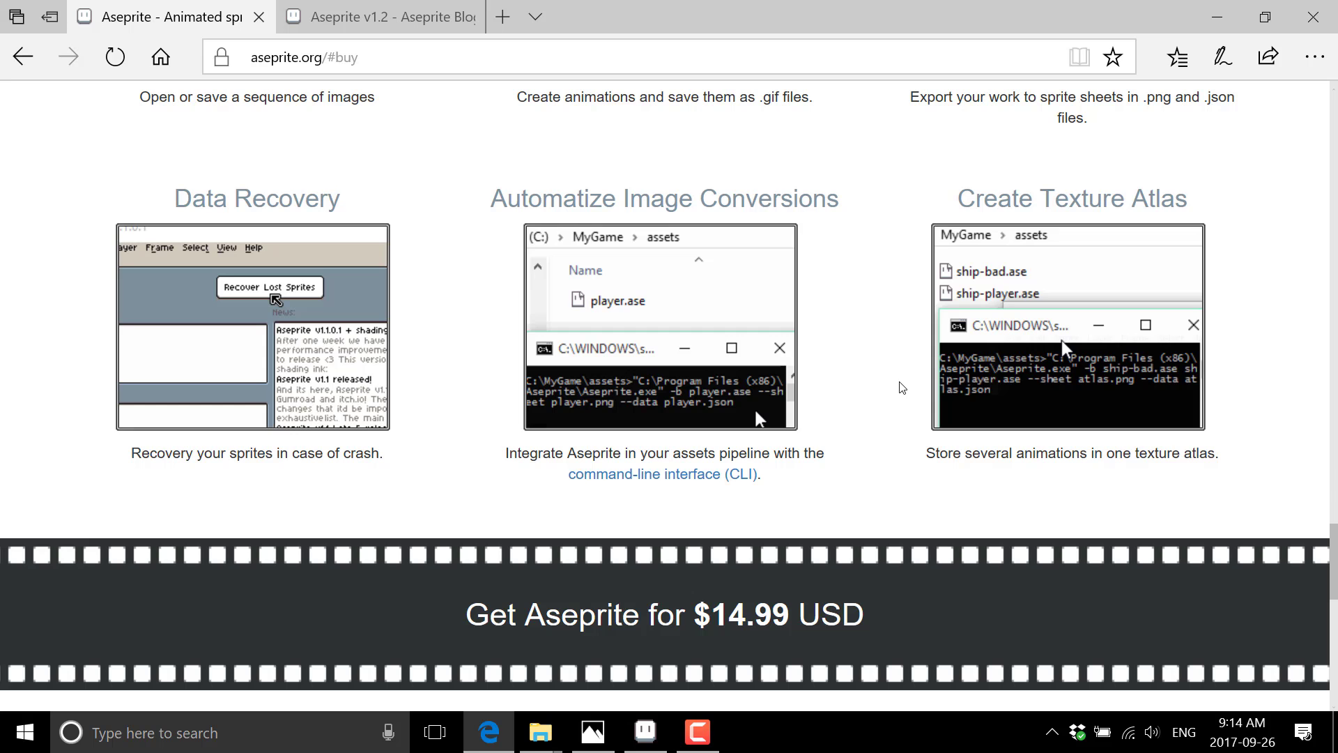
scroll(down, 3)
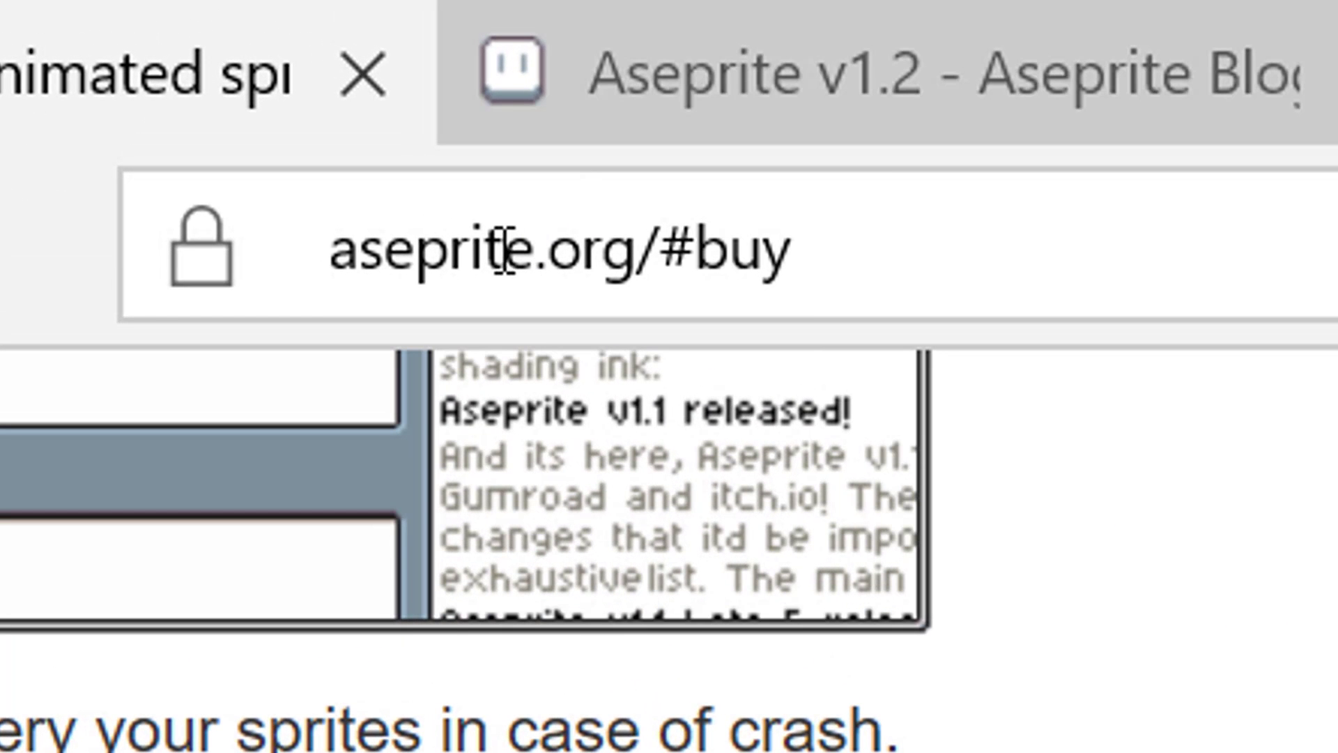
mouse_move(581, 256)
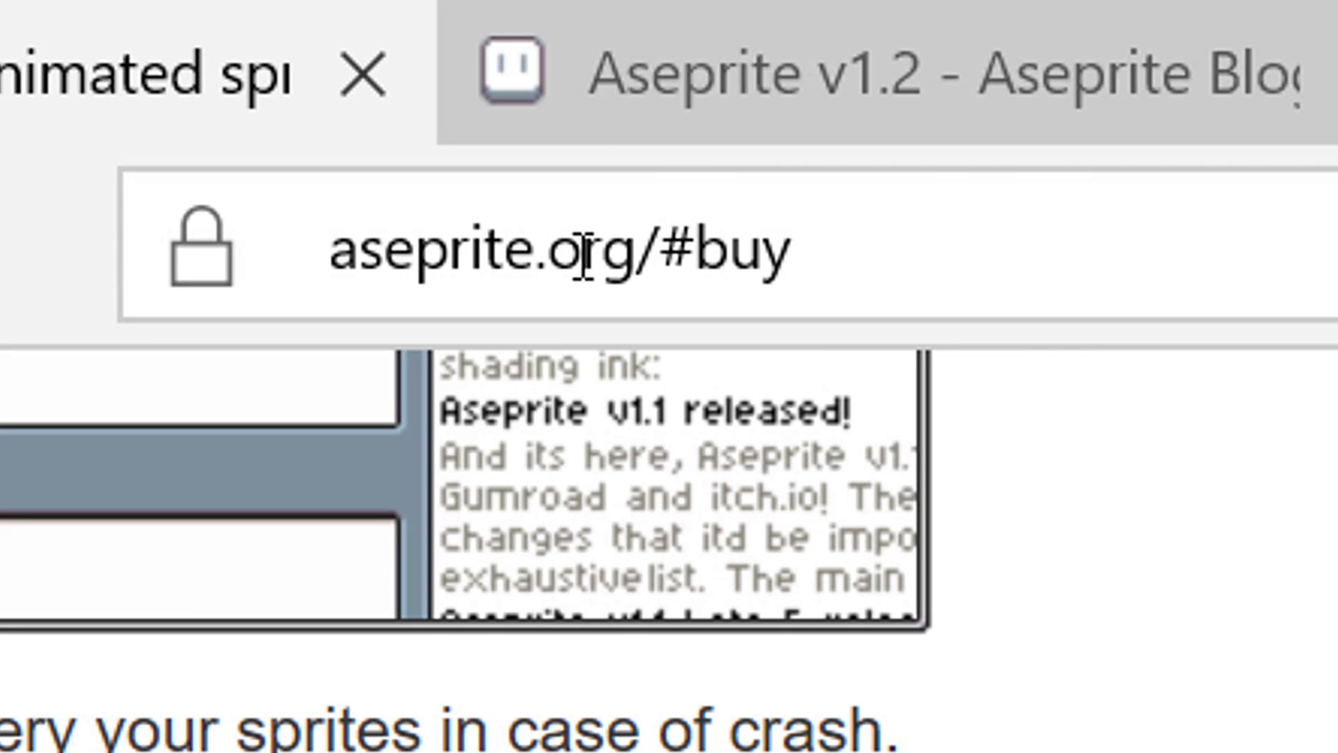